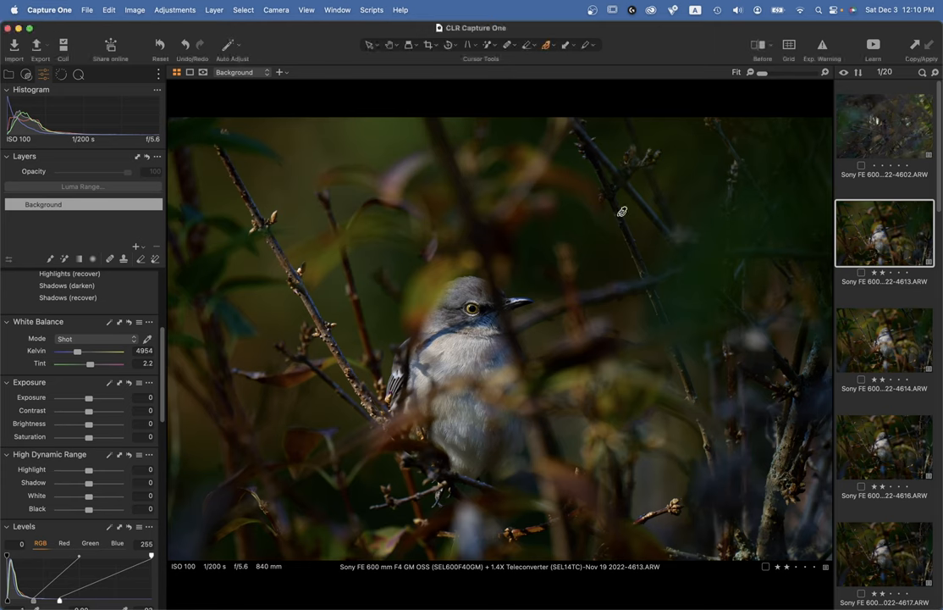
pyautogui.moveTo(689, 237)
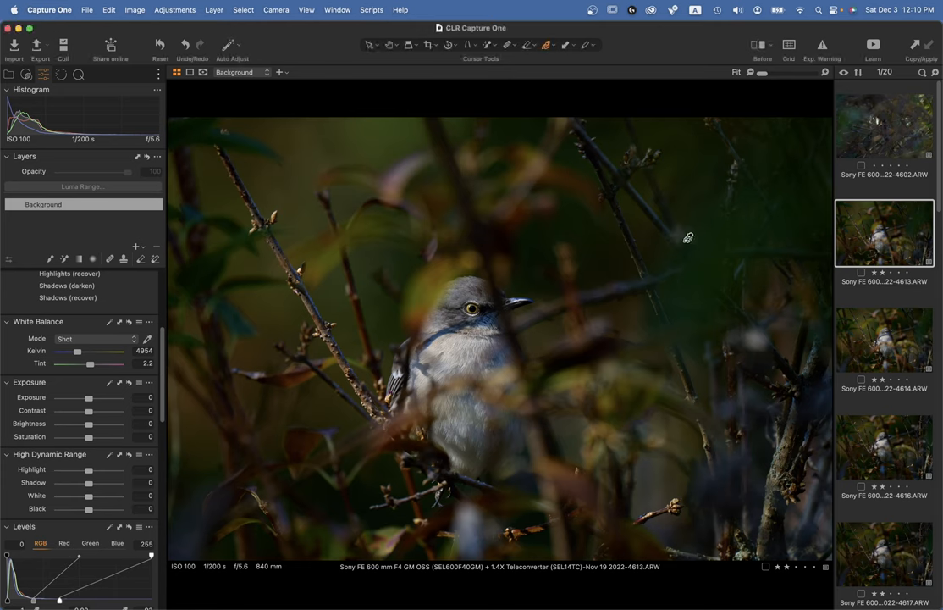
pyautogui.moveTo(705, 248)
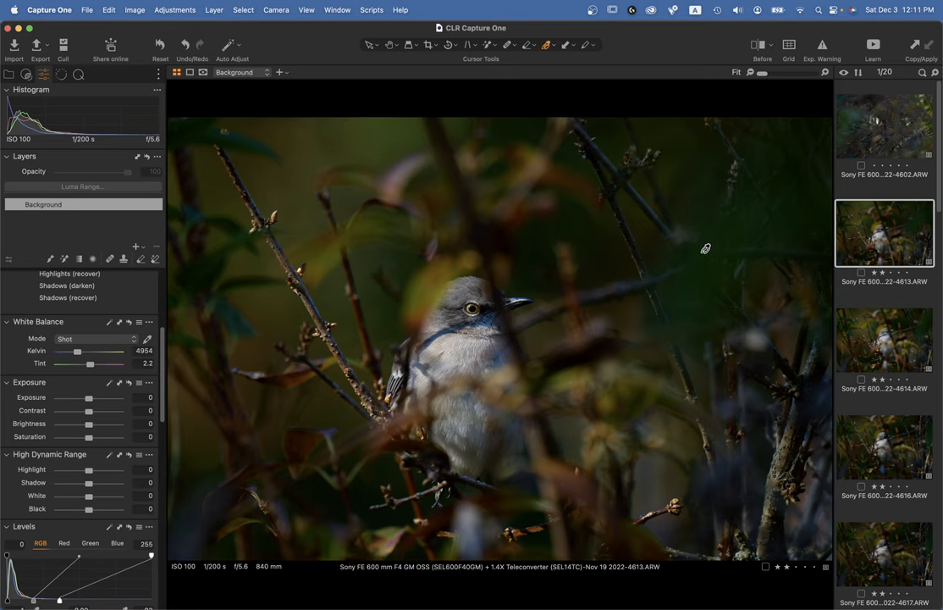
pyautogui.moveTo(696, 248)
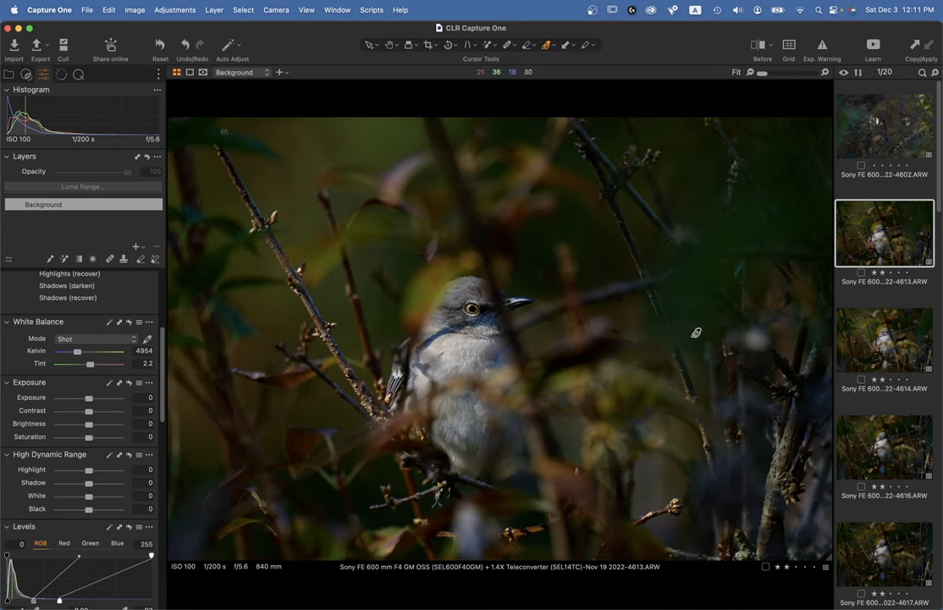
# Step: Preview the titmouse and goldfinch shots, ending on sparrow photo 4602 among branches
pyautogui.scroll(-3)
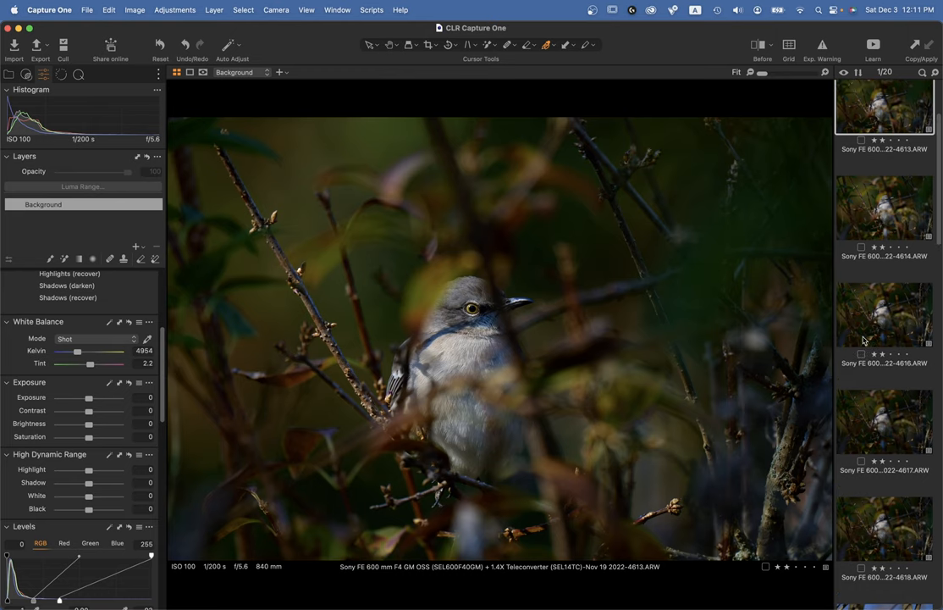
pyautogui.moveTo(886, 214)
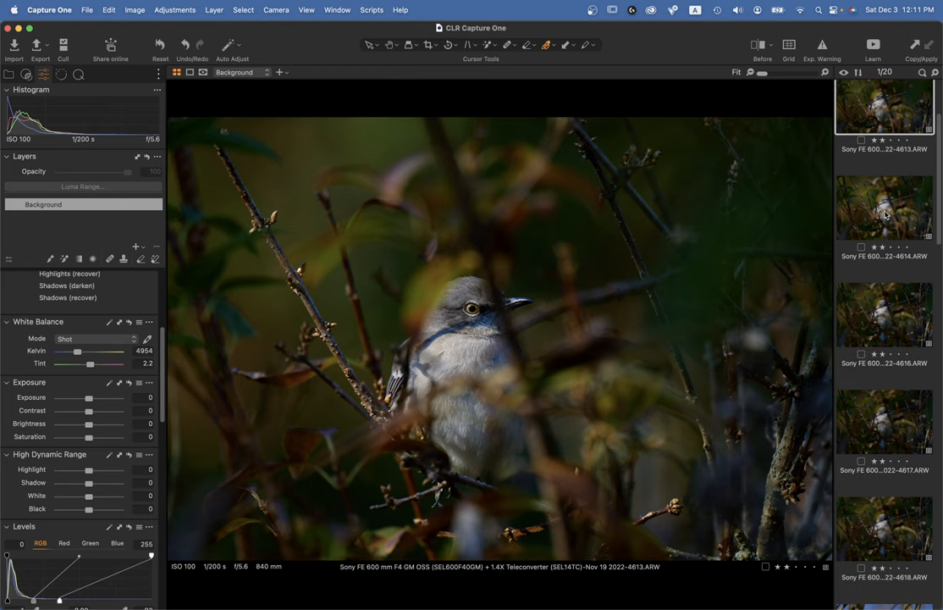
pyautogui.moveTo(527, 259)
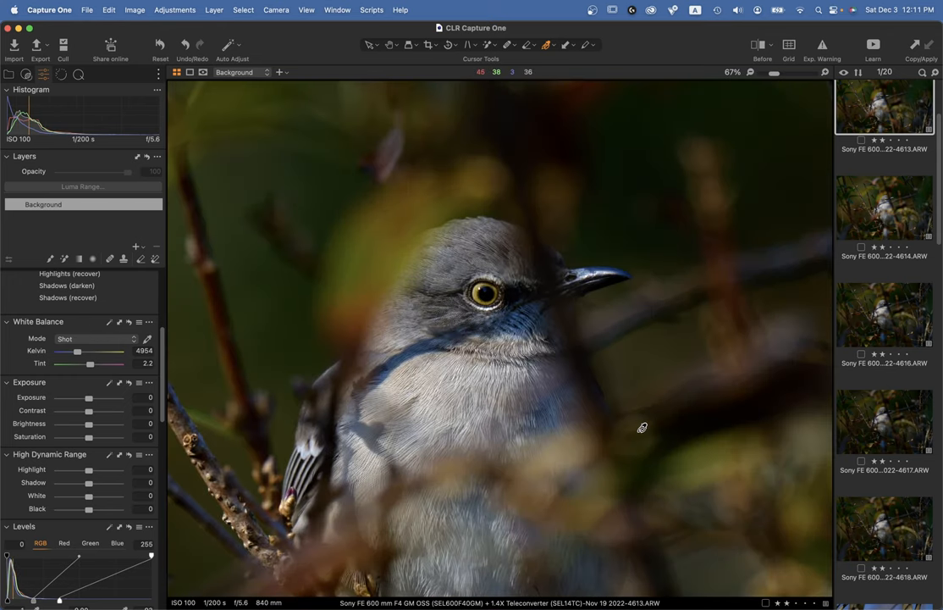
pyautogui.moveTo(572, 388)
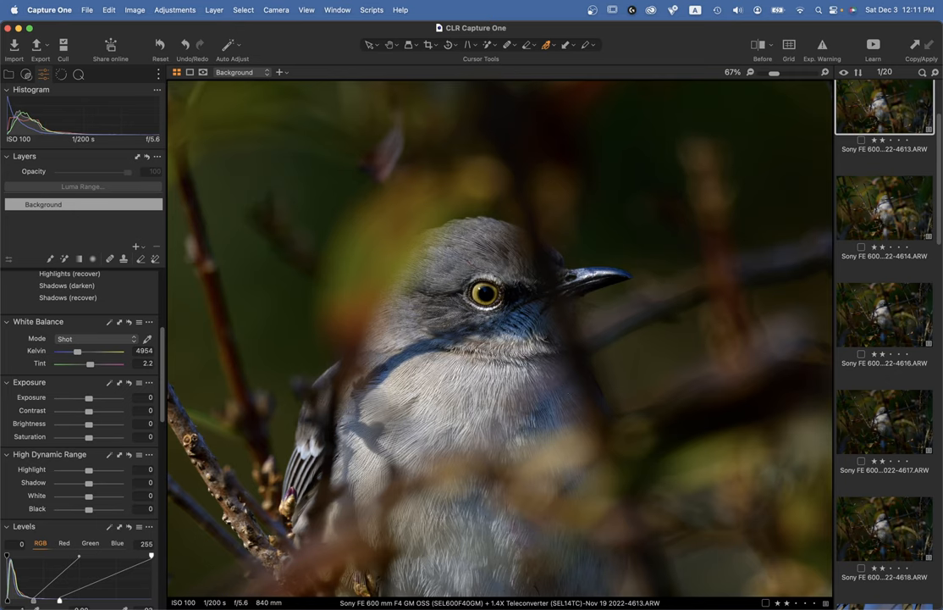
pyautogui.scroll(-3)
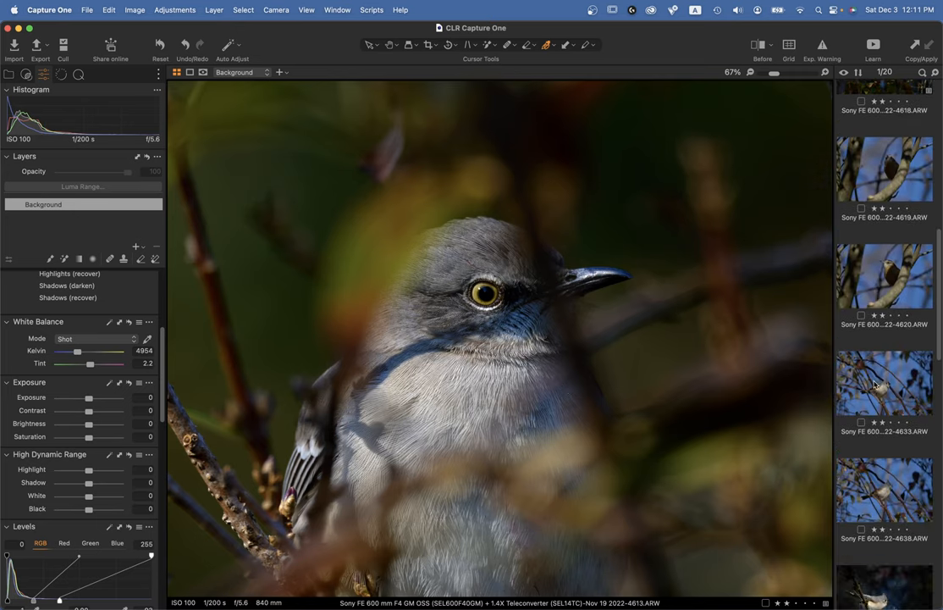
pyautogui.click(884, 383)
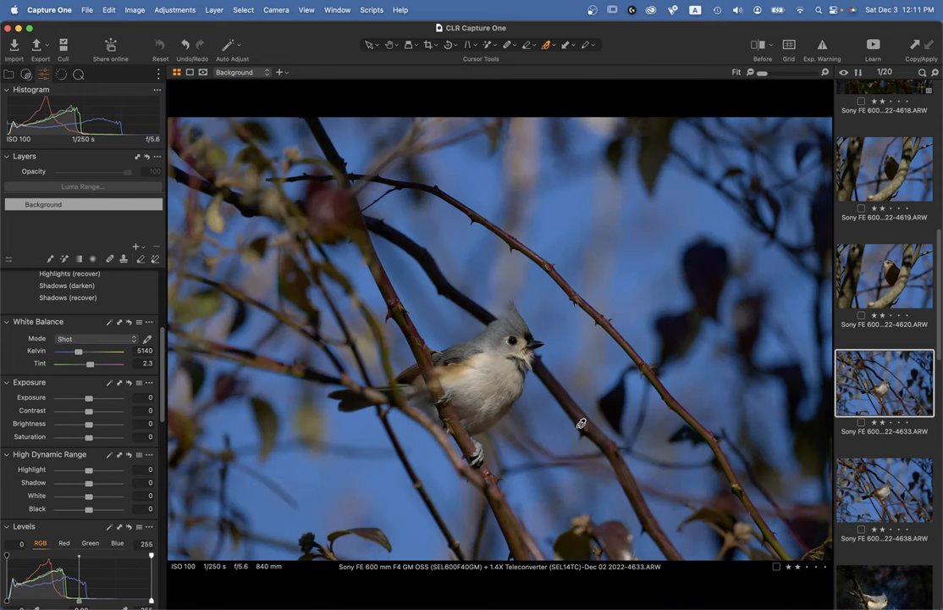
pyautogui.moveTo(498, 366)
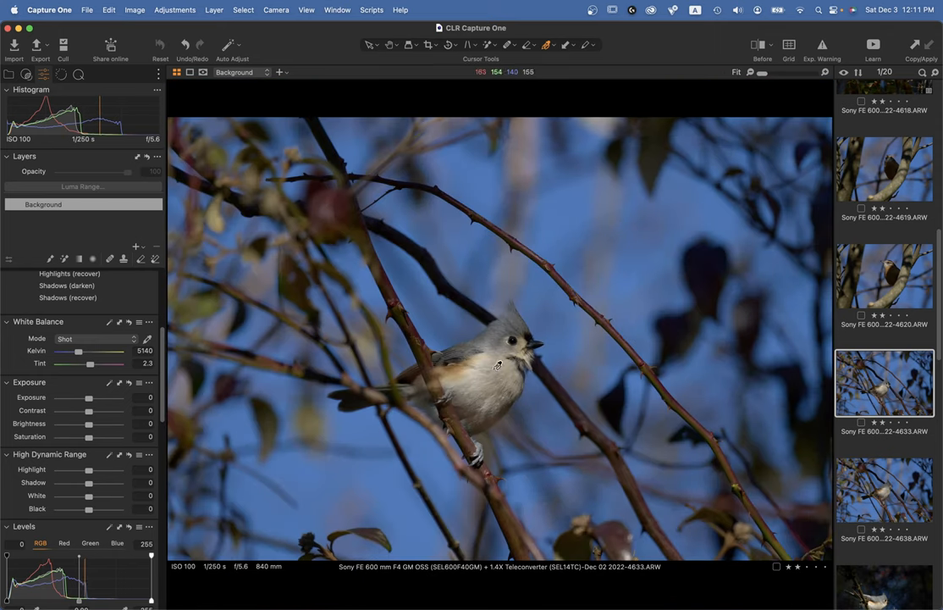
pyautogui.moveTo(754, 465)
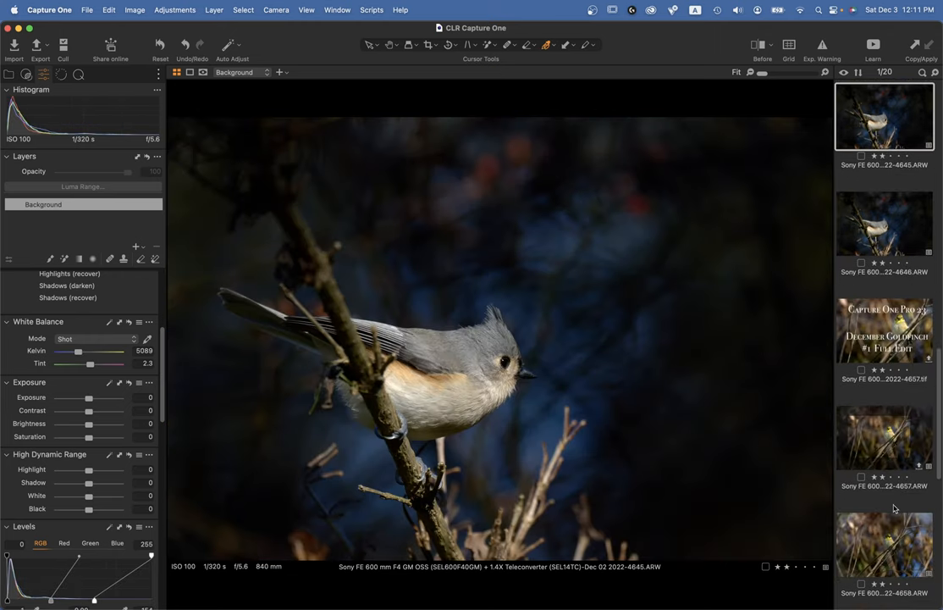
pyautogui.click(884, 543)
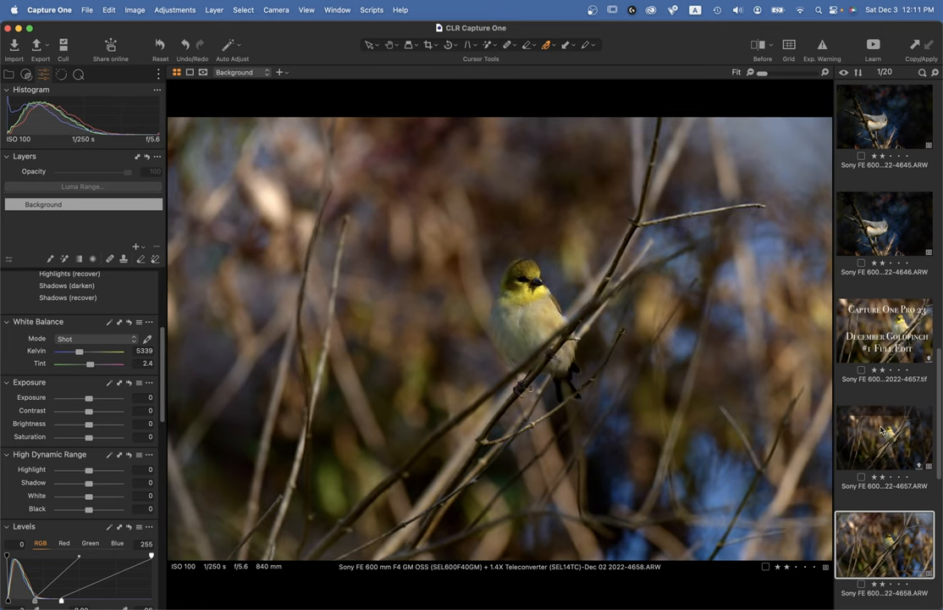
pyautogui.click(884, 436)
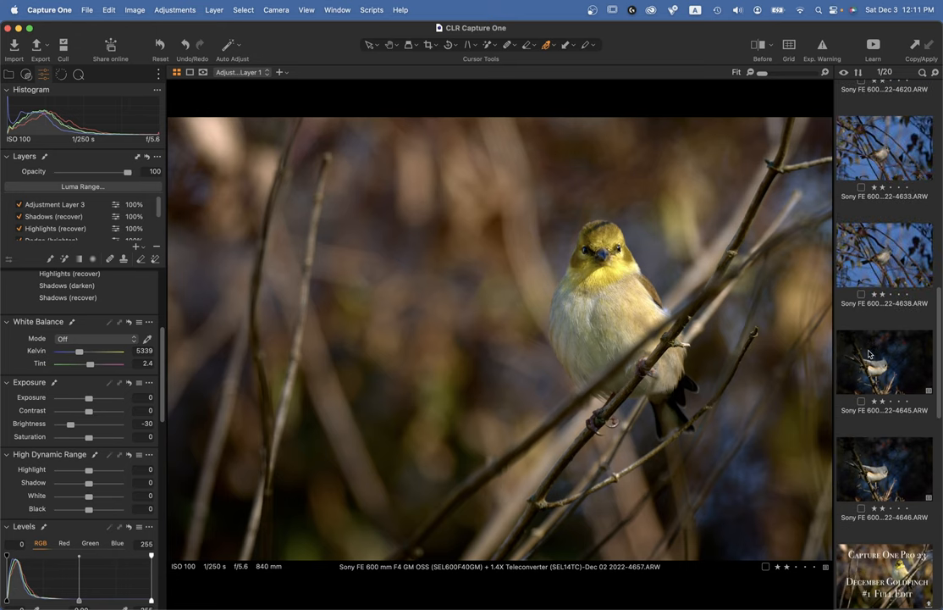
pyautogui.scroll(3)
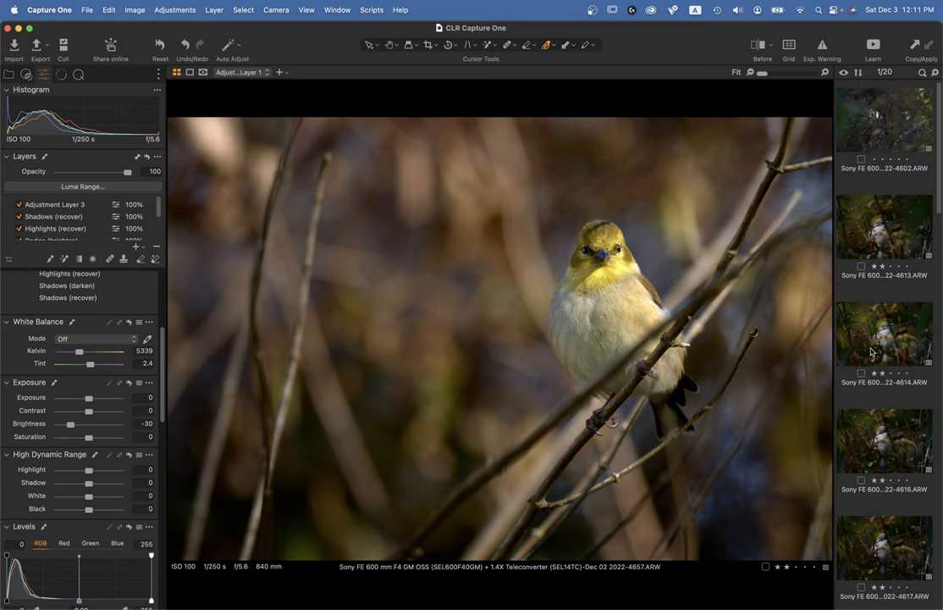
pyautogui.click(884, 125)
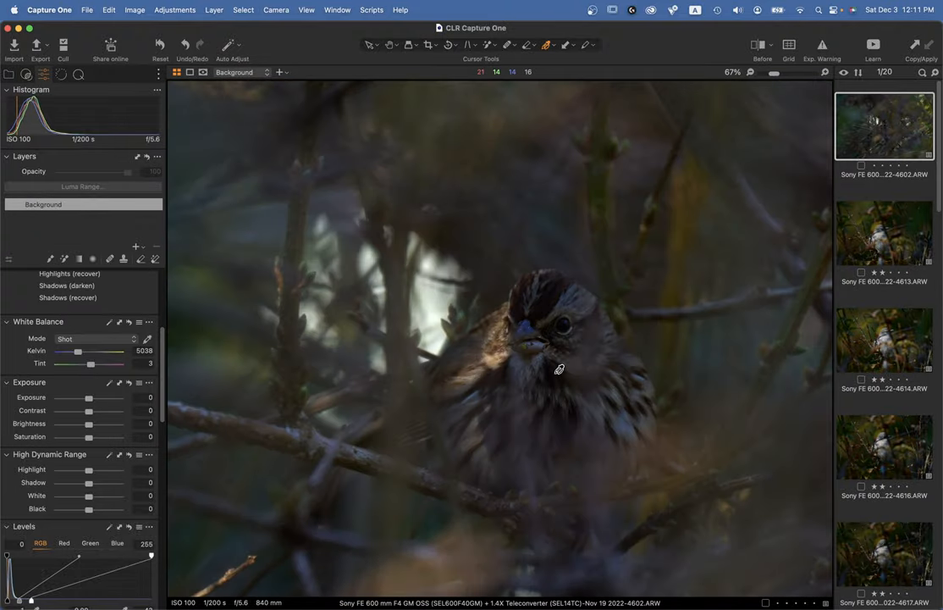
pyautogui.moveTo(591, 326)
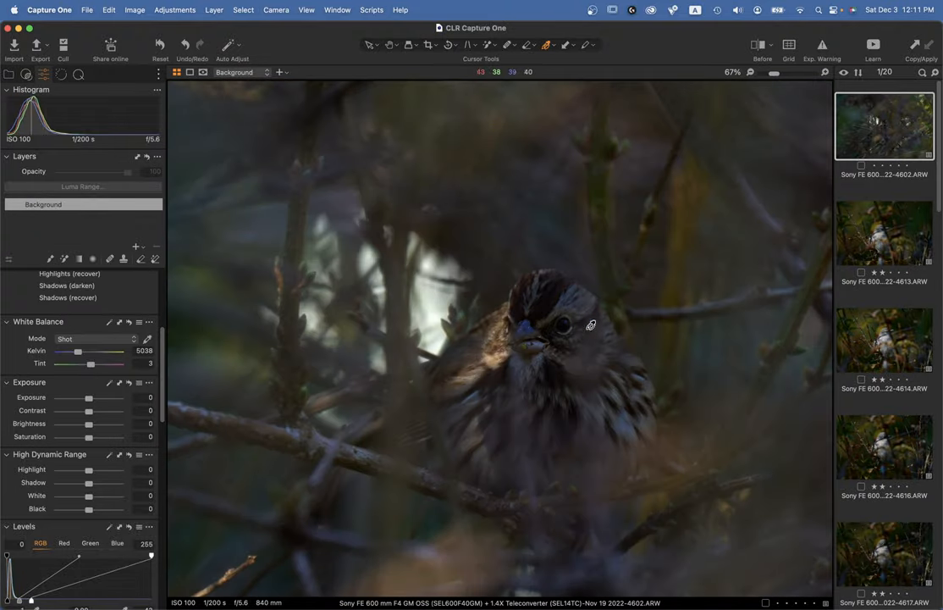
pyautogui.moveTo(594, 396)
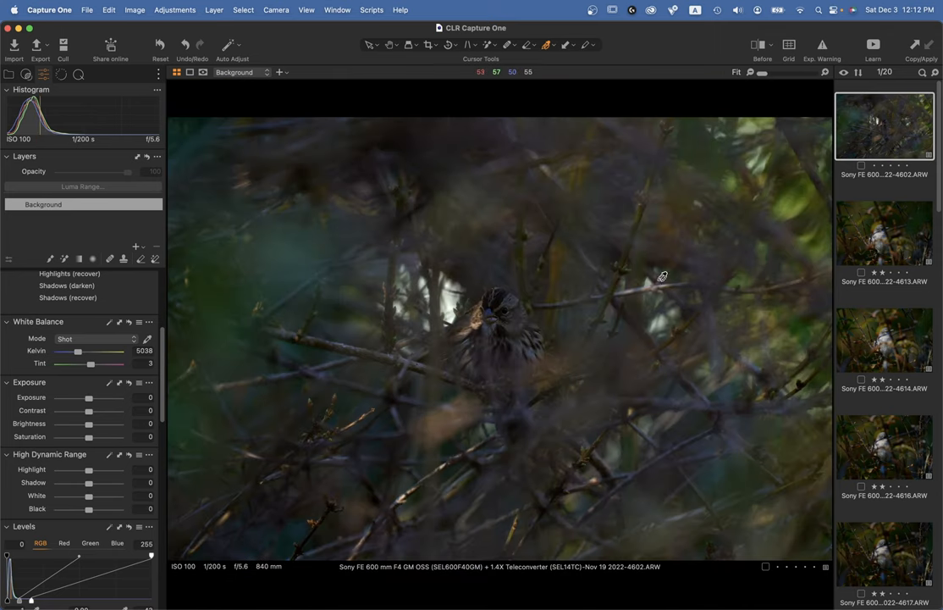
pyautogui.moveTo(613, 444)
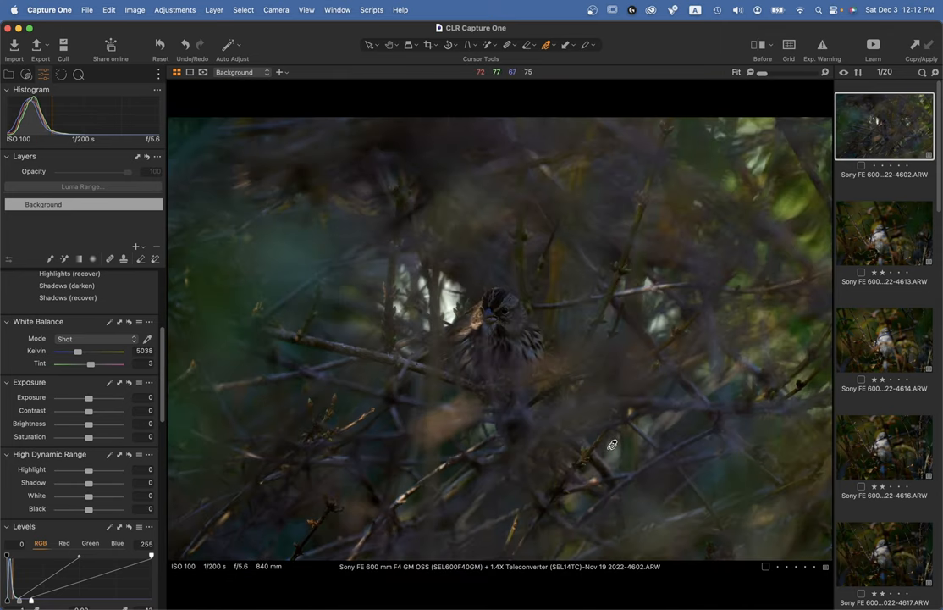
pyautogui.moveTo(509, 355)
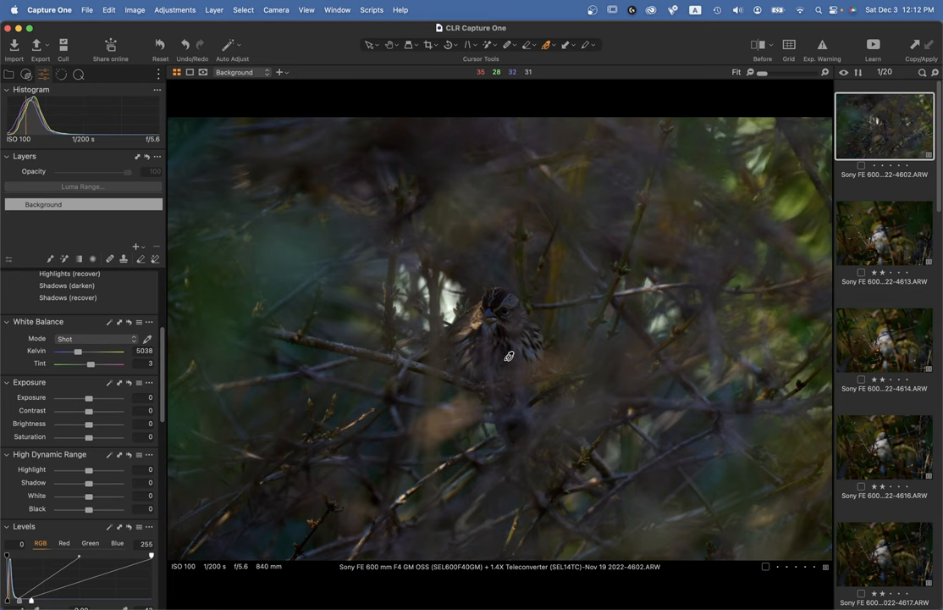
pyautogui.click(884, 232)
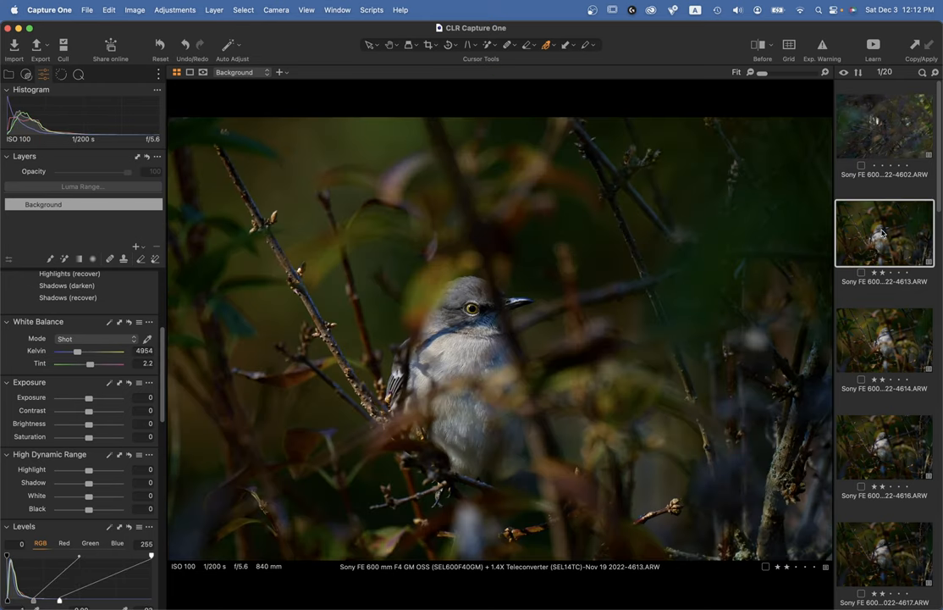
pyautogui.moveTo(845, 264)
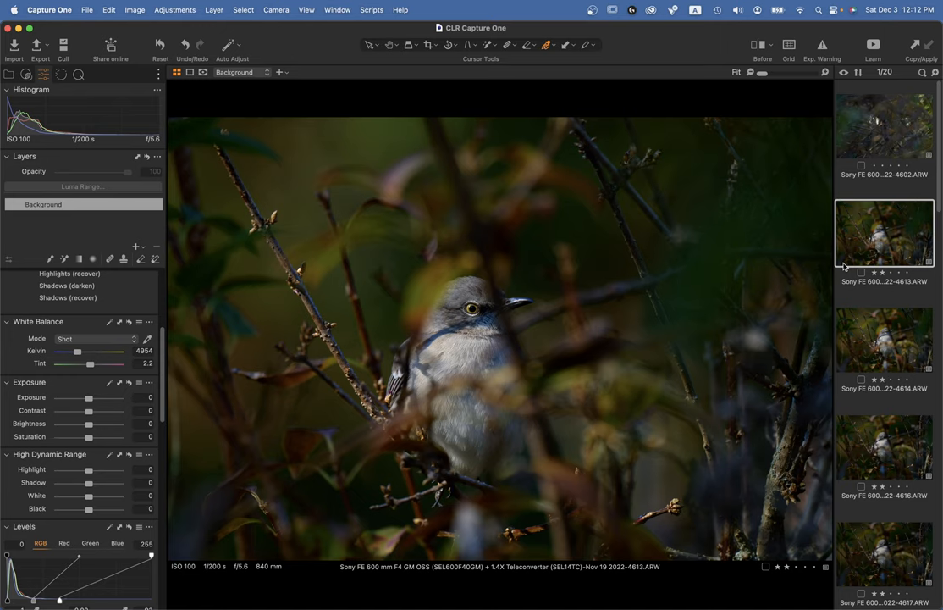
pyautogui.moveTo(627, 343)
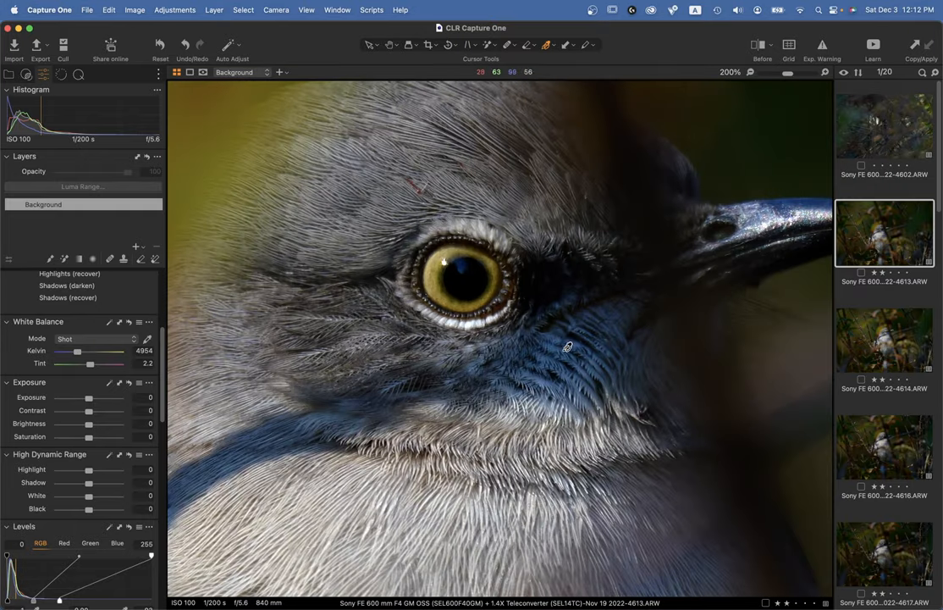
pyautogui.moveTo(504, 297)
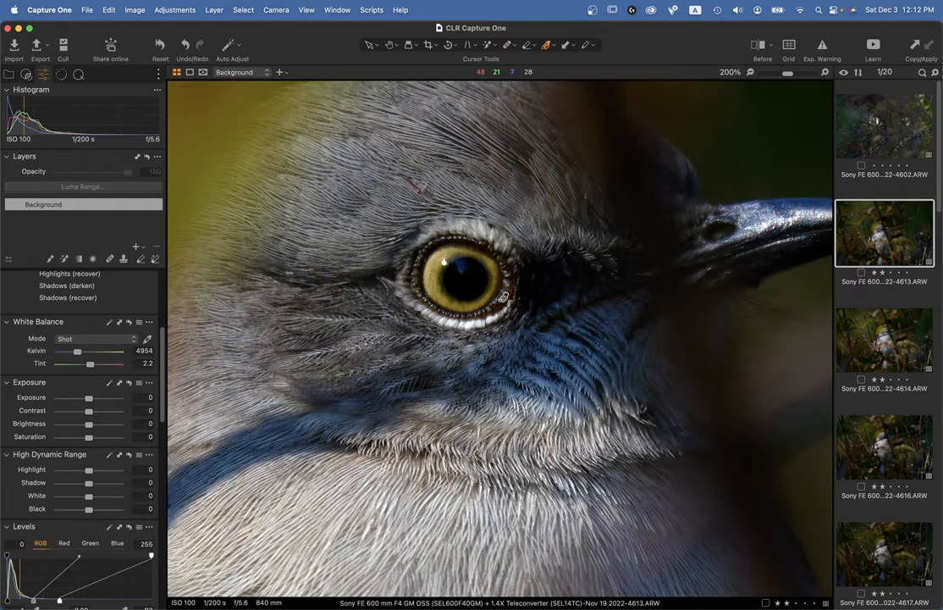
pyautogui.moveTo(472, 299)
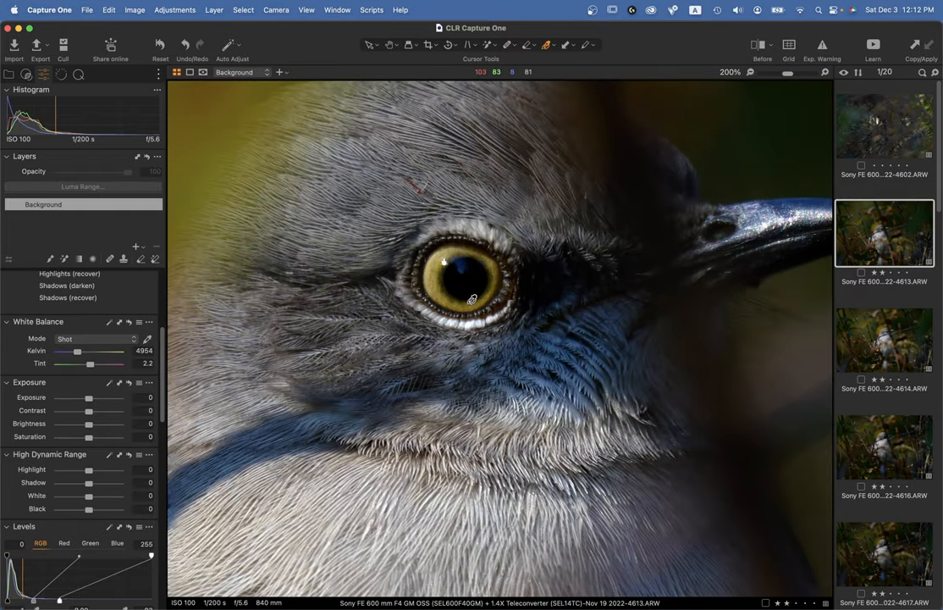
pyautogui.moveTo(430, 296)
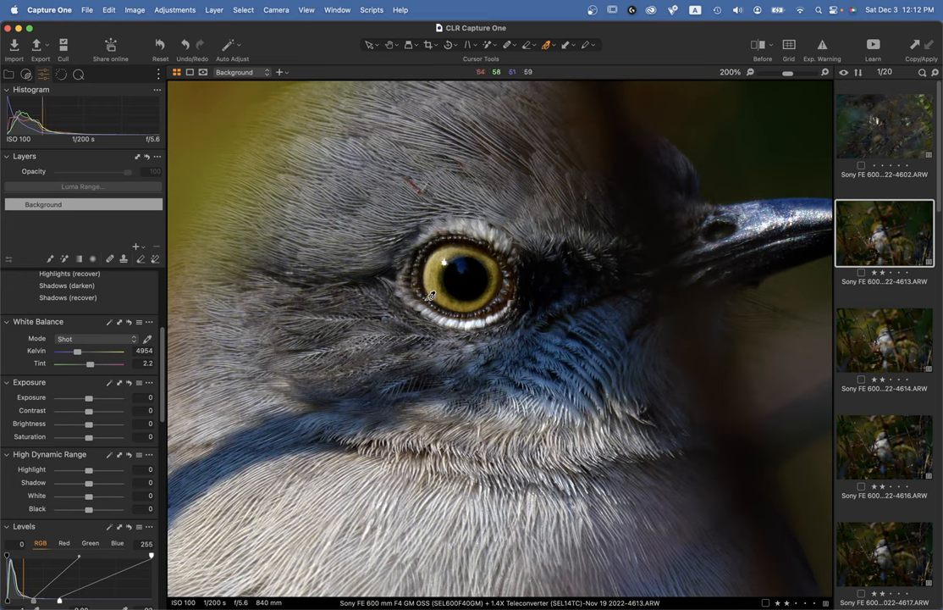
pyautogui.moveTo(489, 301)
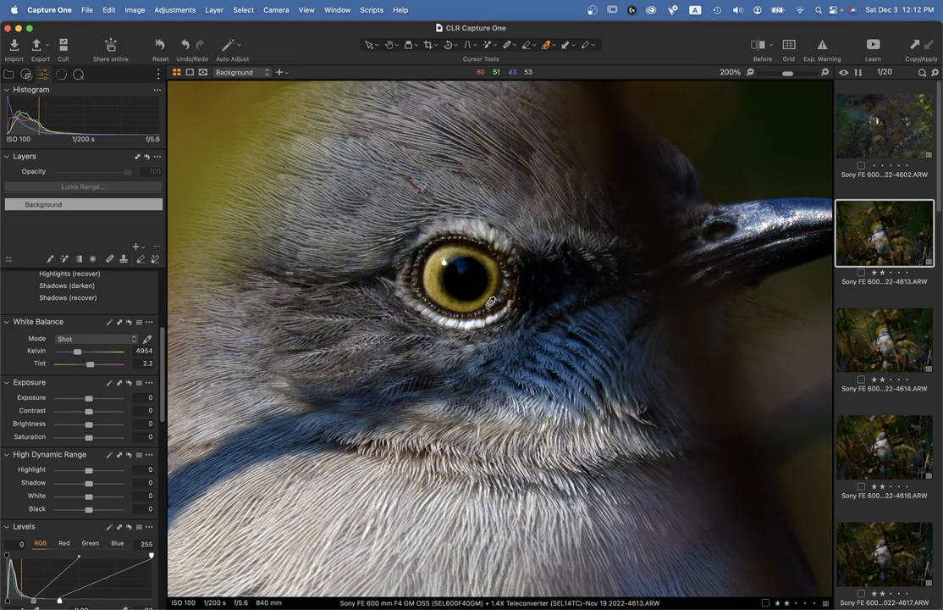
pyautogui.moveTo(449, 258)
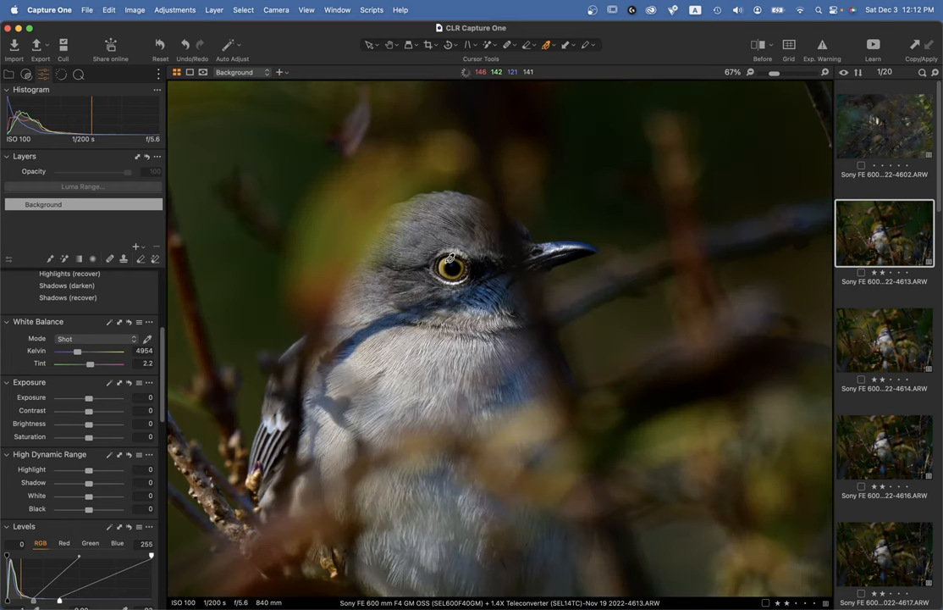
pyautogui.moveTo(449, 257)
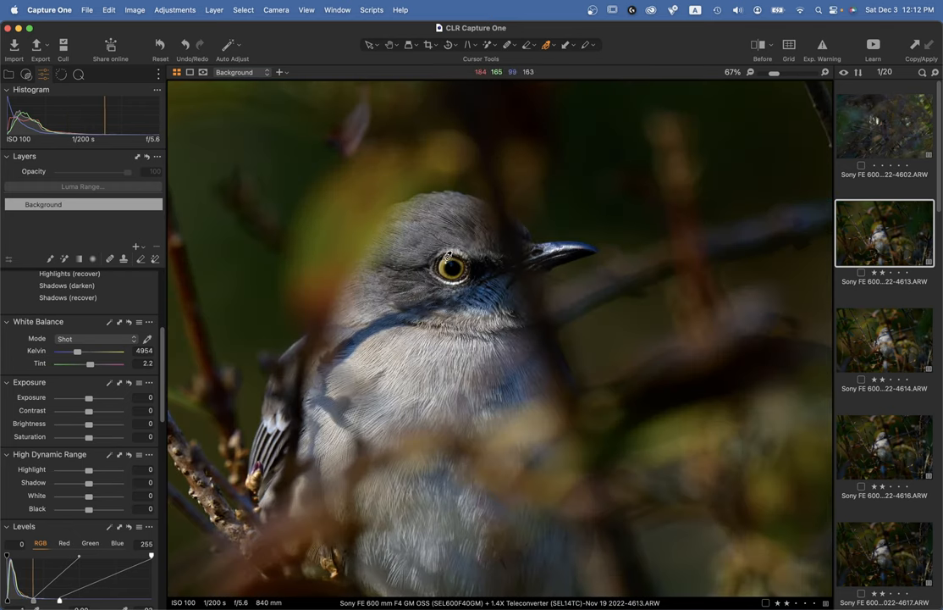
pyautogui.moveTo(465, 271)
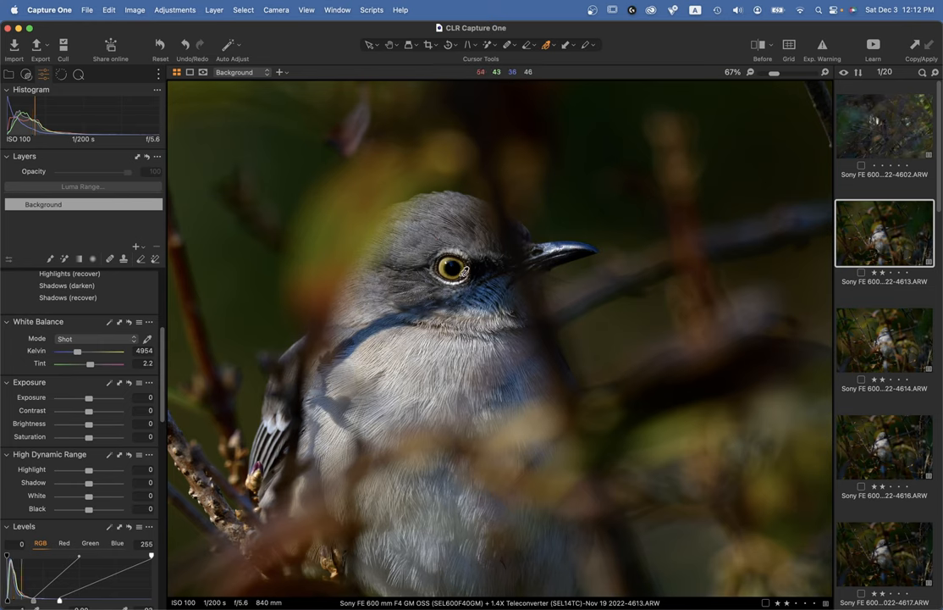
pyautogui.moveTo(452, 251)
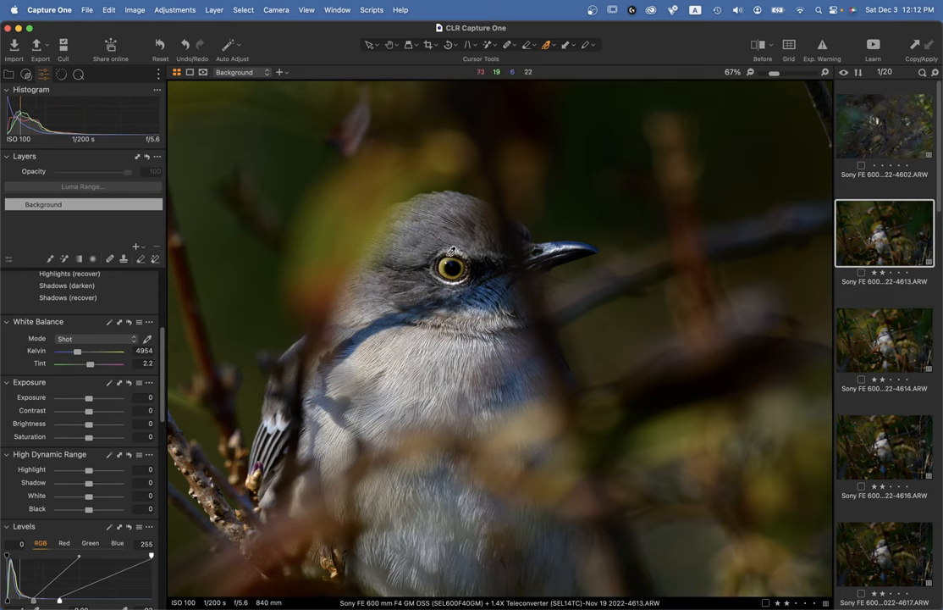
pyautogui.moveTo(452, 284)
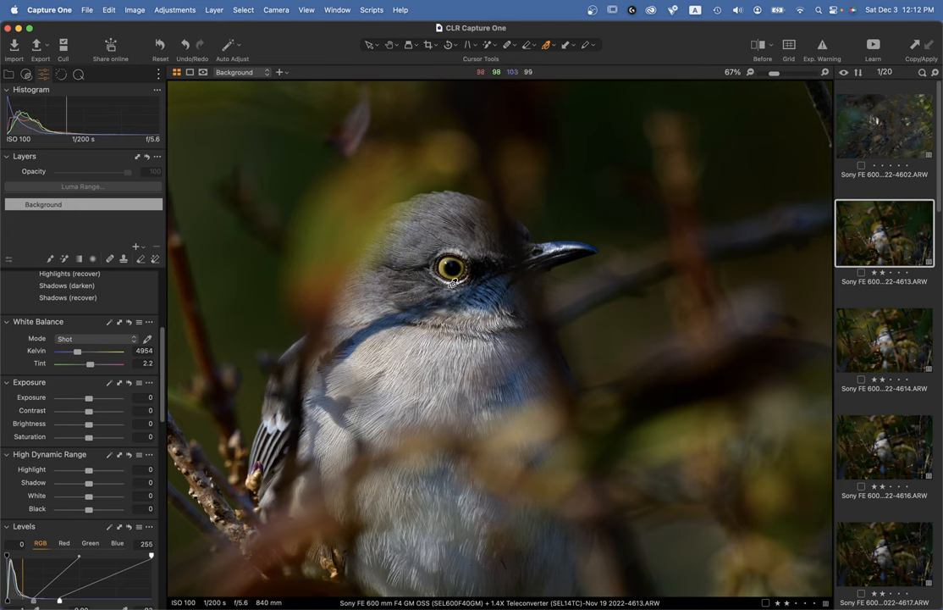
pyautogui.moveTo(457, 286)
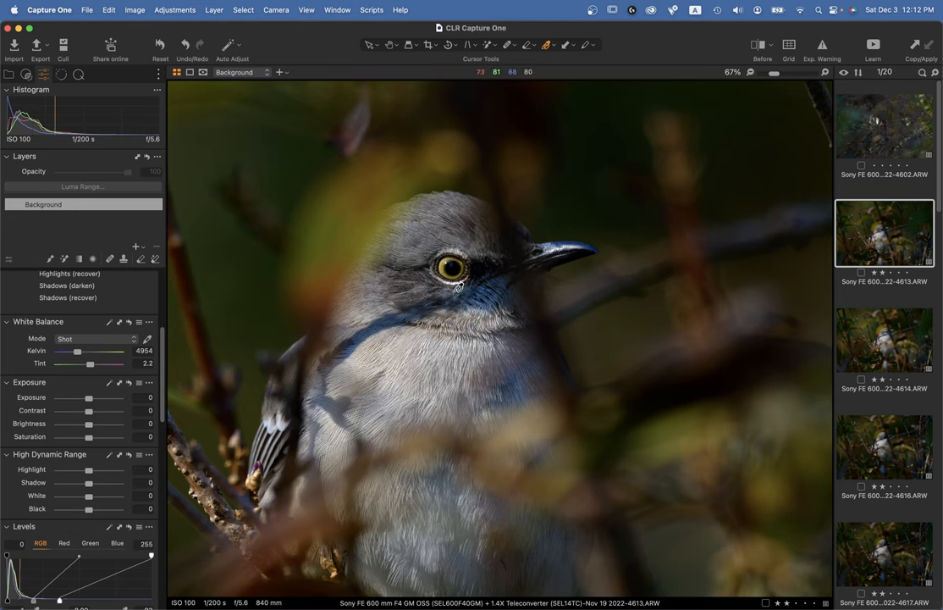
pyautogui.moveTo(614, 267)
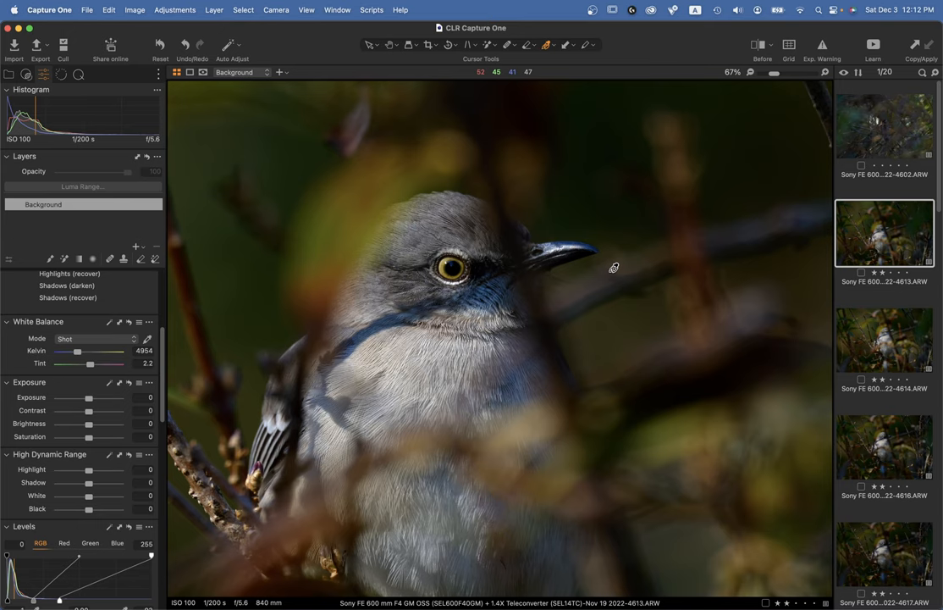
pyautogui.moveTo(669, 298)
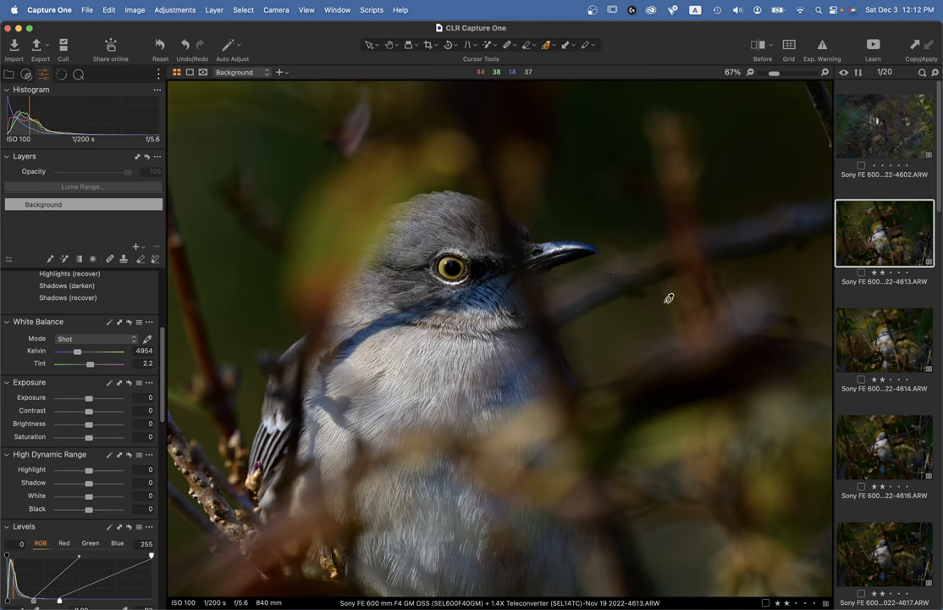
pyautogui.moveTo(586, 290)
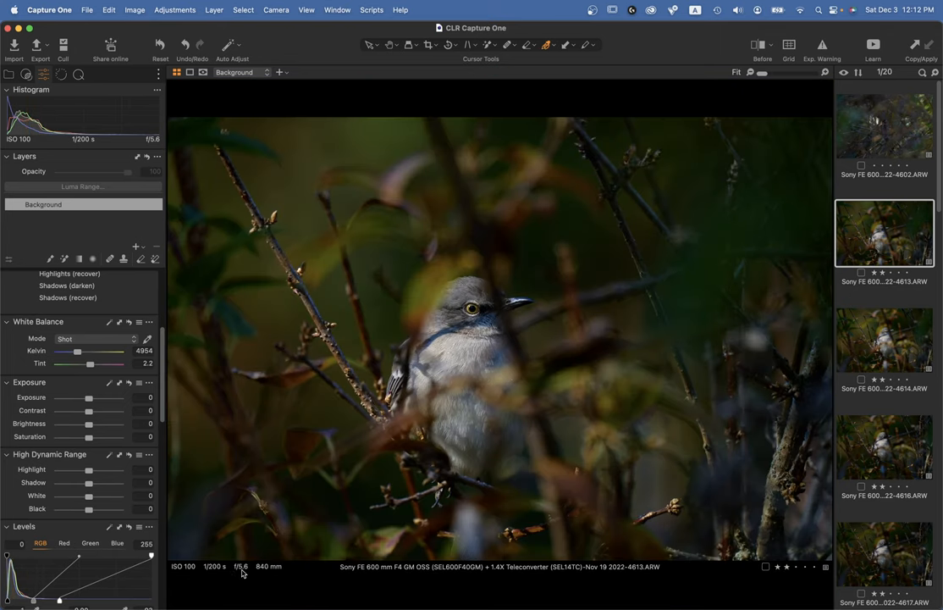
pyautogui.moveTo(226, 577)
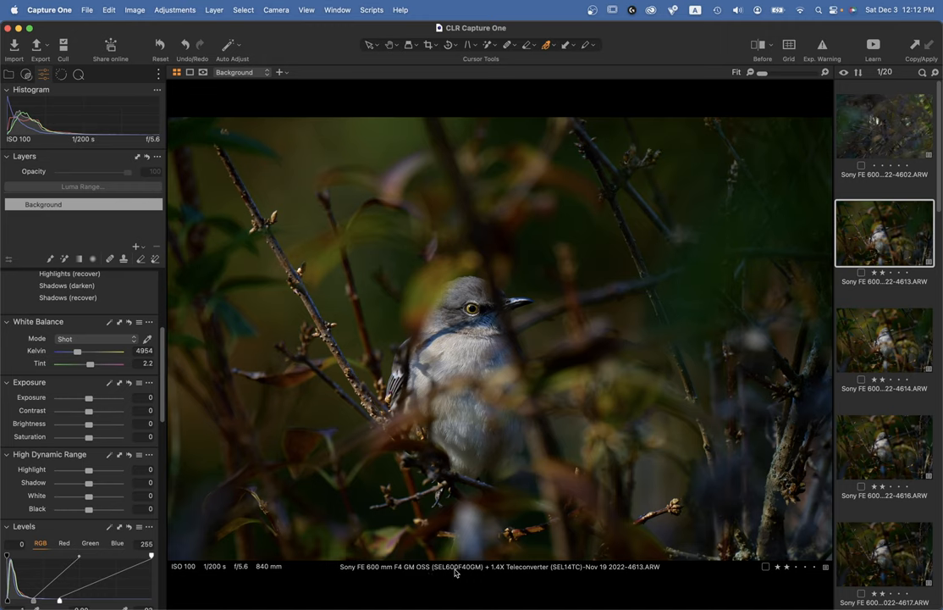
pyautogui.moveTo(544, 313)
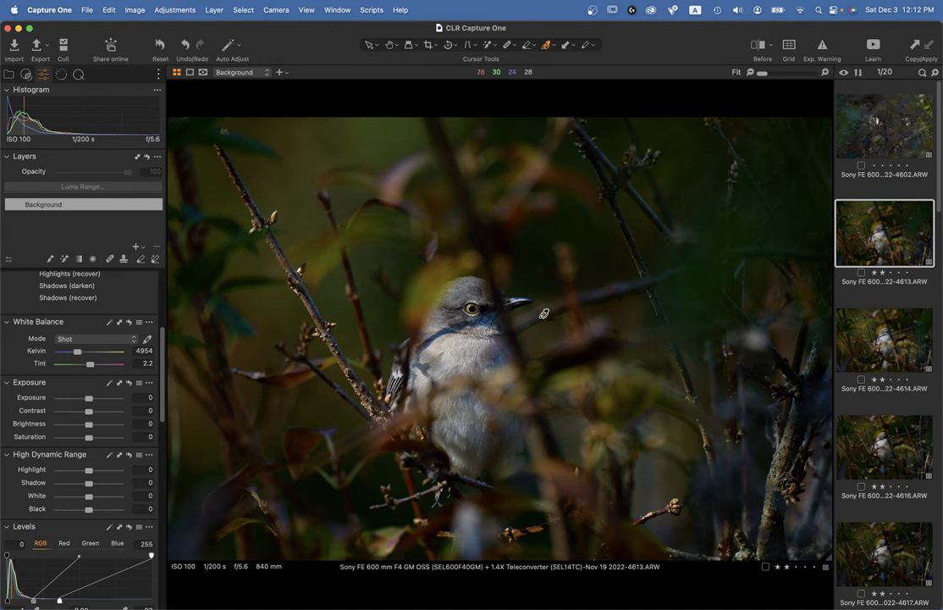
pyautogui.moveTo(544, 336)
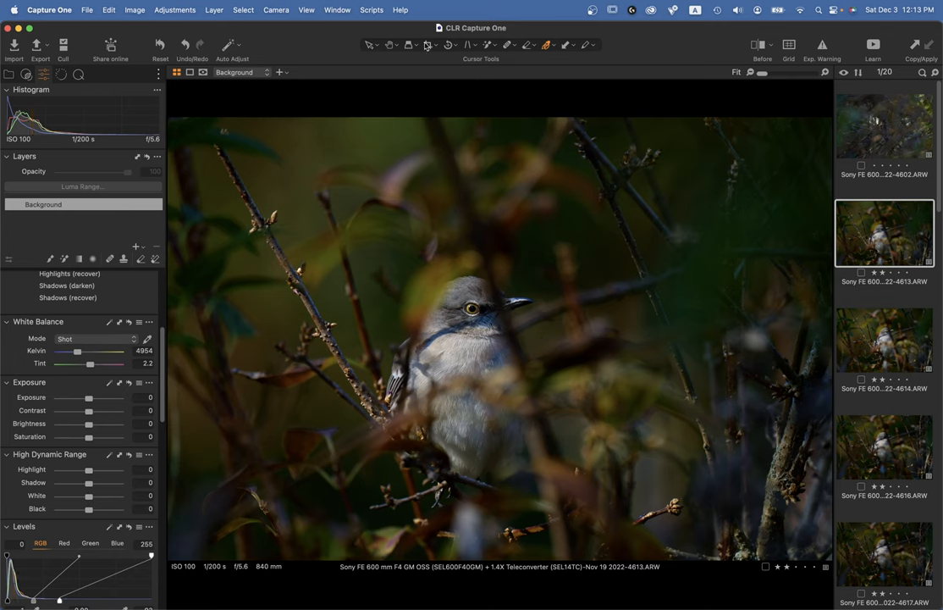
pyautogui.moveTo(453, 91)
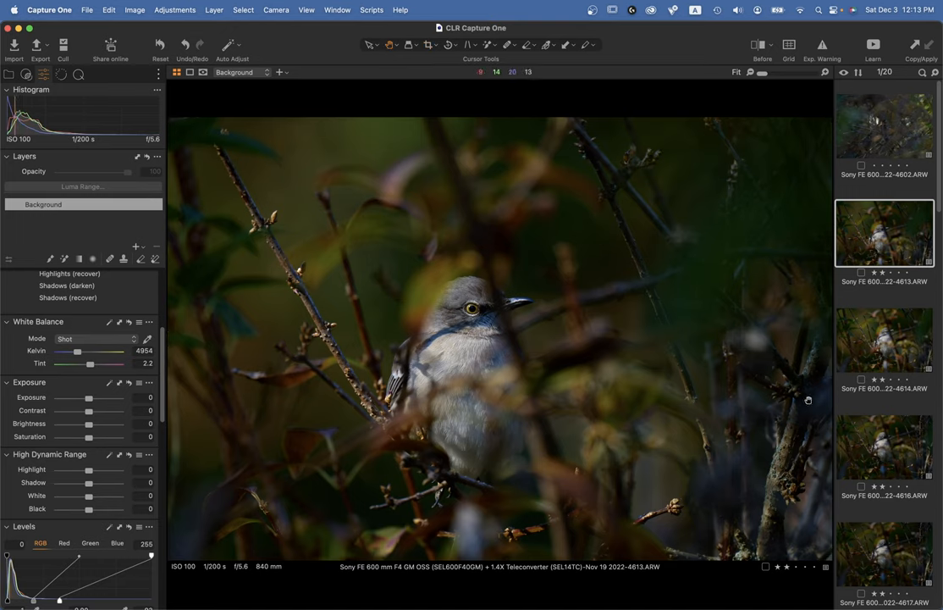
pyautogui.moveTo(894, 331)
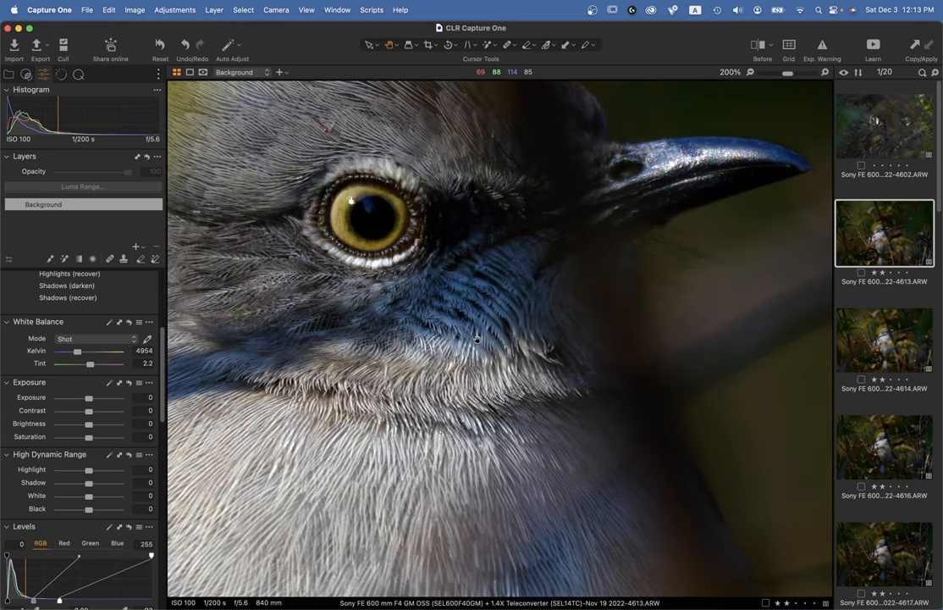
# Step: Compare mockingbird frames 4614, 4618, 4613 and 4616, ending back on 4614
pyautogui.click(884, 340)
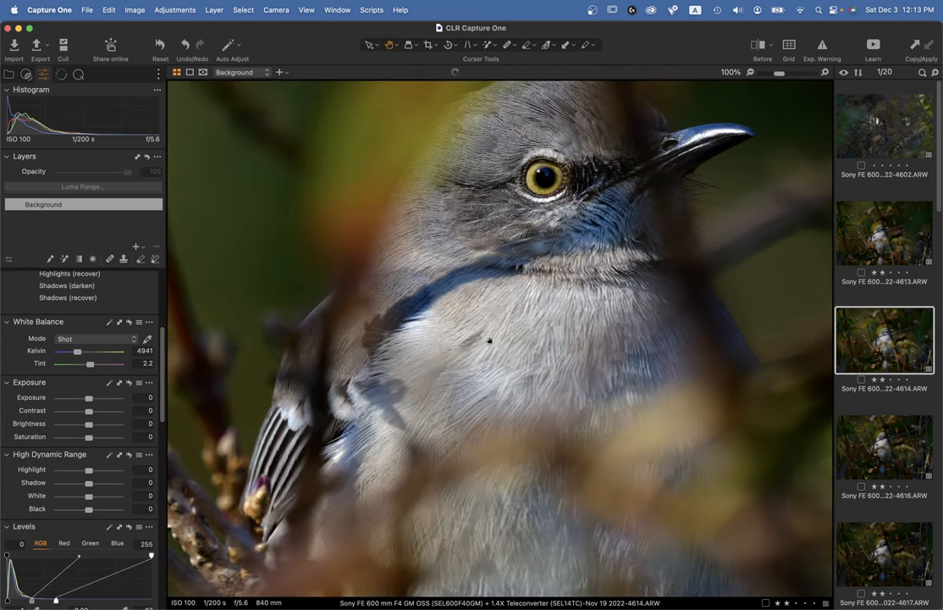
pyautogui.click(884, 447)
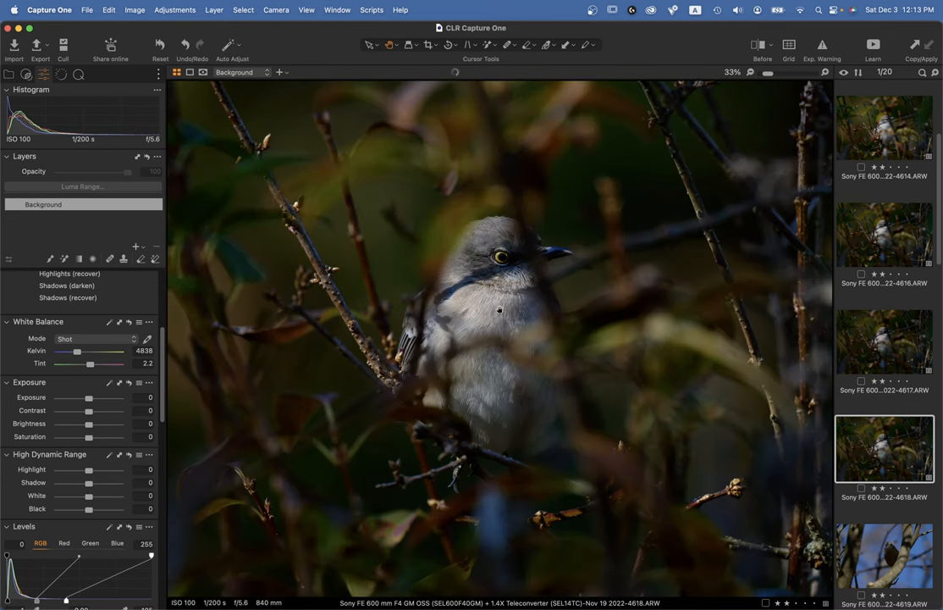
pyautogui.click(735, 71)
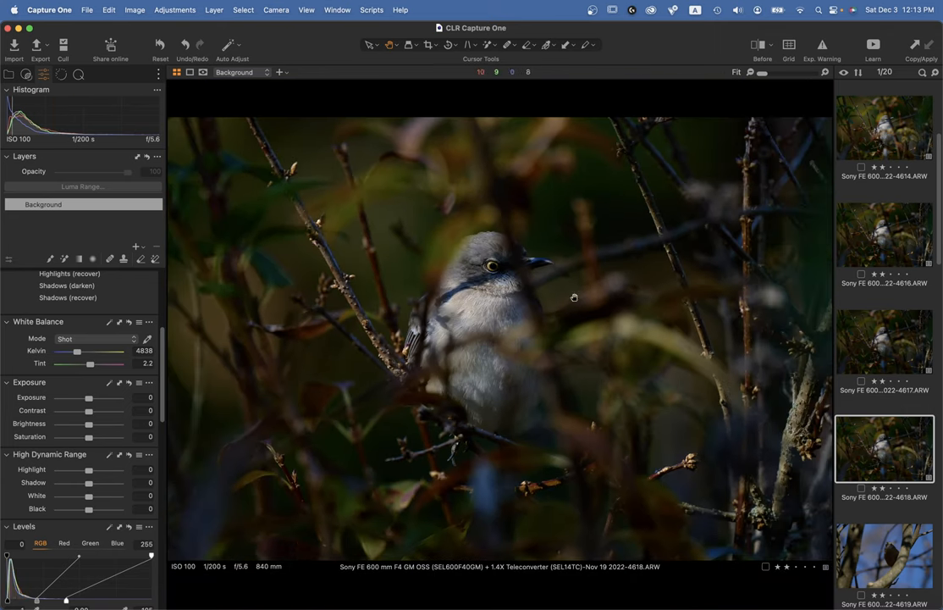
pyautogui.moveTo(181, 261)
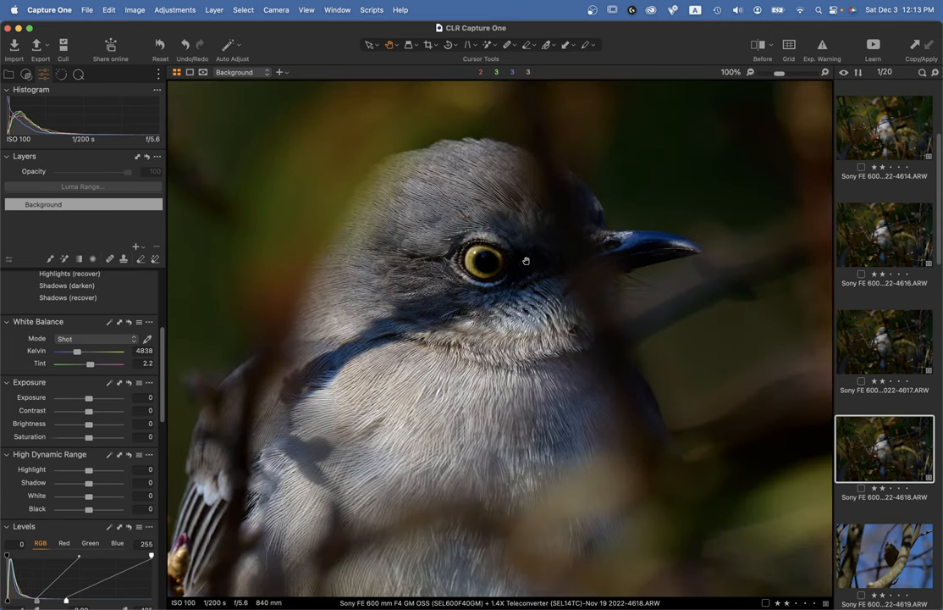
pyautogui.click(884, 127)
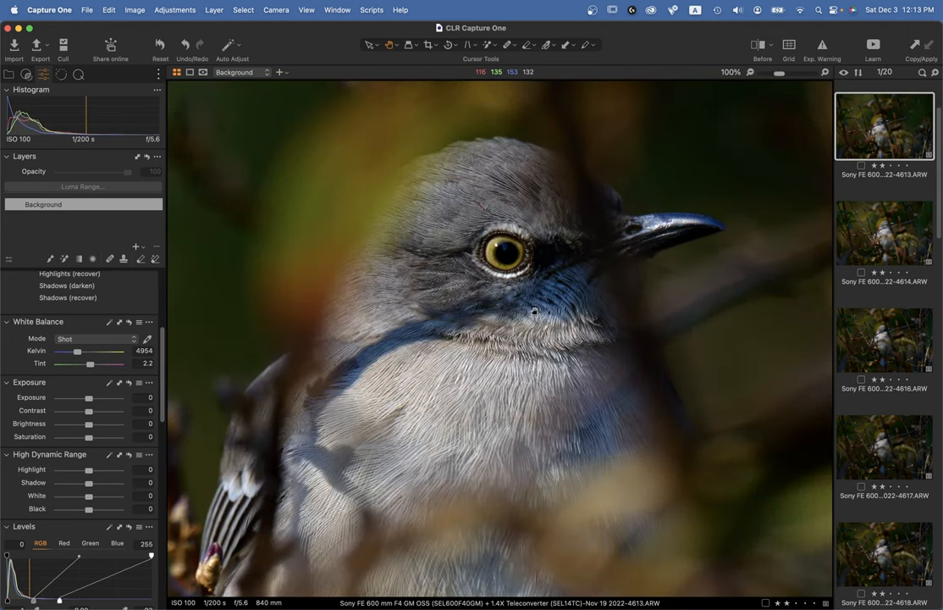
pyautogui.click(884, 232)
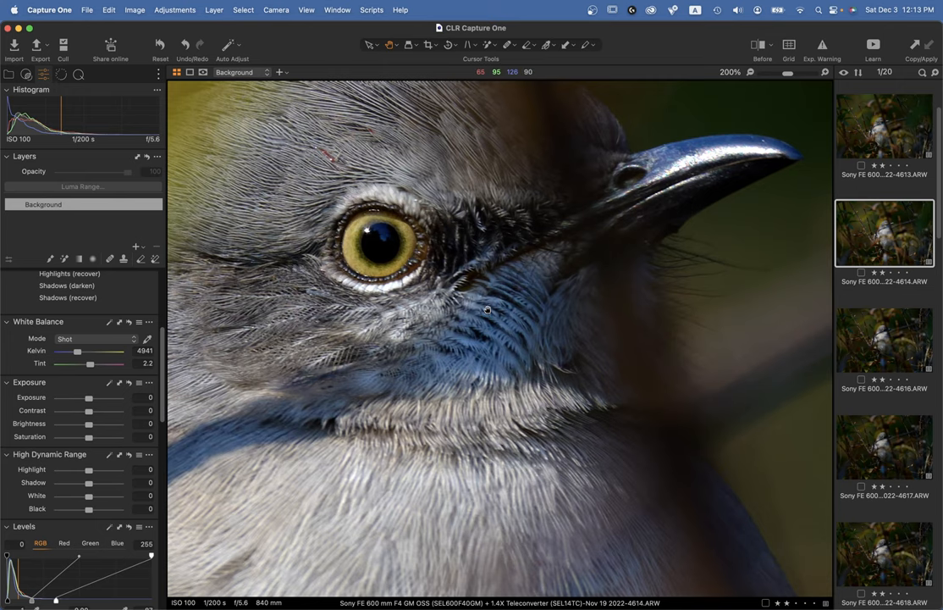
pyautogui.click(884, 339)
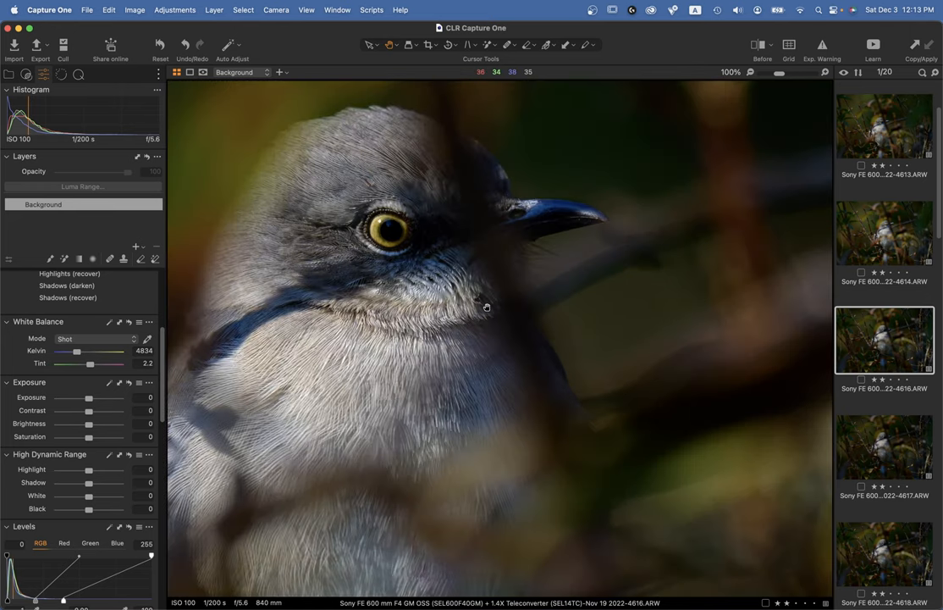
pyautogui.click(884, 233)
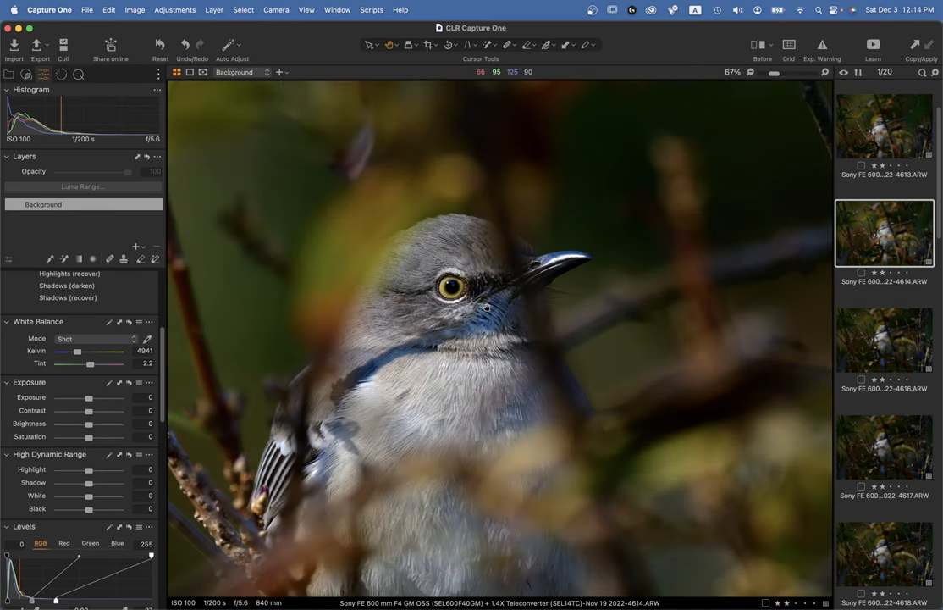
pyautogui.moveTo(550, 265)
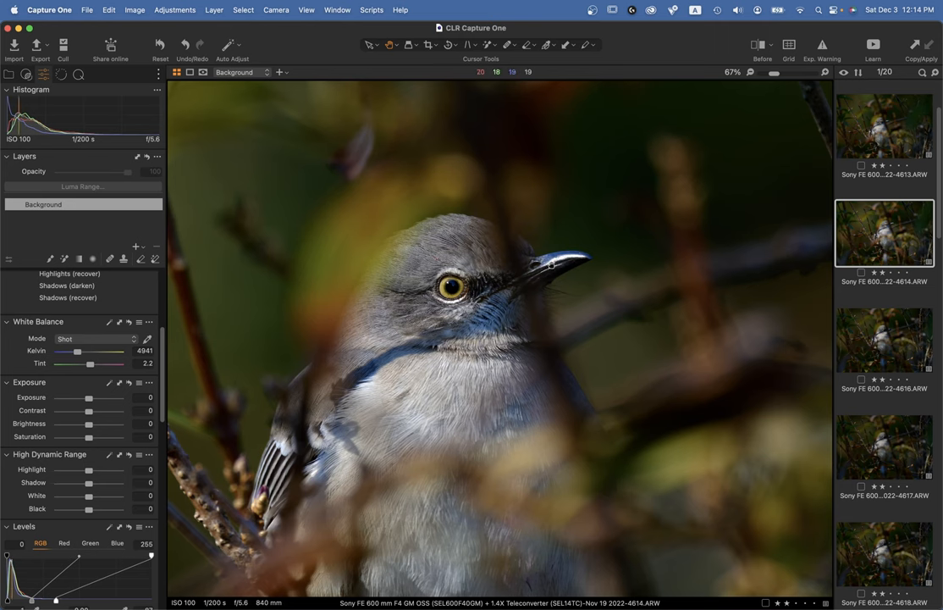
pyautogui.moveTo(444, 296)
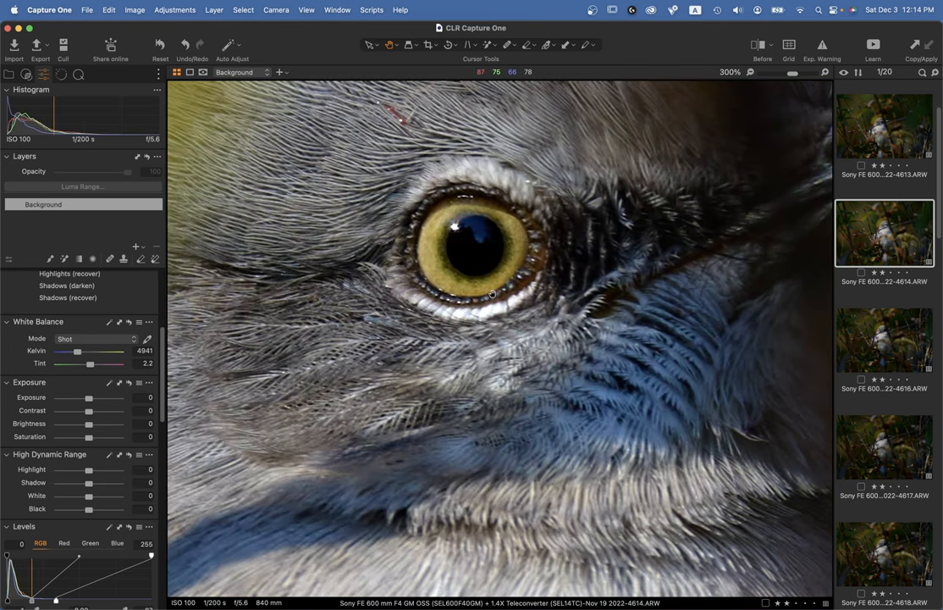
pyautogui.moveTo(475, 282)
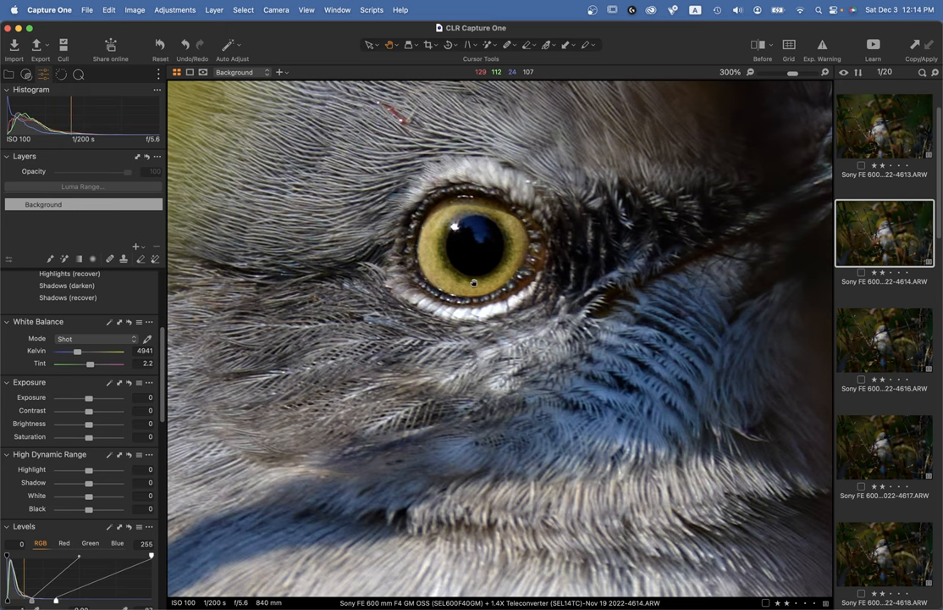
pyautogui.moveTo(469, 252)
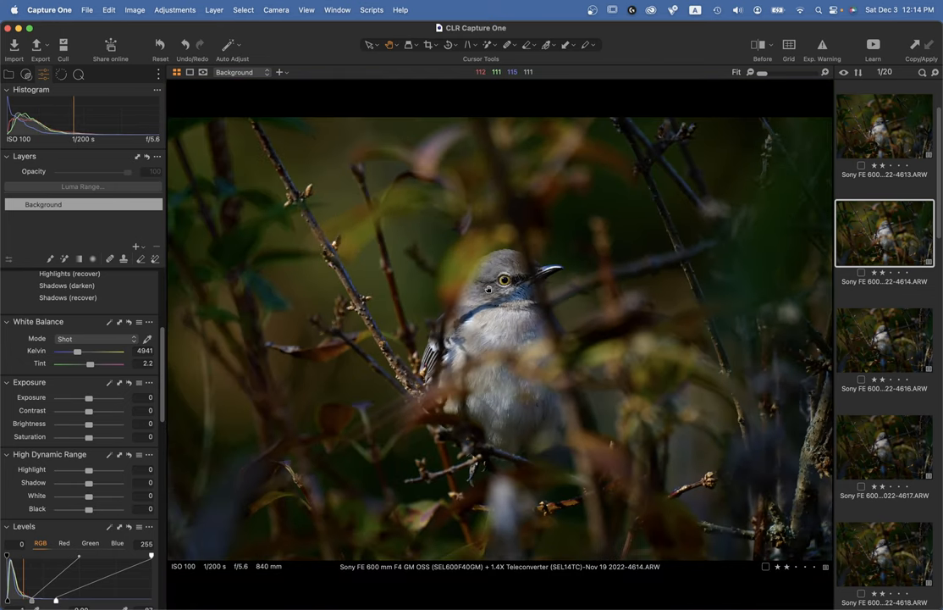
# Step: Compare near-identical frames 4616, 4617 and 4618 side by side
pyautogui.click(884, 340)
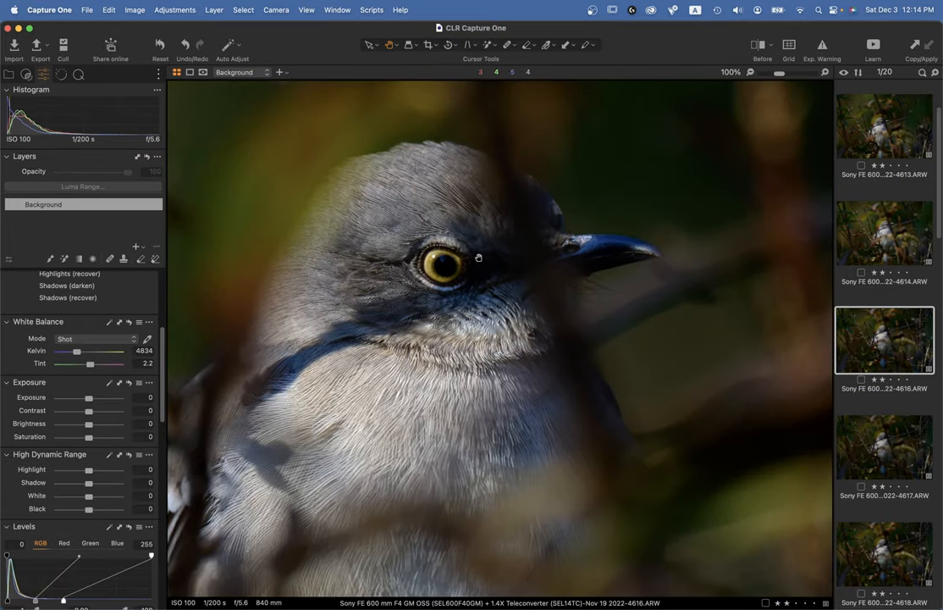
pyautogui.moveTo(596, 375)
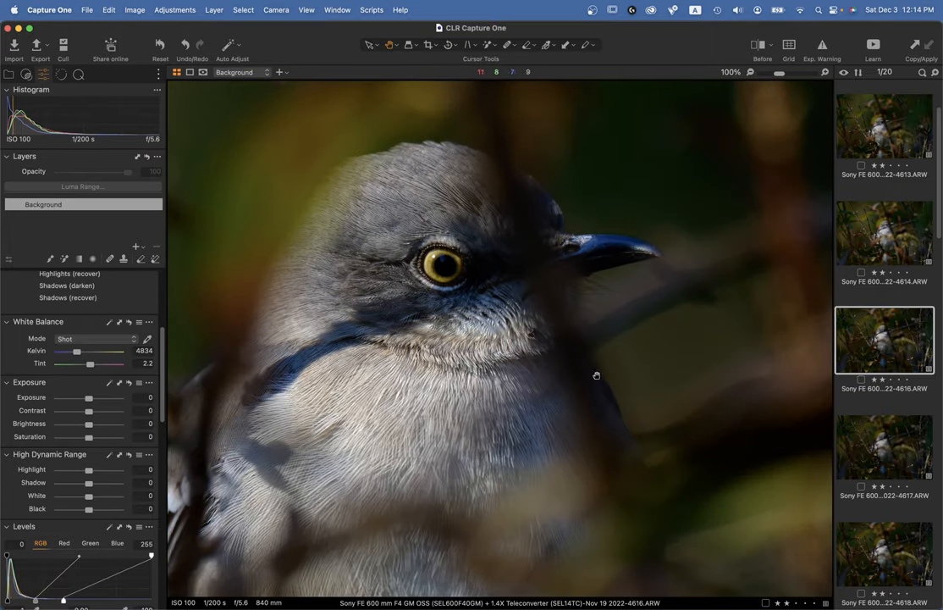
pyautogui.click(884, 447)
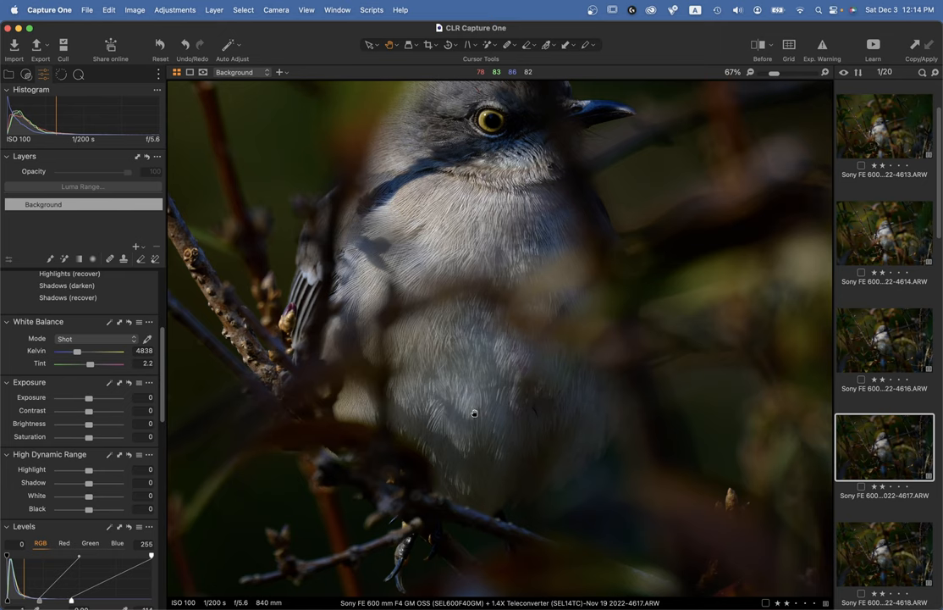
pyautogui.moveTo(499, 473)
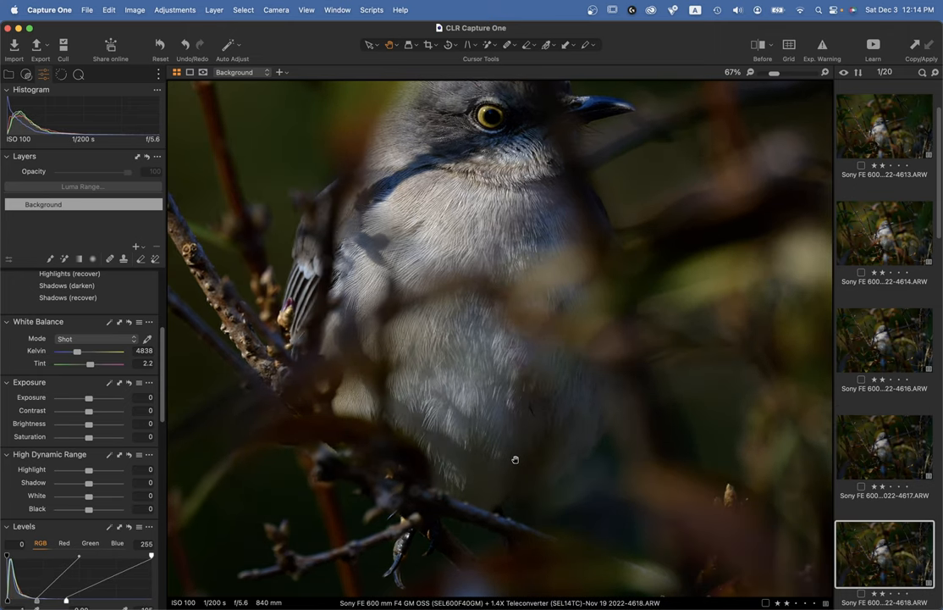
pyautogui.click(884, 339)
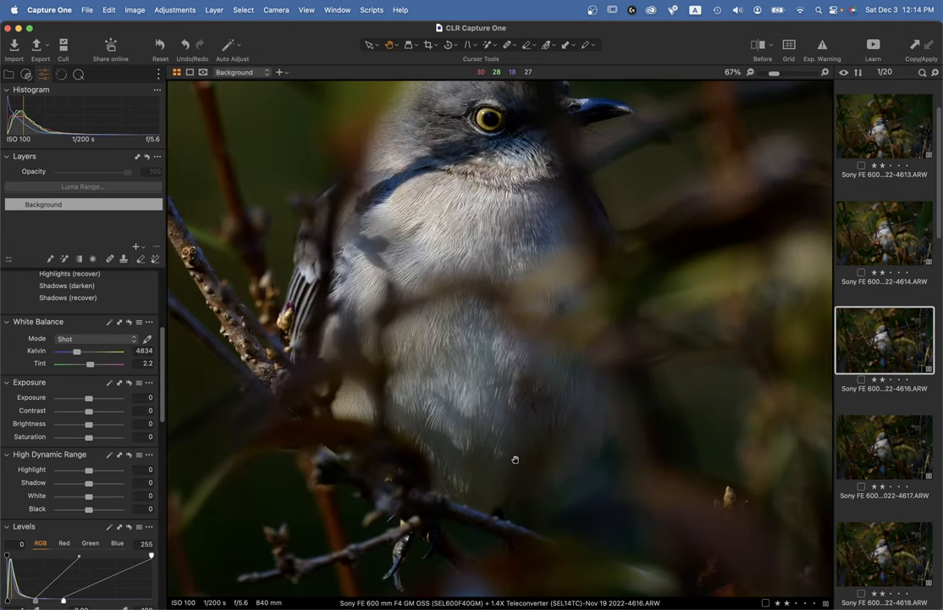
pyautogui.click(884, 125)
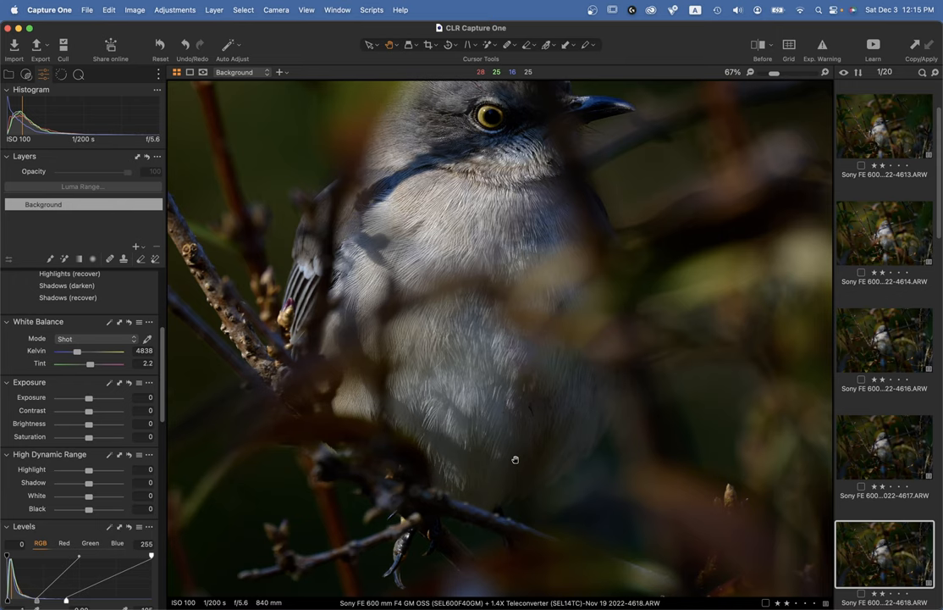
pyautogui.moveTo(698, 374)
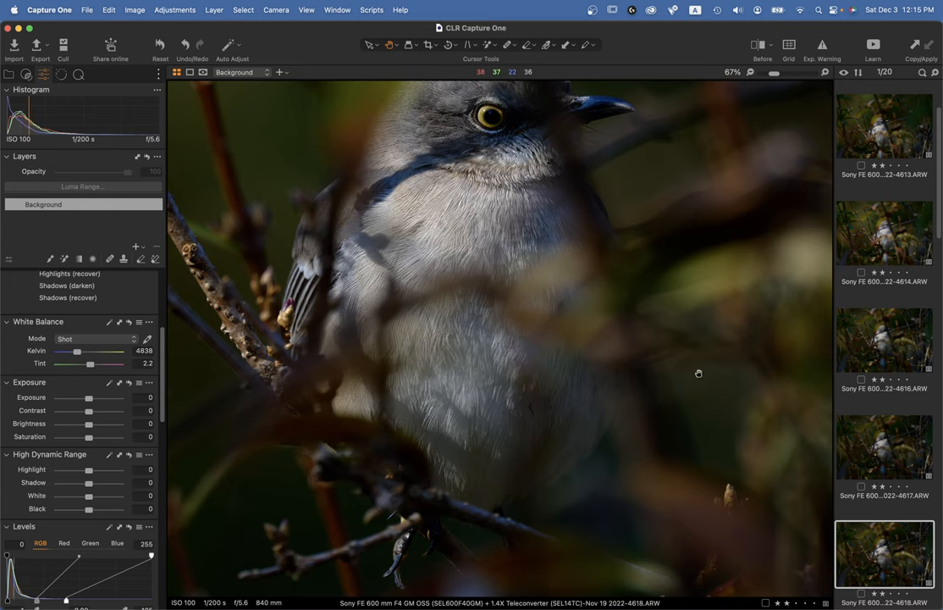
pyautogui.click(884, 447)
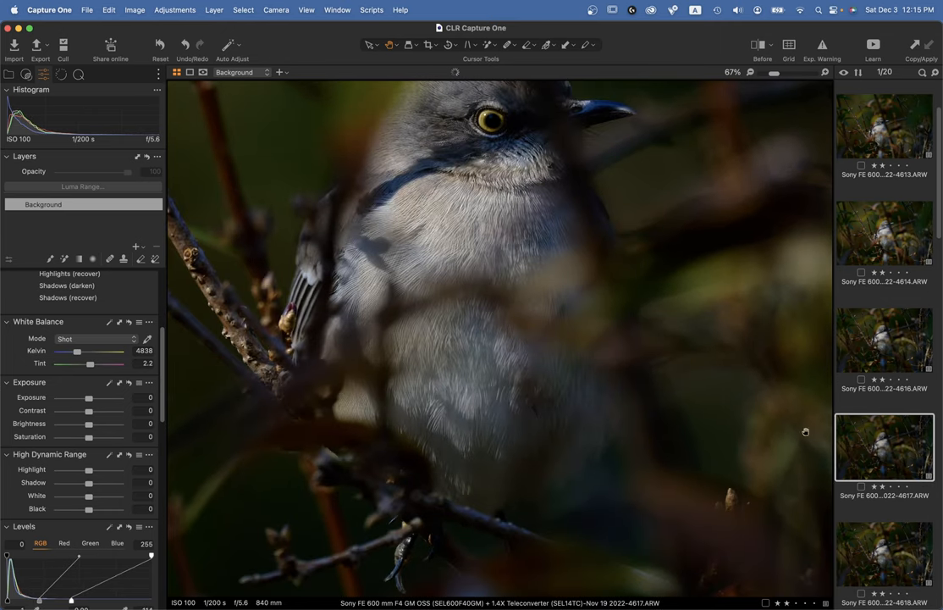
# Step: Delete frame 4618 from the collection and view frame 4617
pyautogui.click(884, 554)
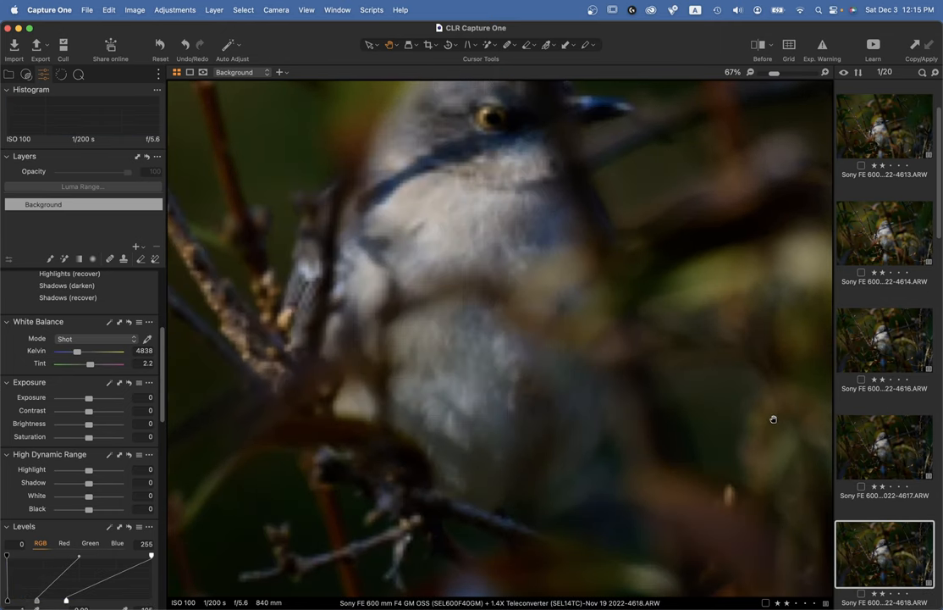
pyautogui.click(884, 447)
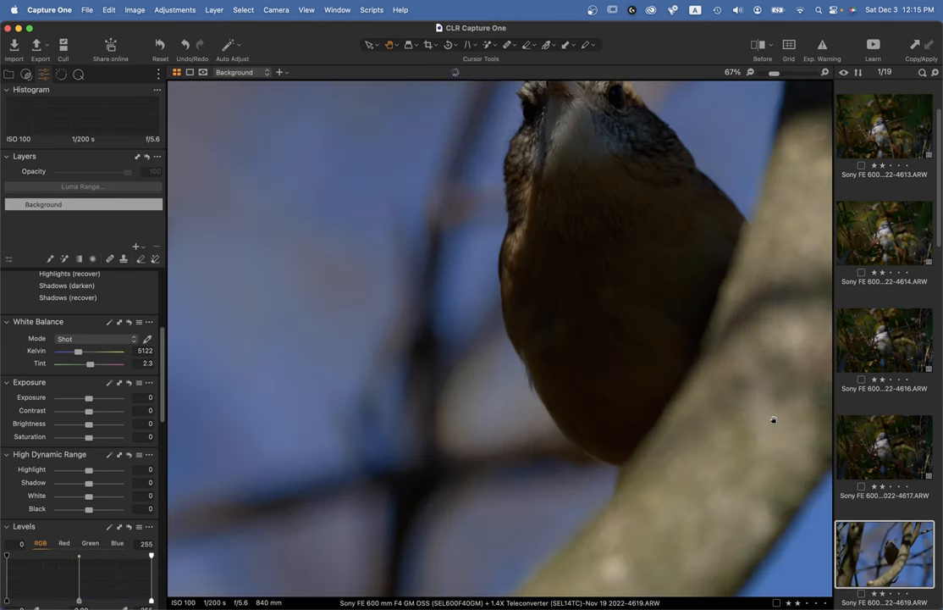
pyautogui.click(884, 445)
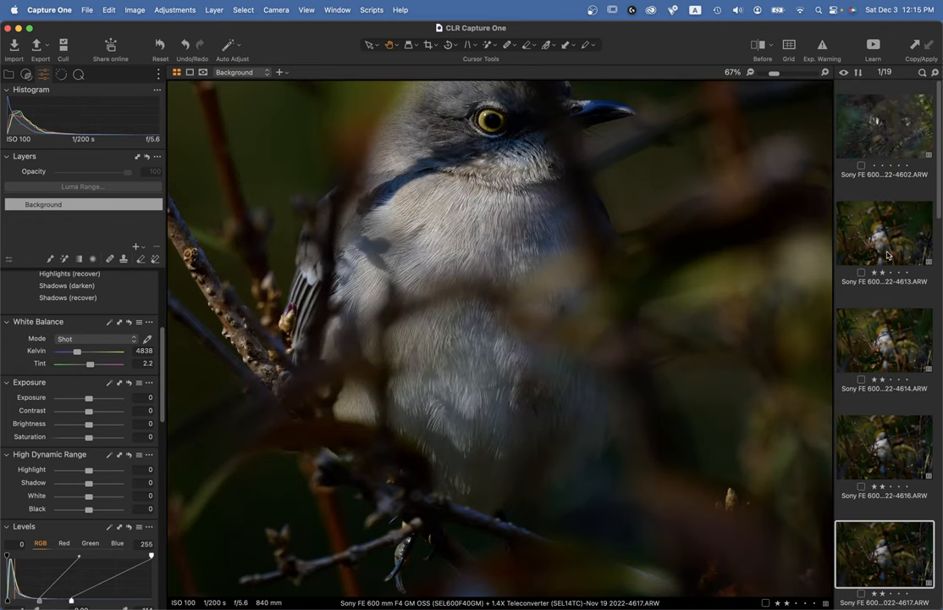
# Step: Check feather detail on frames 4616 and 4617, delete 4617, and bring up 4614
pyautogui.click(884, 232)
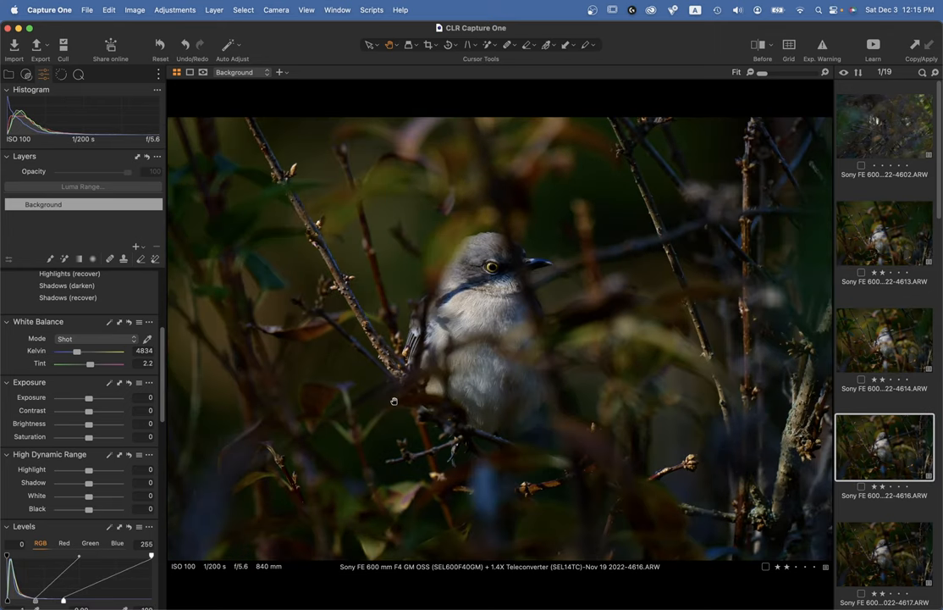
pyautogui.moveTo(611, 280)
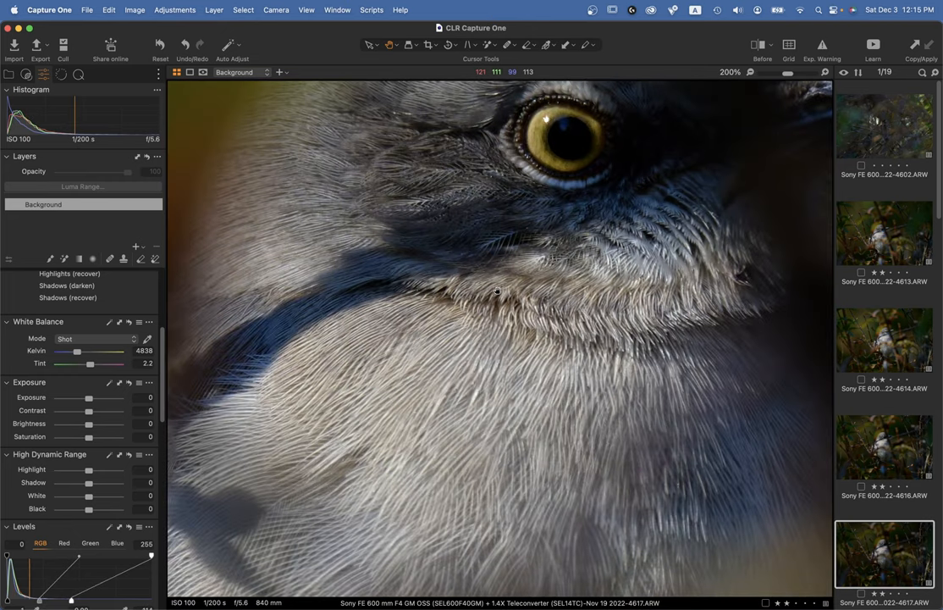
pyautogui.click(884, 446)
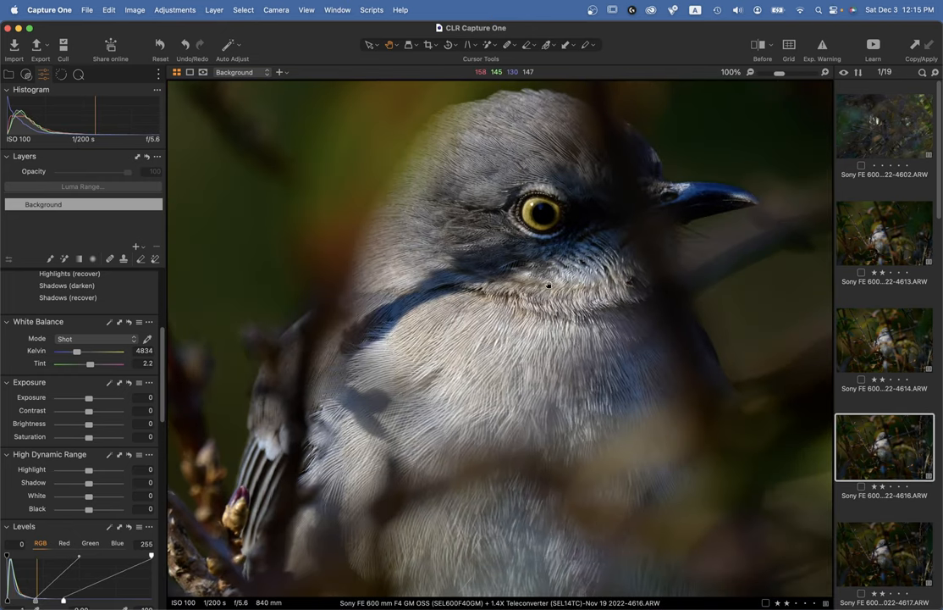
pyautogui.click(884, 555)
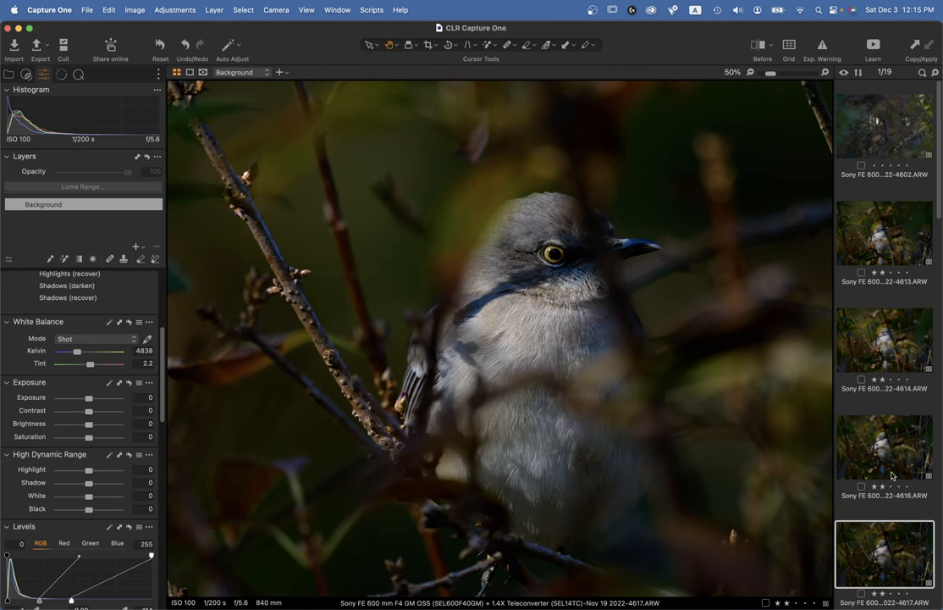
pyautogui.click(884, 446)
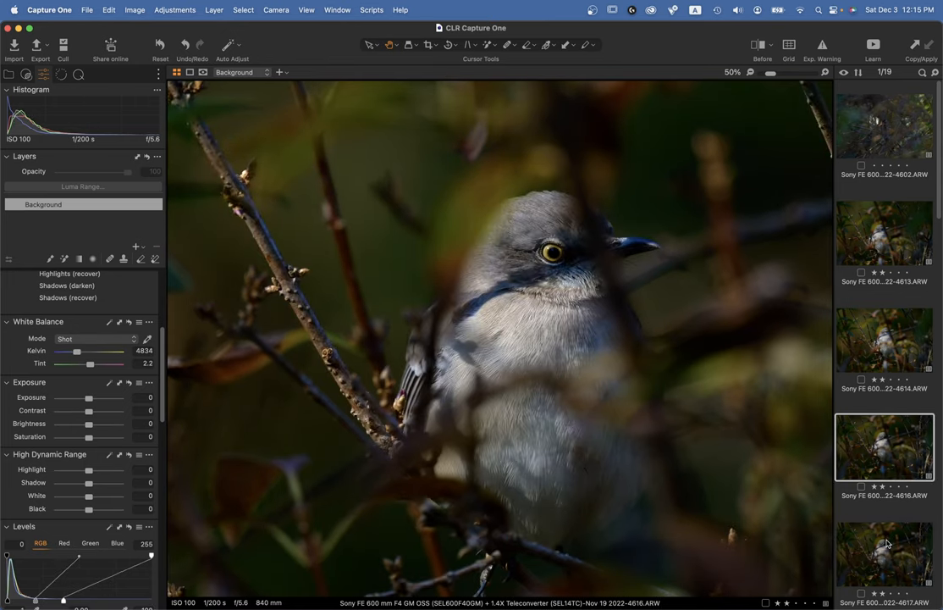
pyautogui.click(884, 339)
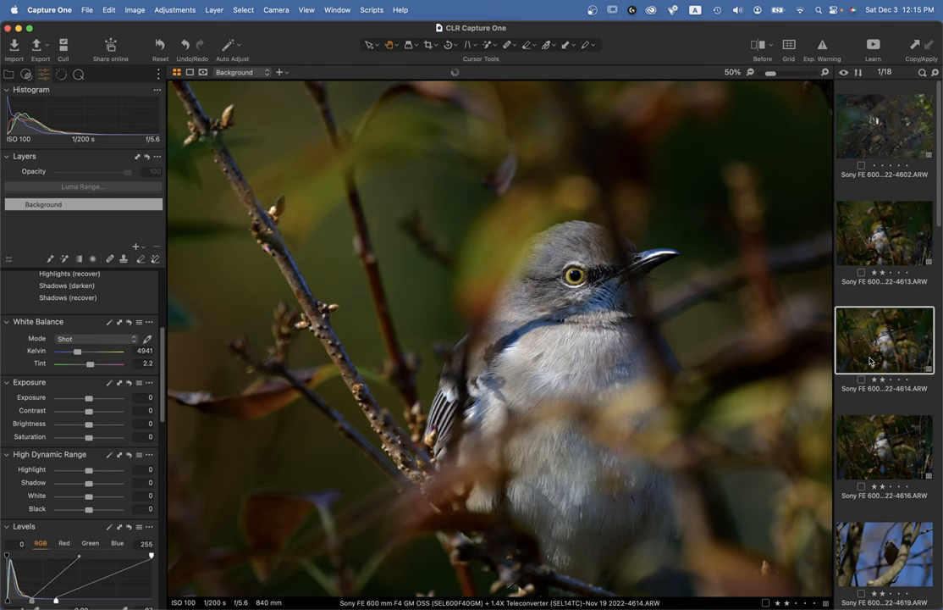
# Step: Flip between frames 4613, 4614 and 4616 in the whole-image view
pyautogui.click(884, 233)
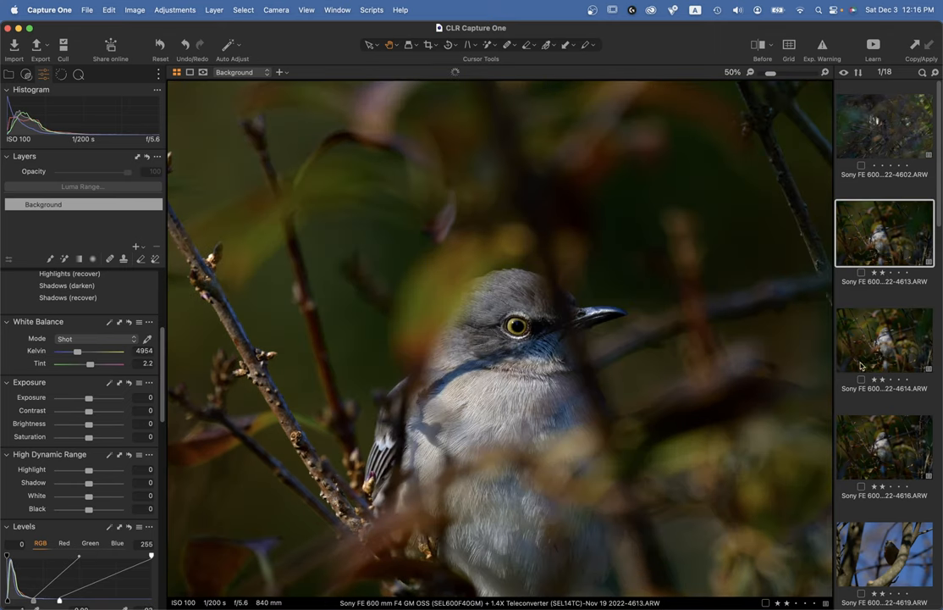
pyautogui.click(732, 71)
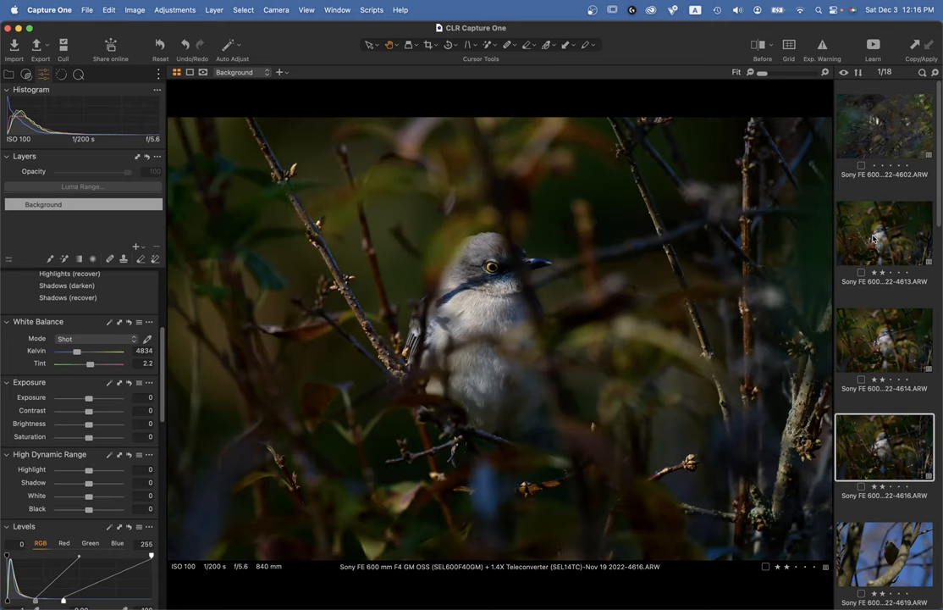
pyautogui.click(884, 339)
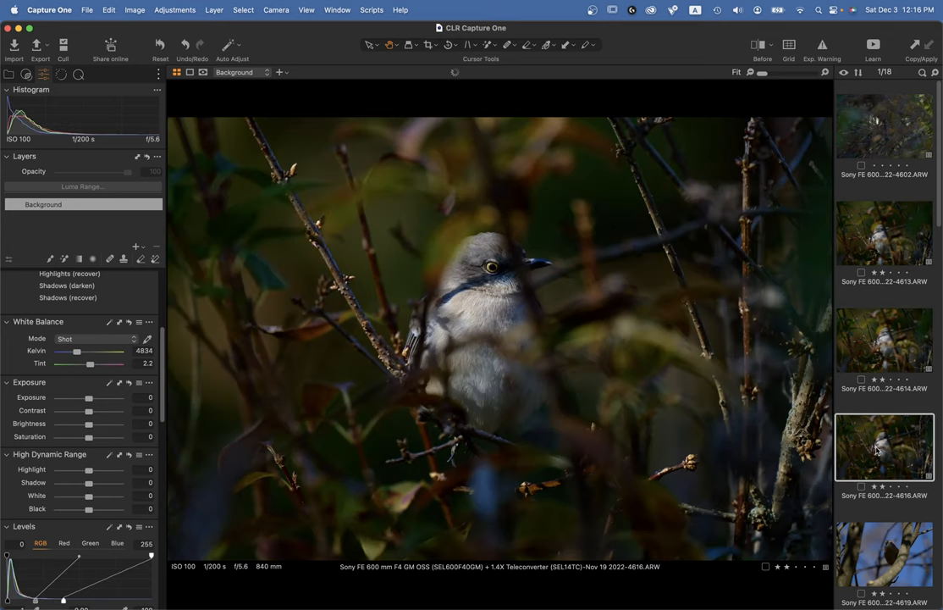
pyautogui.moveTo(458, 203)
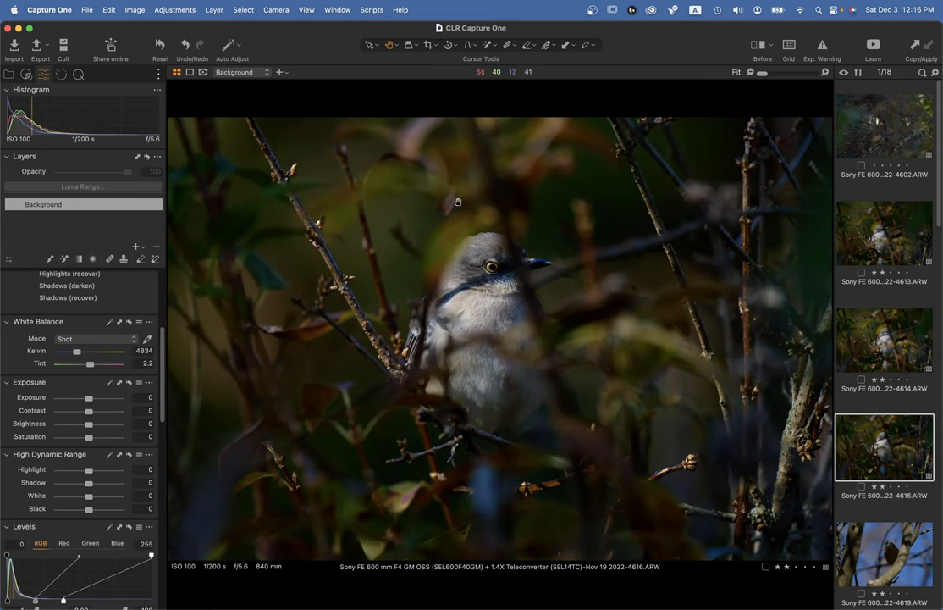
pyautogui.moveTo(572, 430)
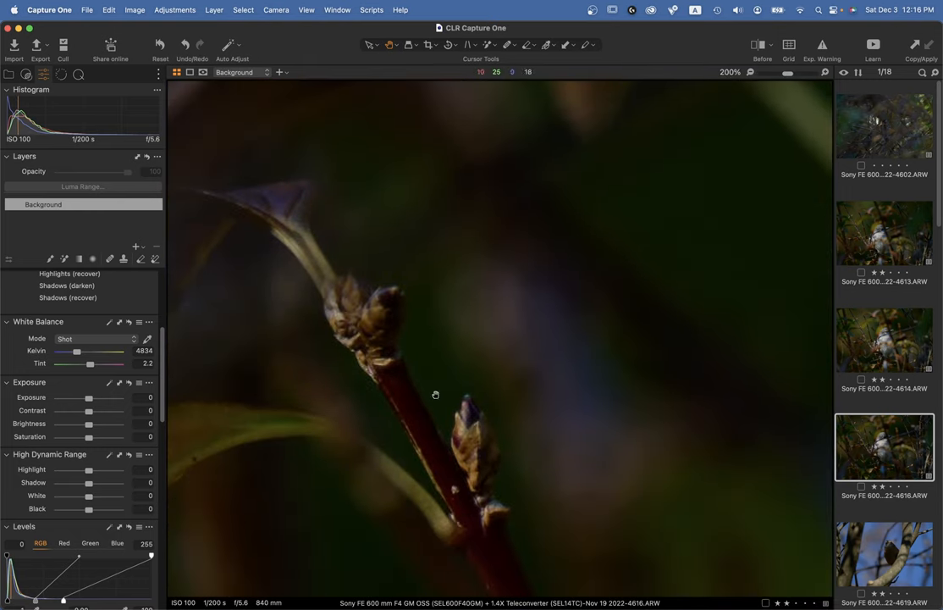
pyautogui.click(736, 72)
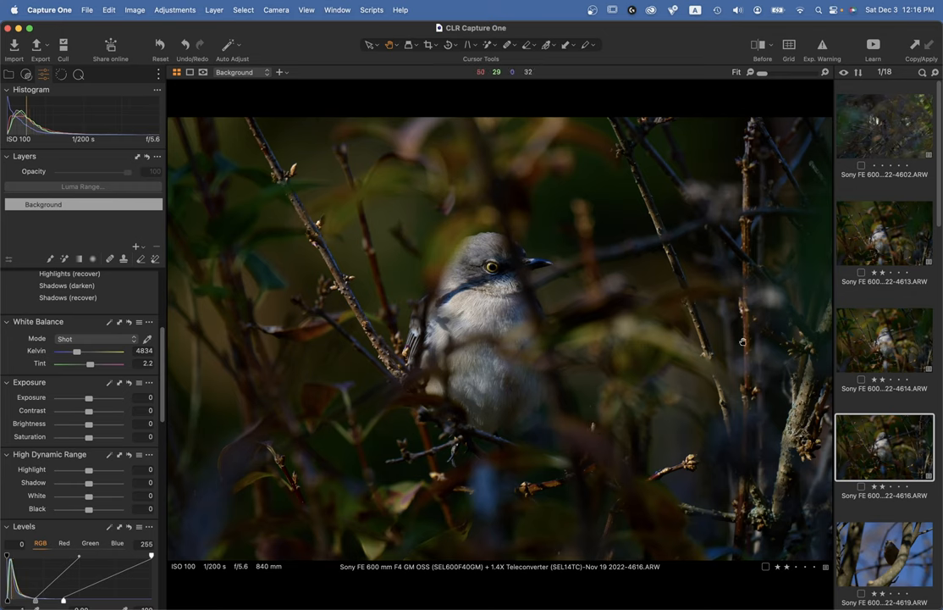
pyautogui.click(884, 339)
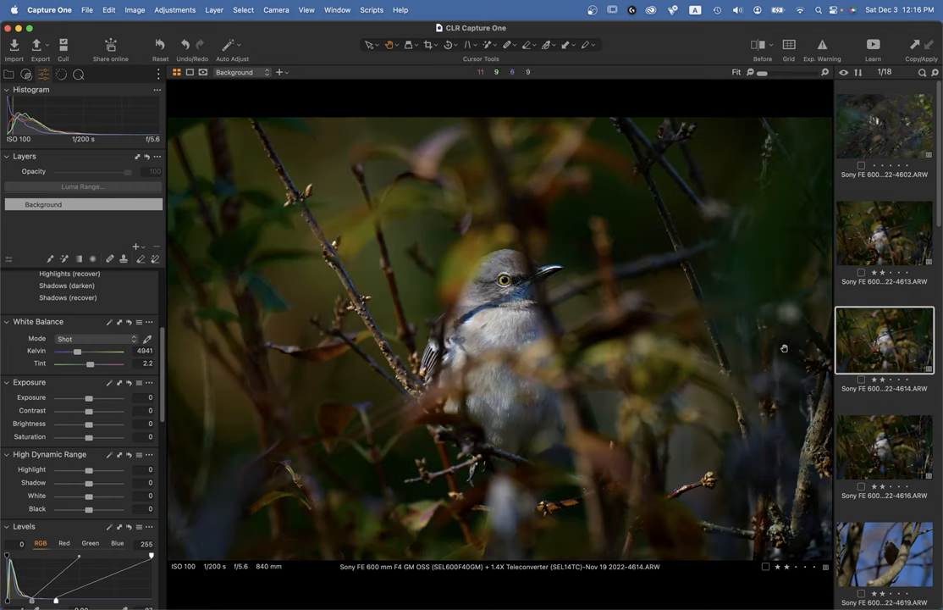
pyautogui.moveTo(504, 299)
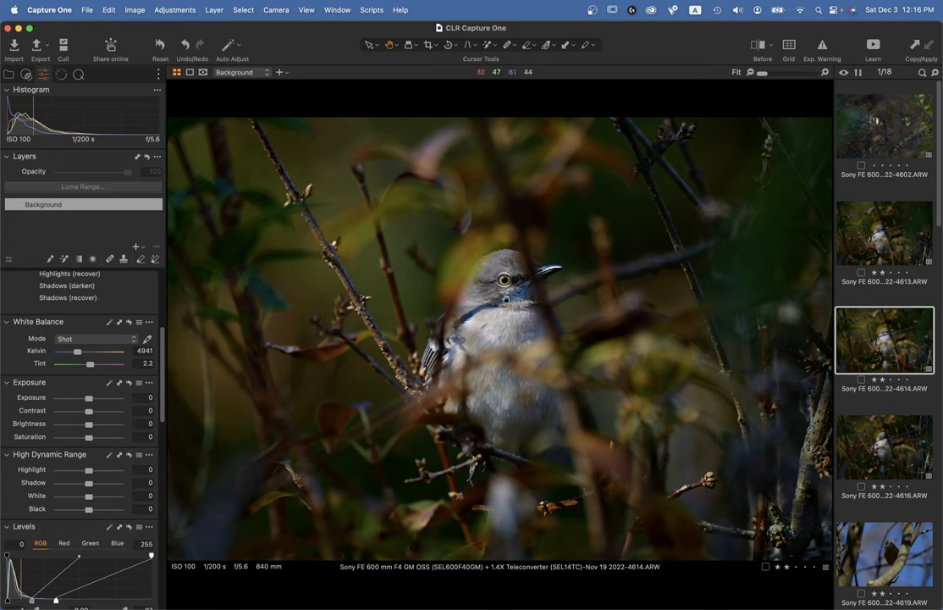
pyautogui.moveTo(470, 210)
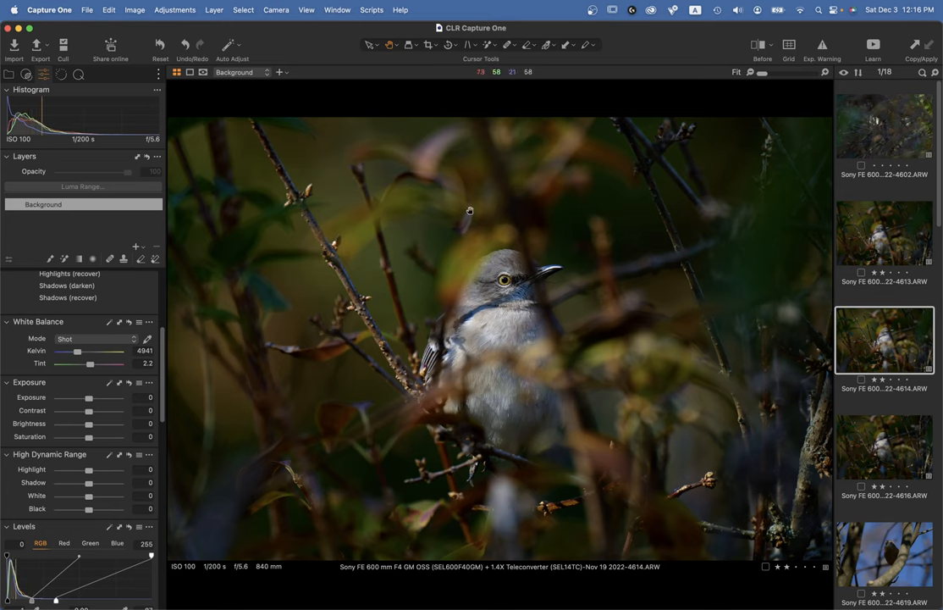
pyautogui.moveTo(864, 242)
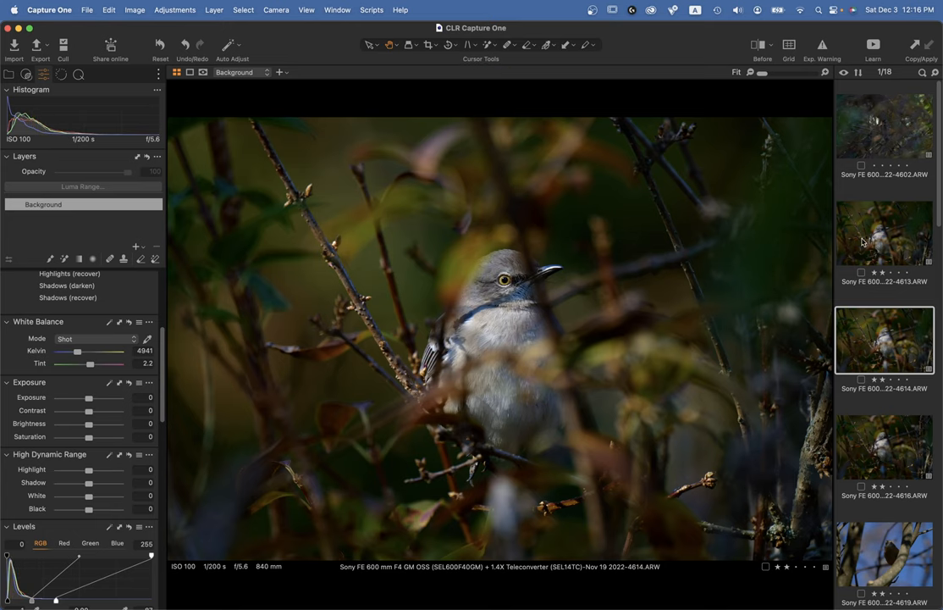
pyautogui.click(884, 233)
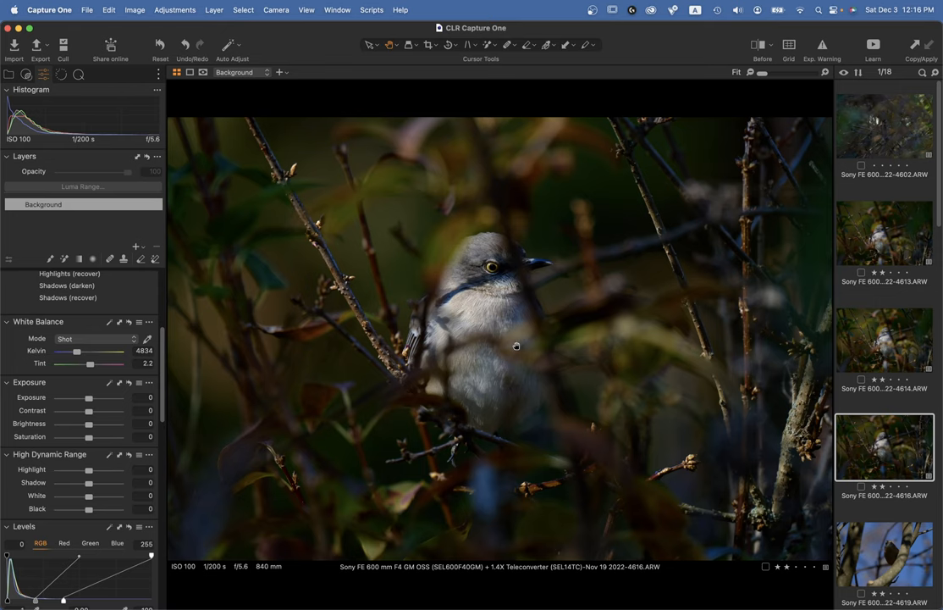
pyautogui.click(884, 233)
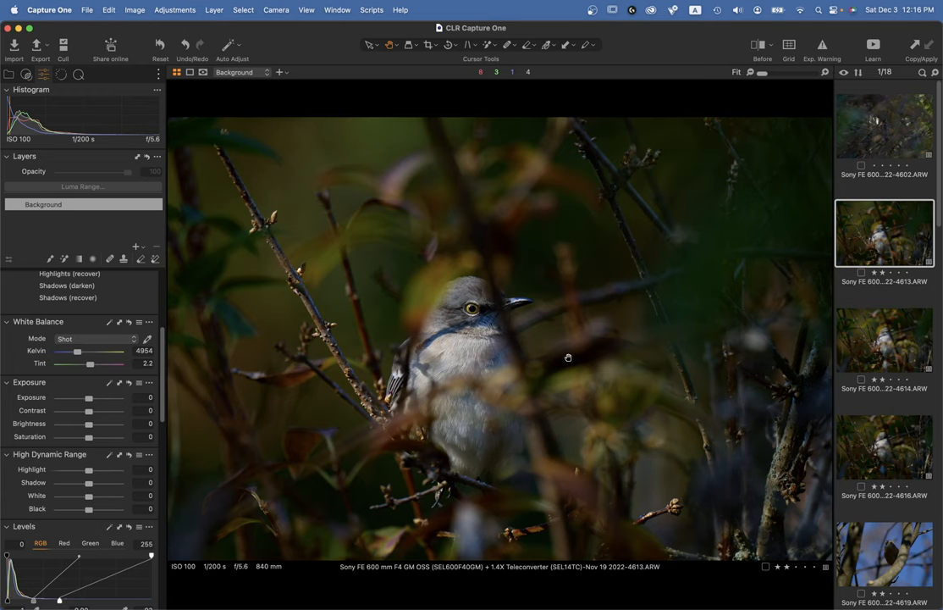
# Step: Compare 4613 and 4616 at 100% zoom, remove 4616, and return to 4613
pyautogui.click(884, 339)
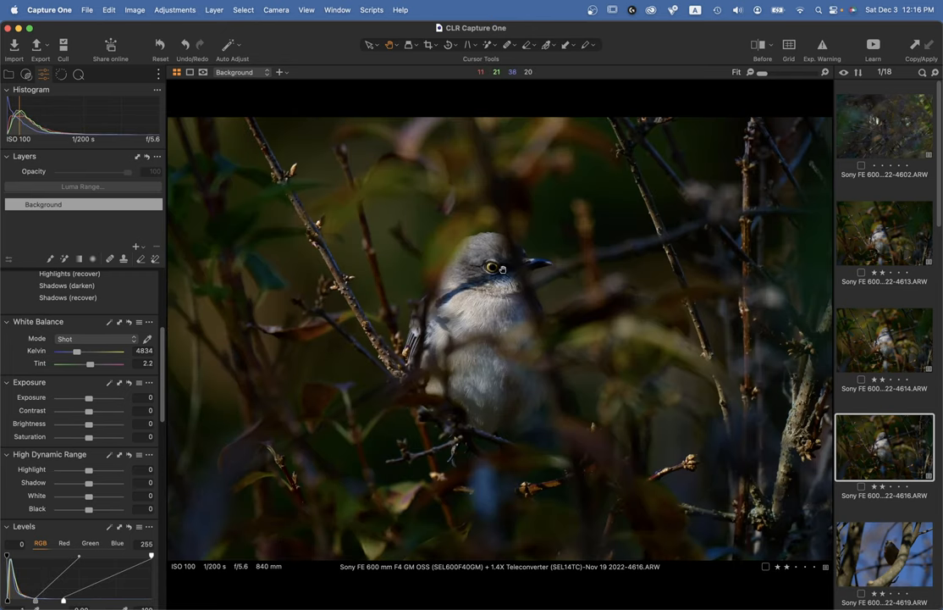
pyautogui.click(884, 233)
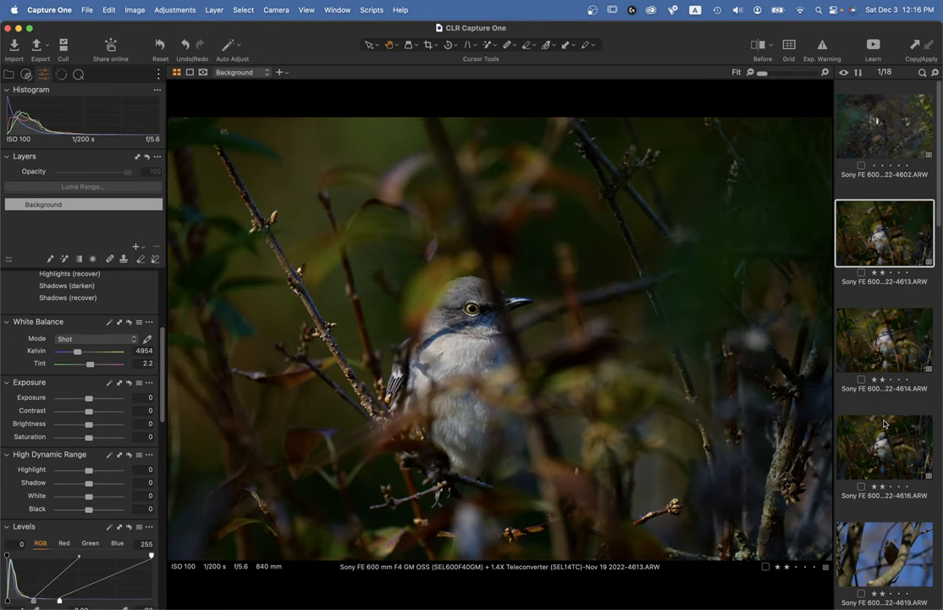
pyautogui.moveTo(885, 246)
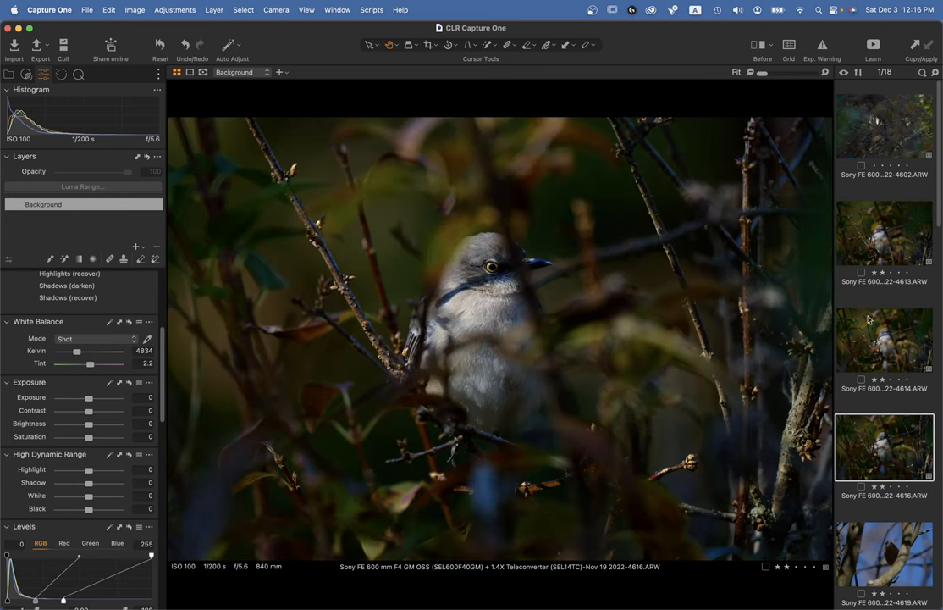
pyautogui.click(884, 232)
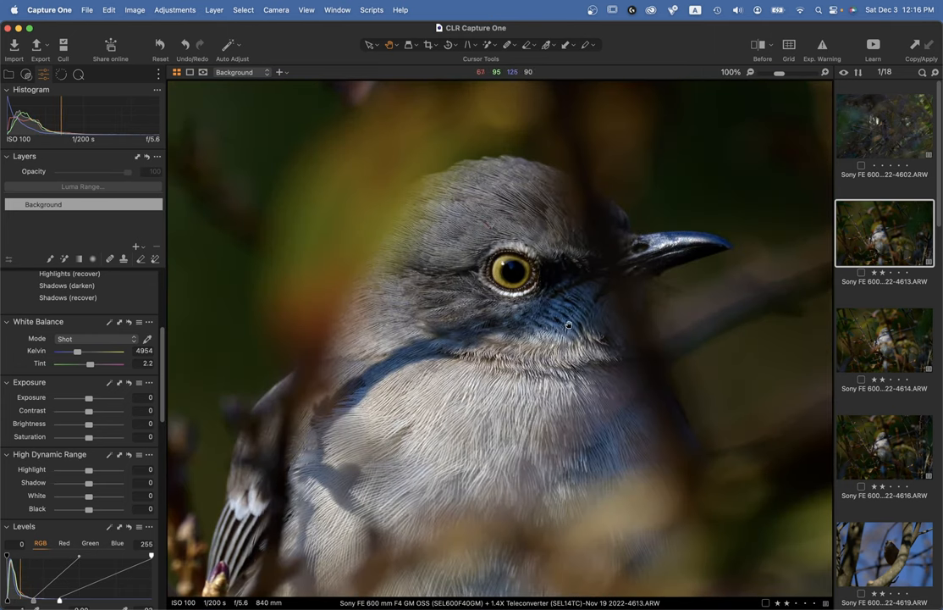
pyautogui.moveTo(492, 317)
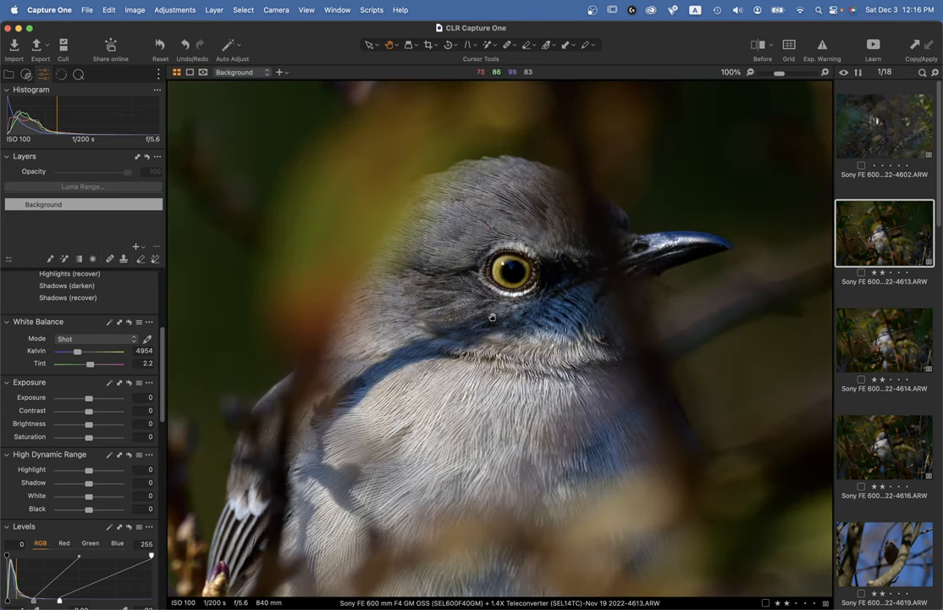
pyautogui.moveTo(347, 412)
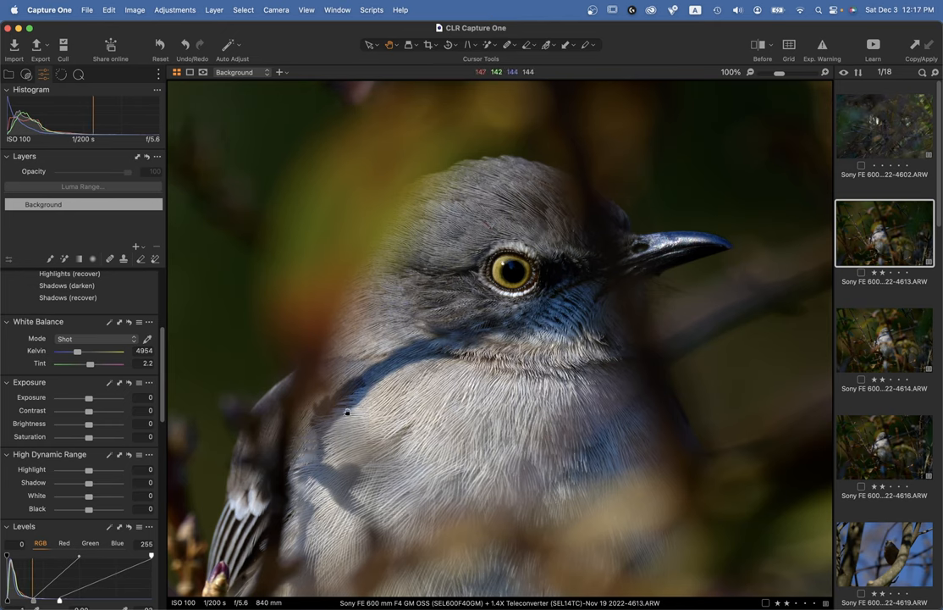
pyautogui.moveTo(892, 450)
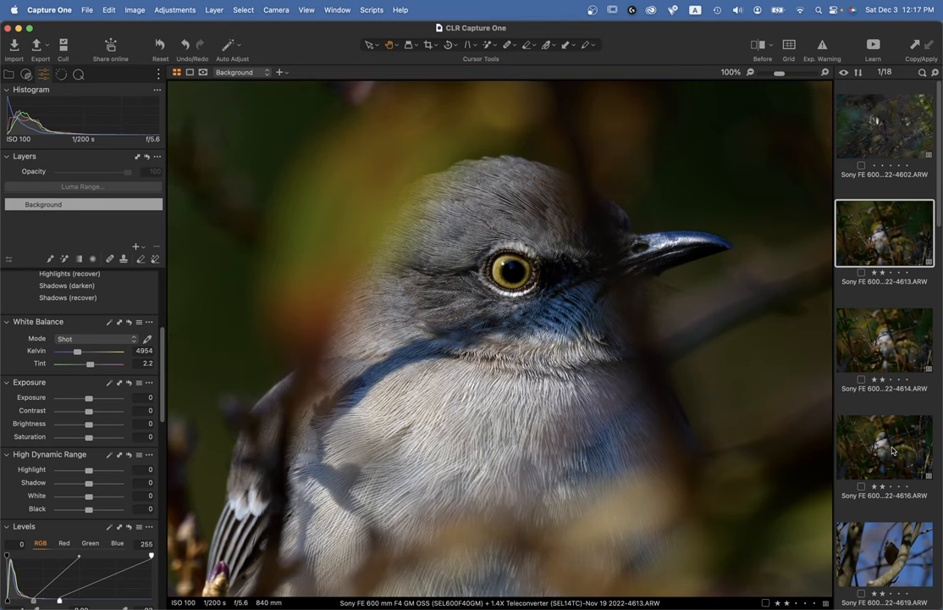
pyautogui.click(884, 446)
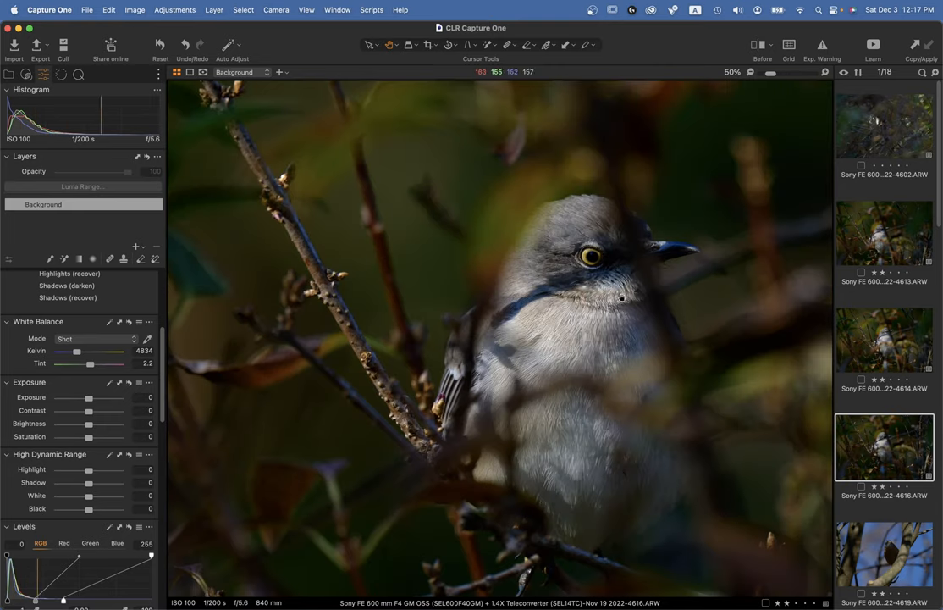
pyautogui.click(884, 232)
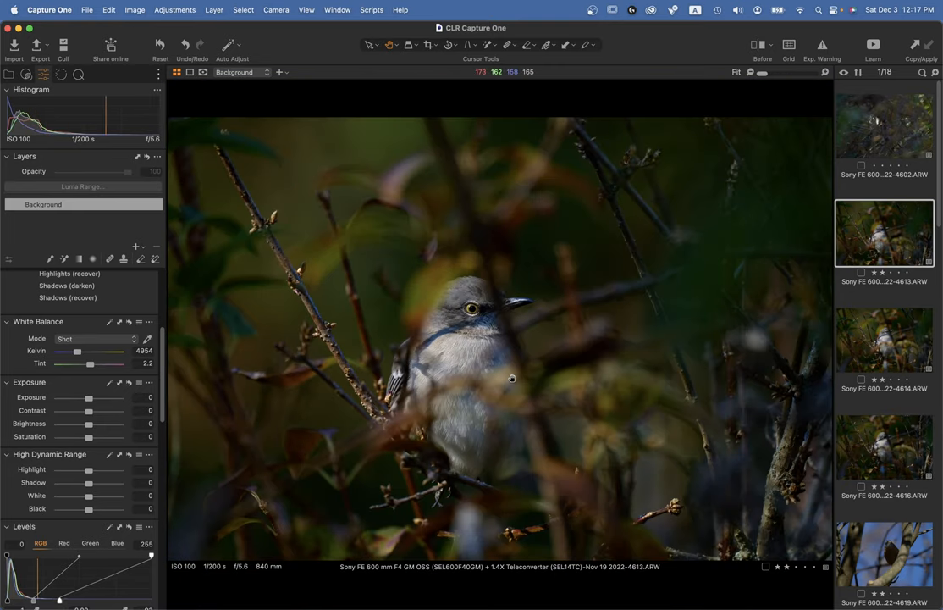
pyautogui.moveTo(511, 378)
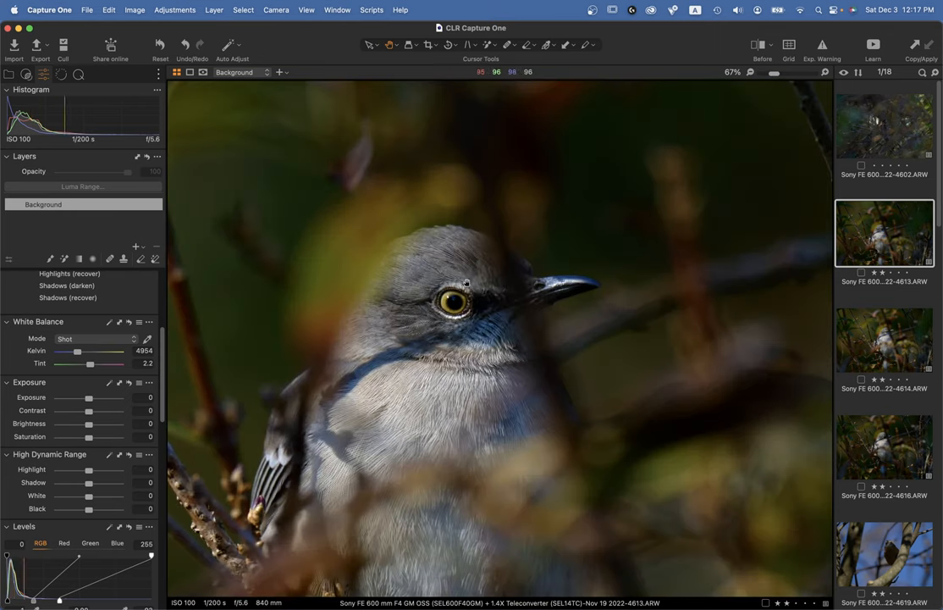
pyautogui.click(884, 447)
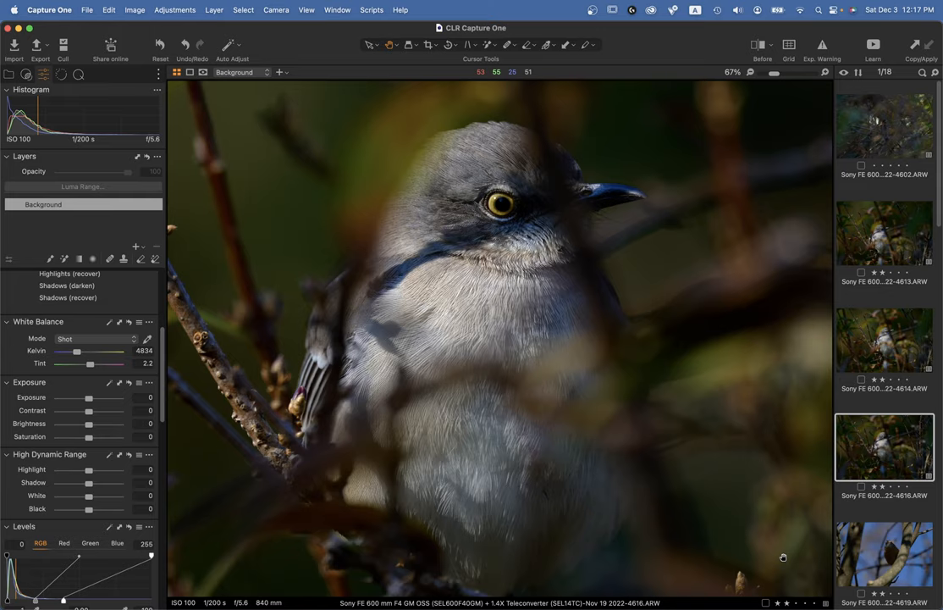
pyautogui.click(884, 233)
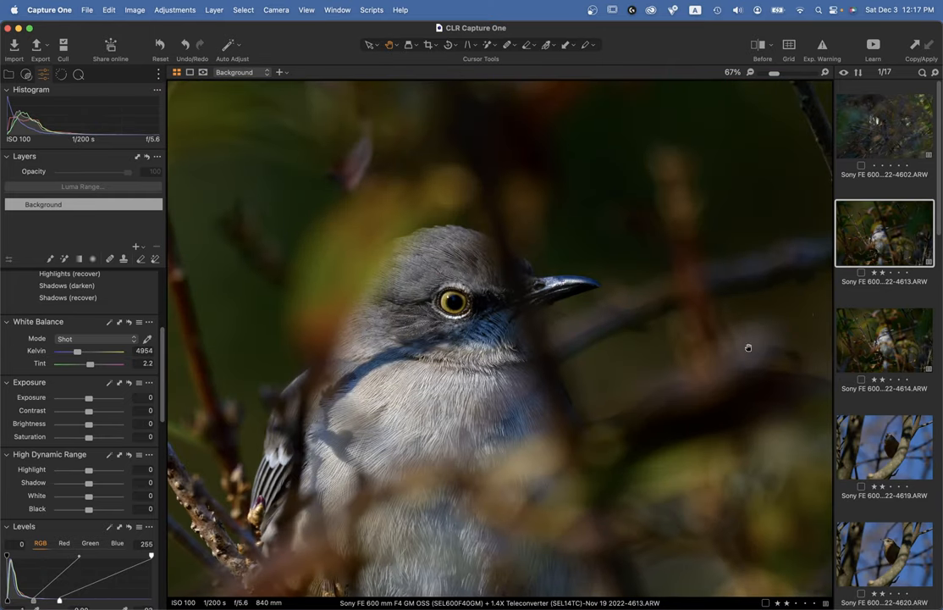
# Step: Toggle frames 4613 and 4614 at Fit and 67%, glance at 4619, settle on 4614
pyautogui.click(884, 339)
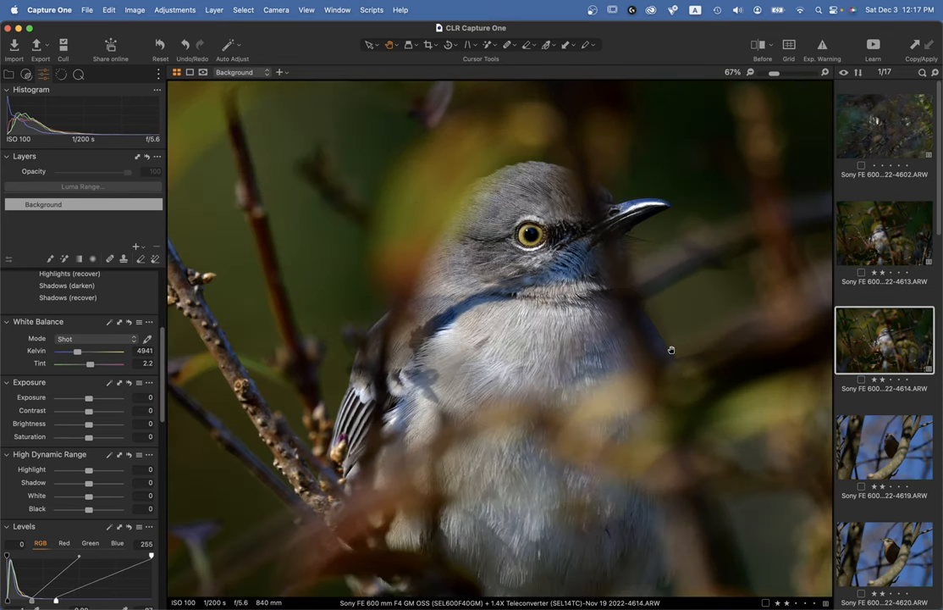
pyautogui.click(884, 232)
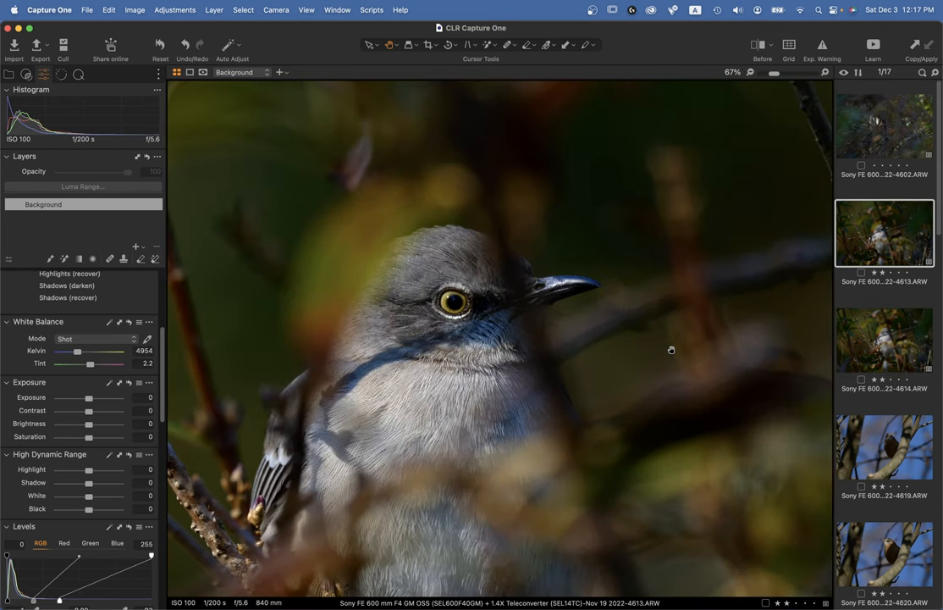
pyautogui.click(884, 339)
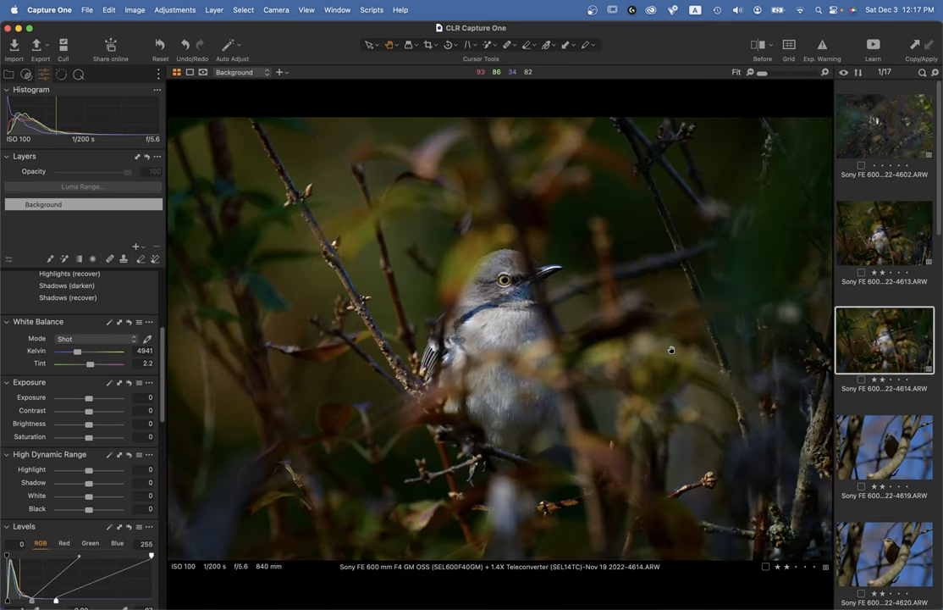
pyautogui.click(884, 233)
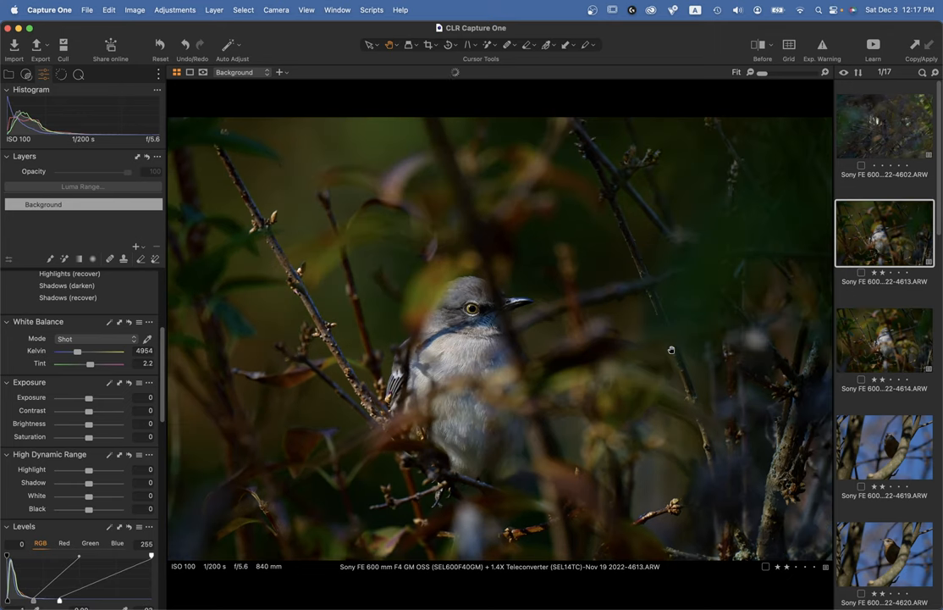
pyautogui.moveTo(671, 348)
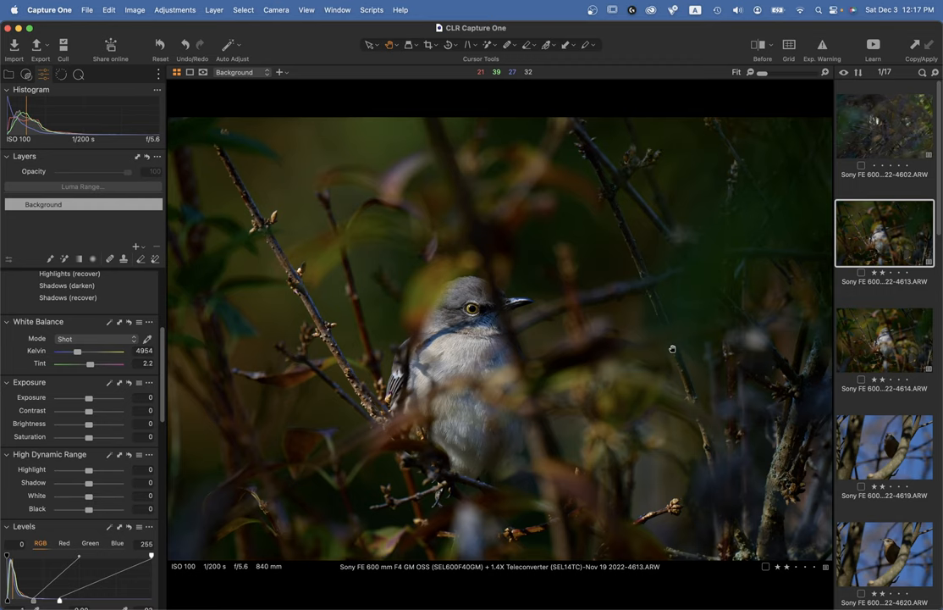
pyautogui.click(884, 338)
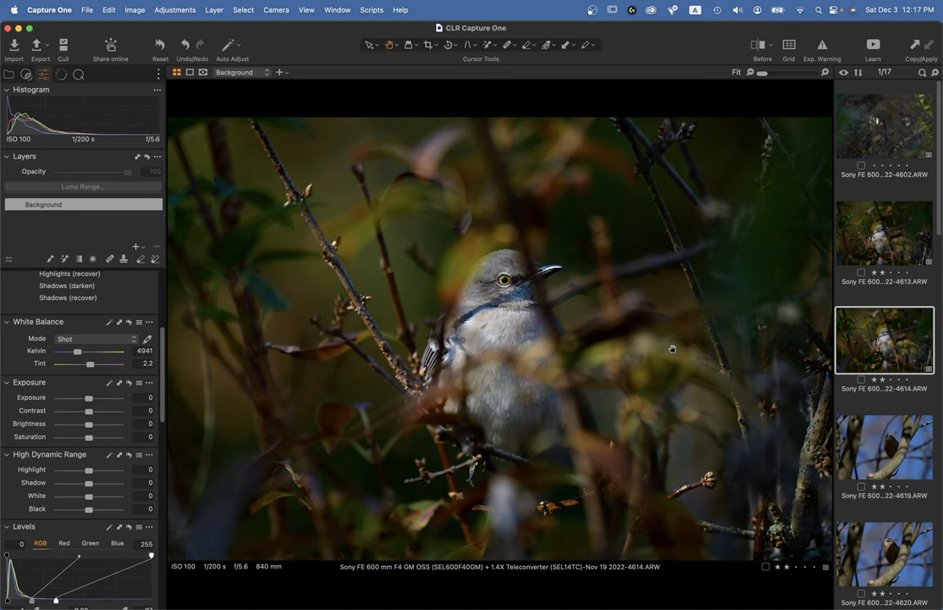
pyautogui.moveTo(520, 271)
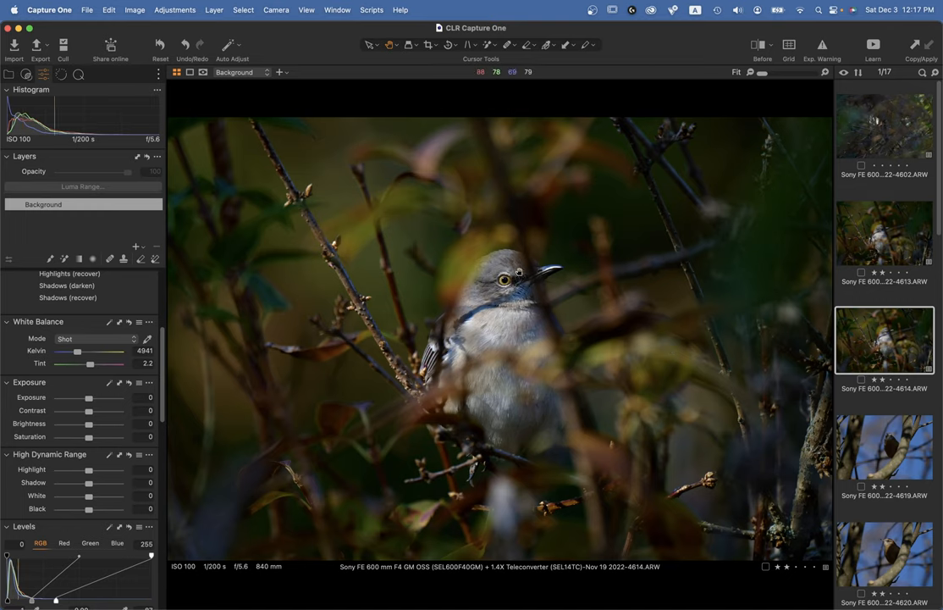
pyautogui.moveTo(524, 344)
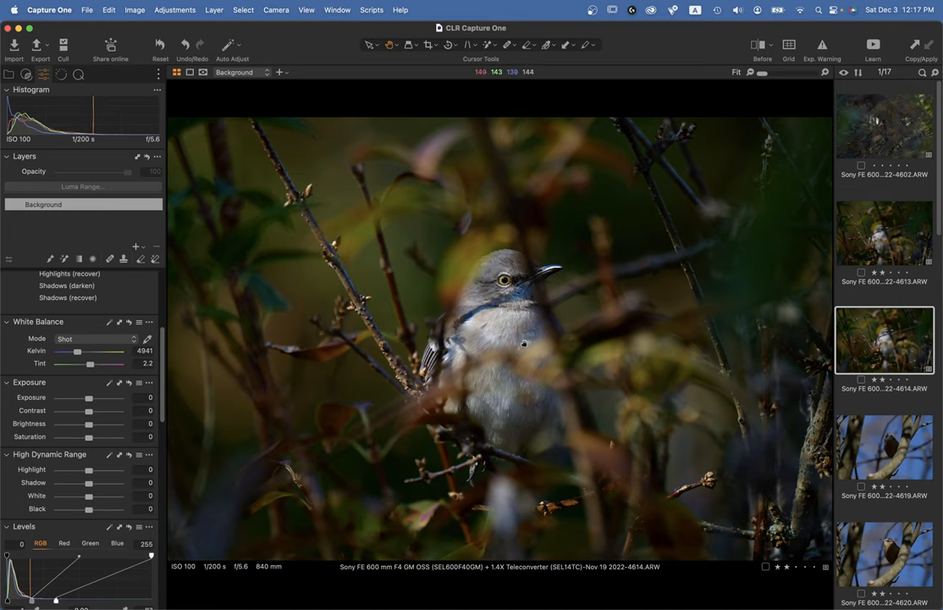
pyautogui.click(884, 232)
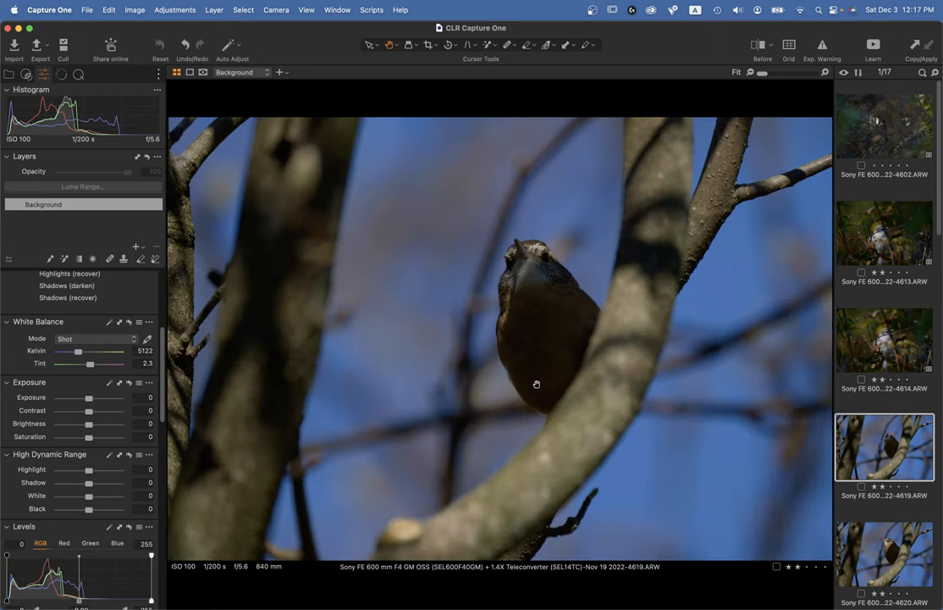
pyautogui.click(884, 233)
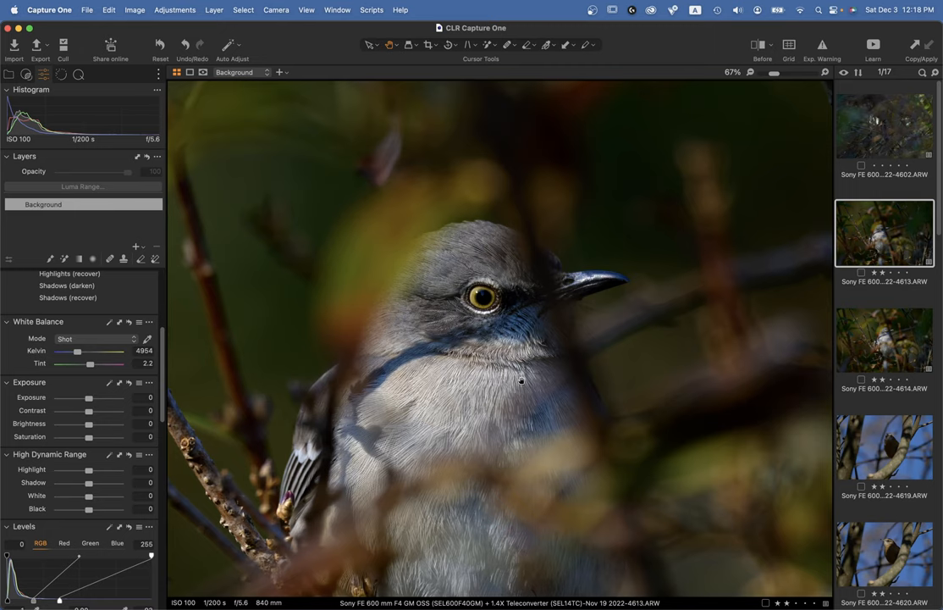
pyautogui.click(884, 339)
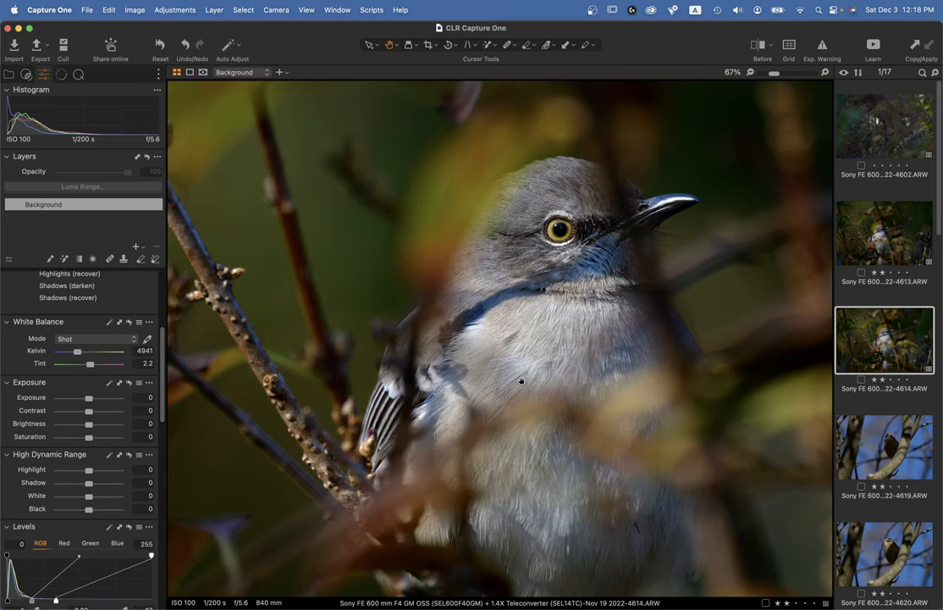
pyautogui.click(884, 233)
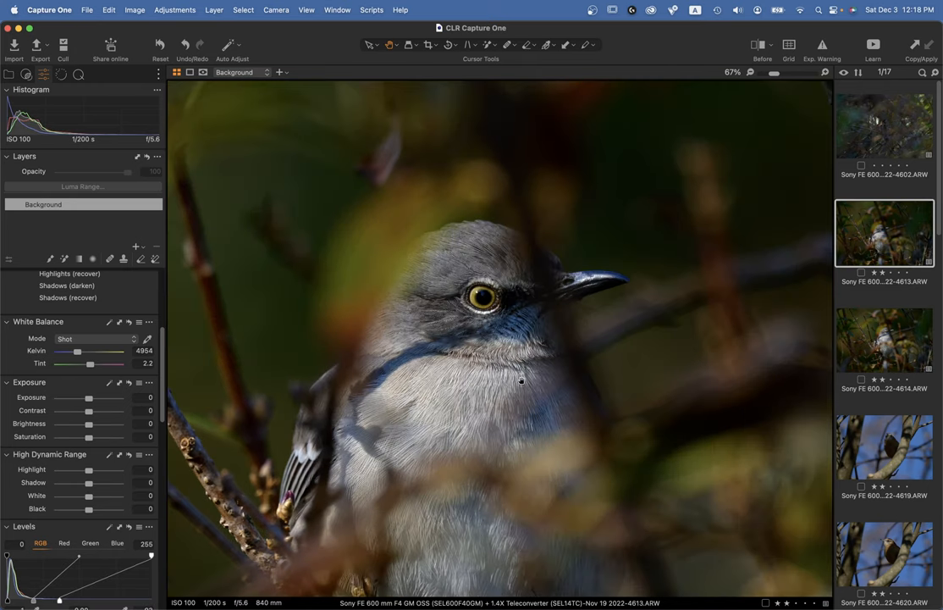
pyautogui.click(884, 339)
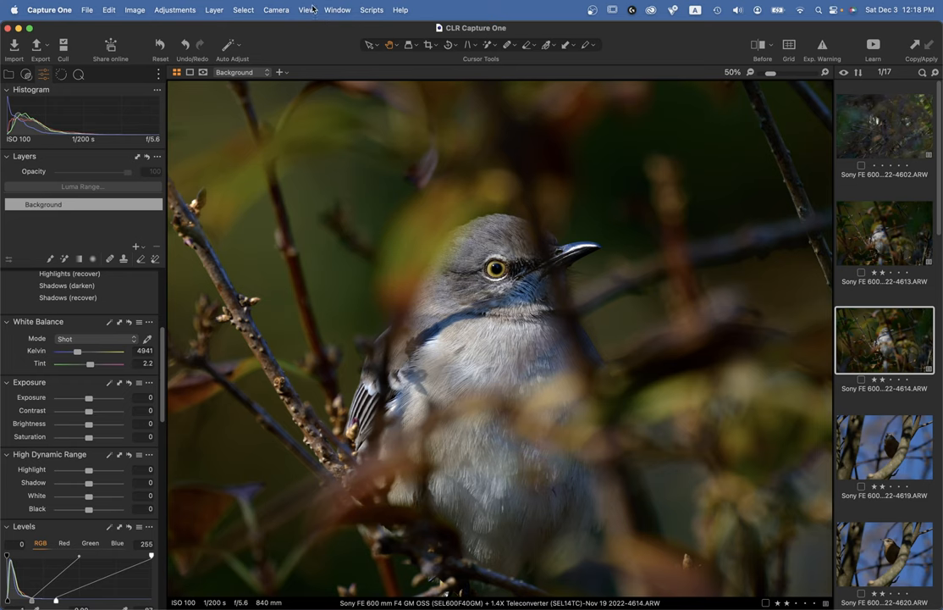
# Step: Hide the browser, set Shadow to 20 and Black to -20, and turn off Exp. Warning
pyautogui.click(306, 9)
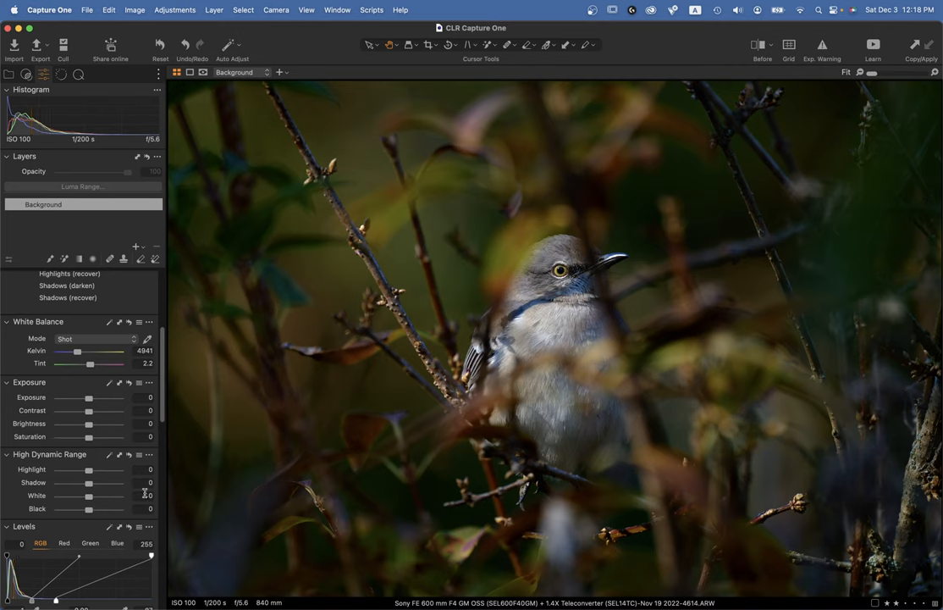
pyautogui.moveTo(88, 481); pyautogui.dragTo(94, 482)
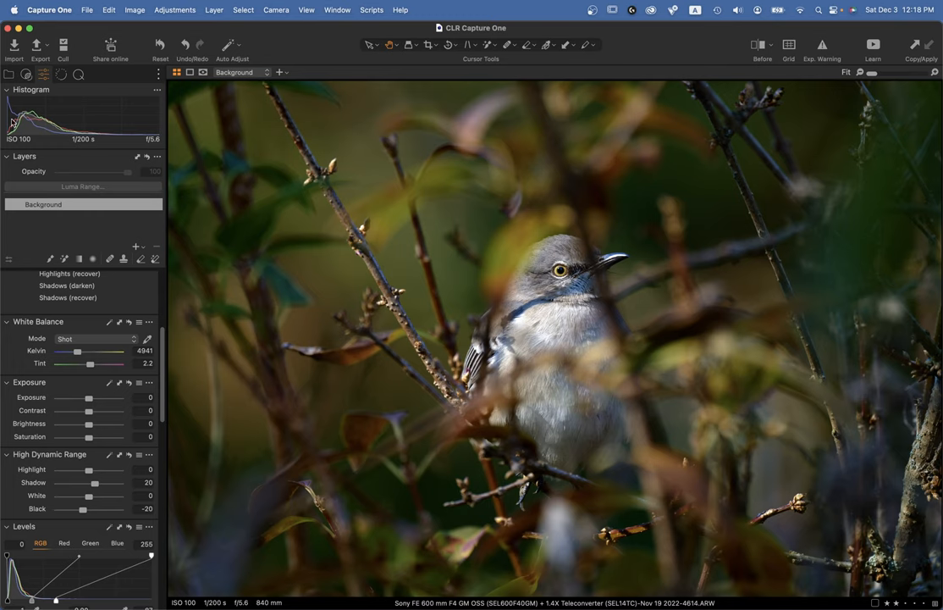
pyautogui.moveTo(789, 180)
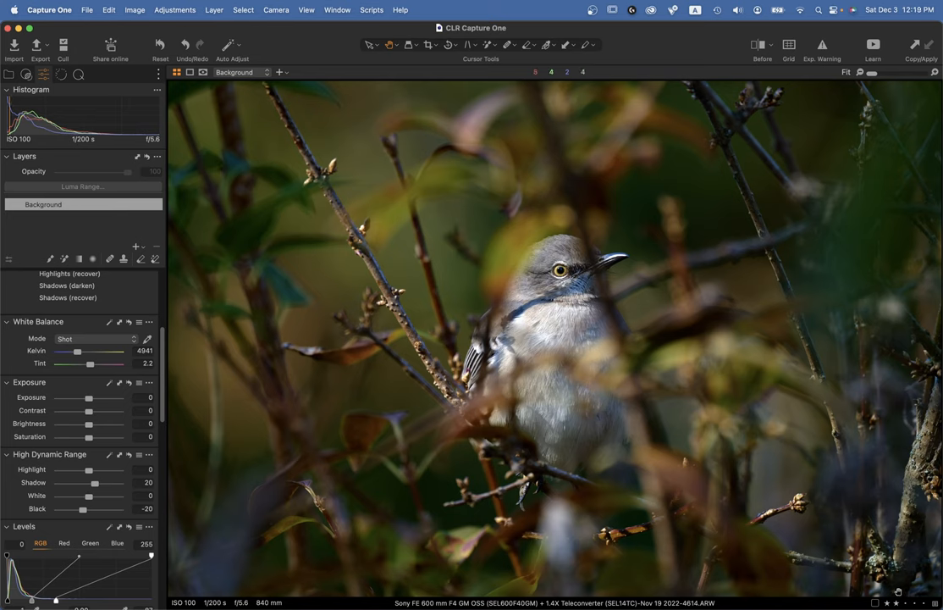
pyautogui.moveTo(559, 271)
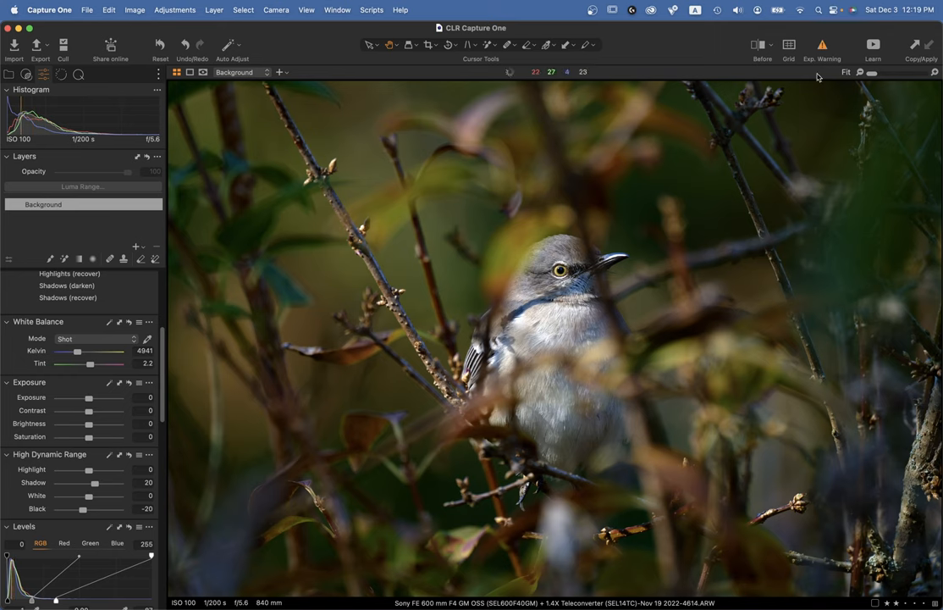
pyautogui.click(822, 44)
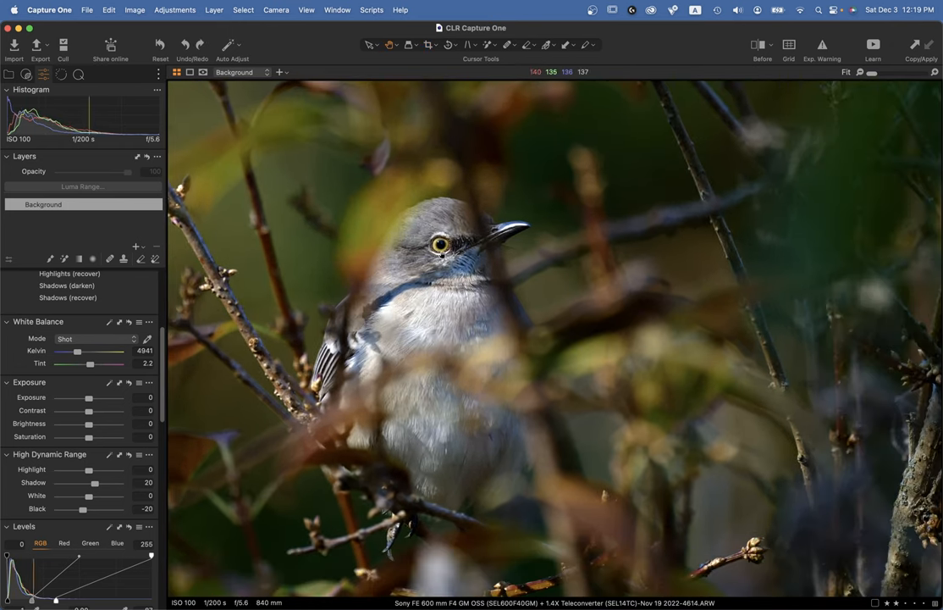
pyautogui.moveTo(411, 147)
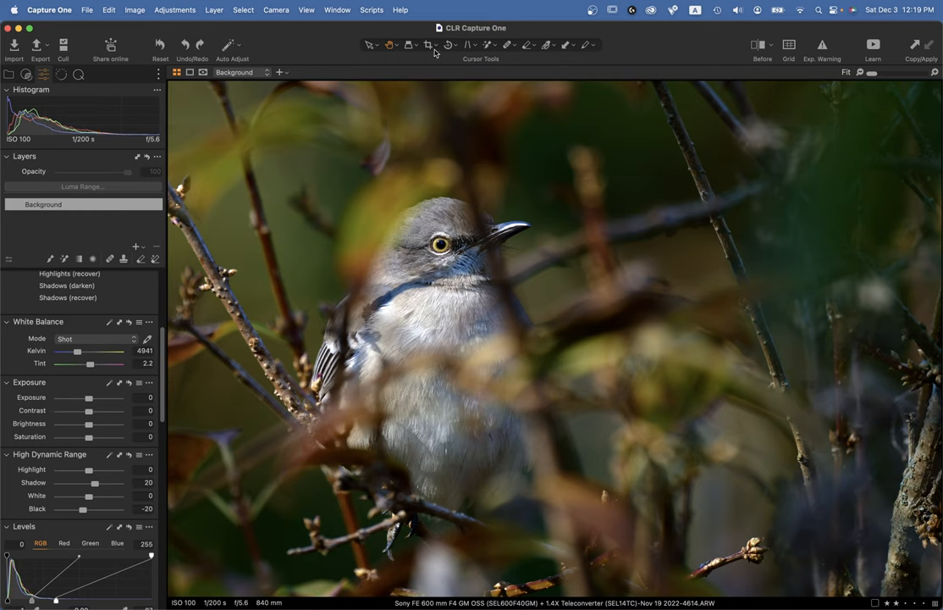
# Step: Expand the crop back to the full frame, then add a new empty adjustment layer
pyautogui.click(429, 44)
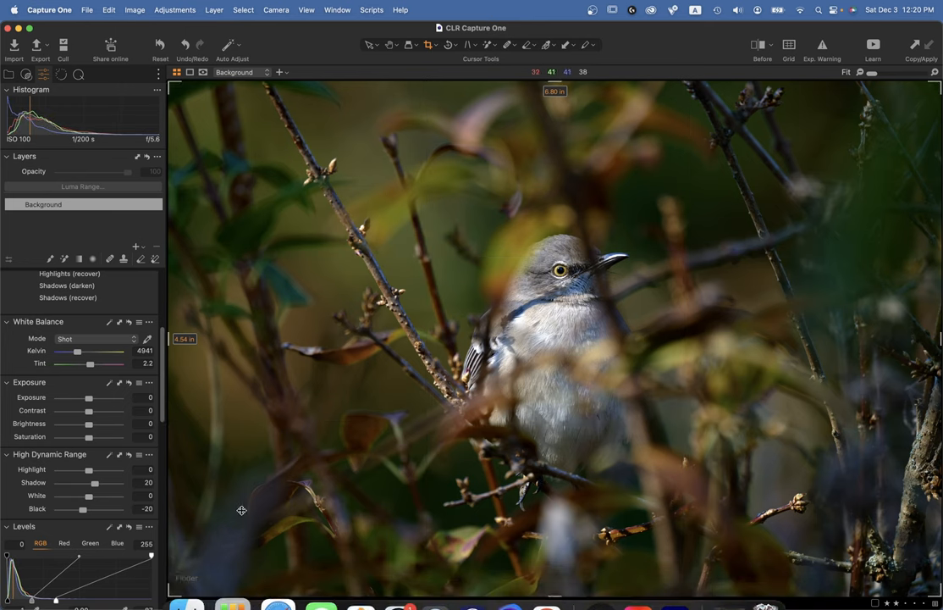
pyautogui.moveTo(361, 399)
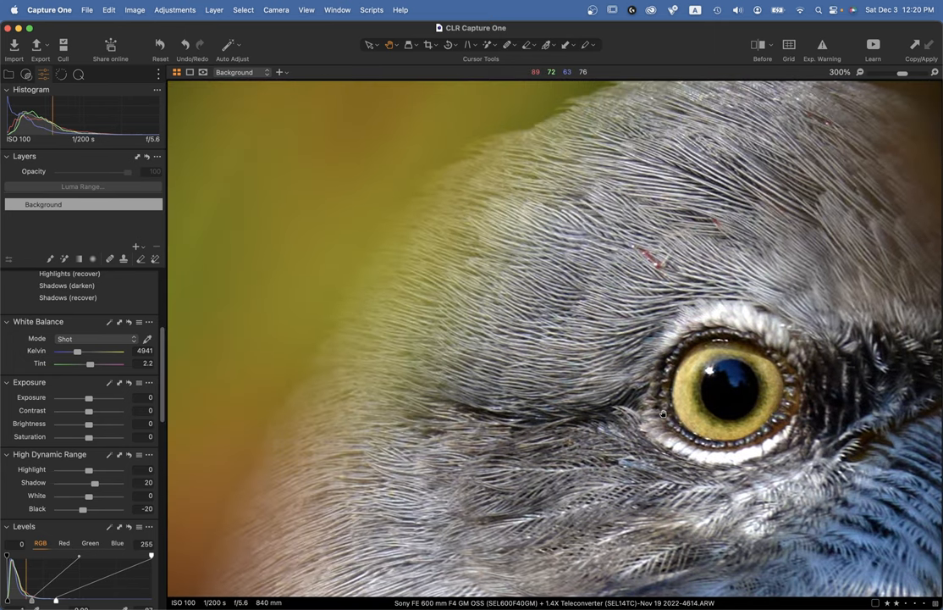
pyautogui.moveTo(586, 163)
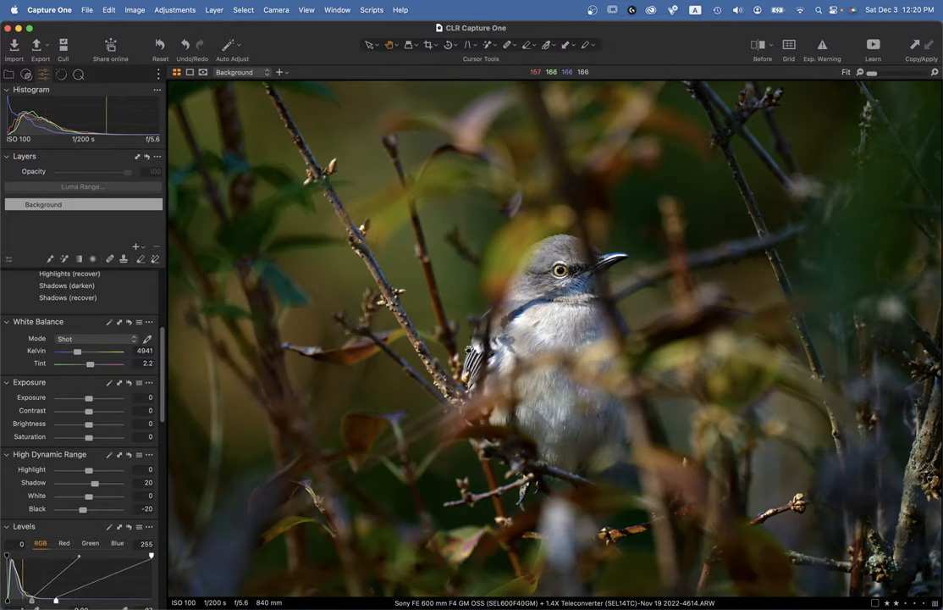
pyautogui.moveTo(470, 352)
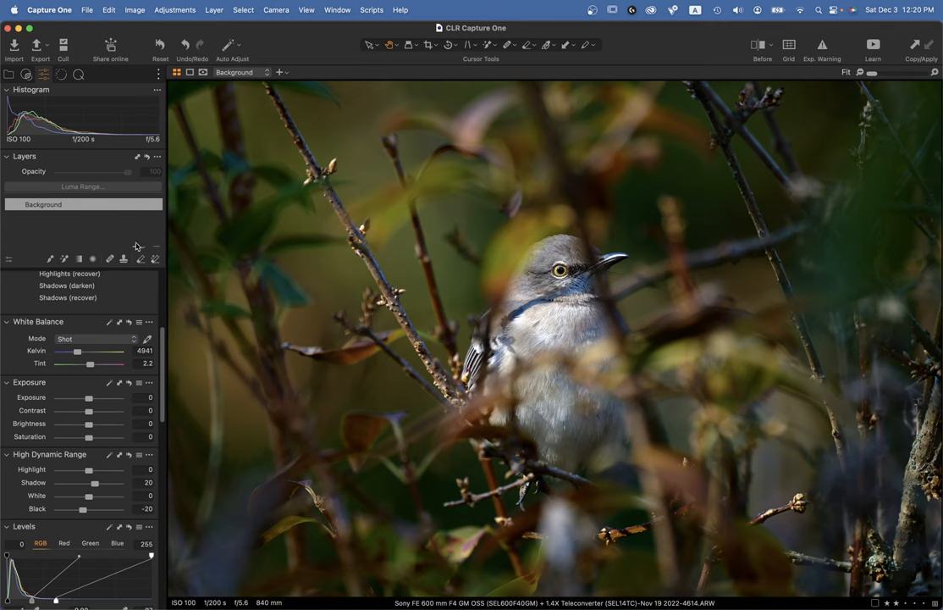
pyautogui.click(135, 246)
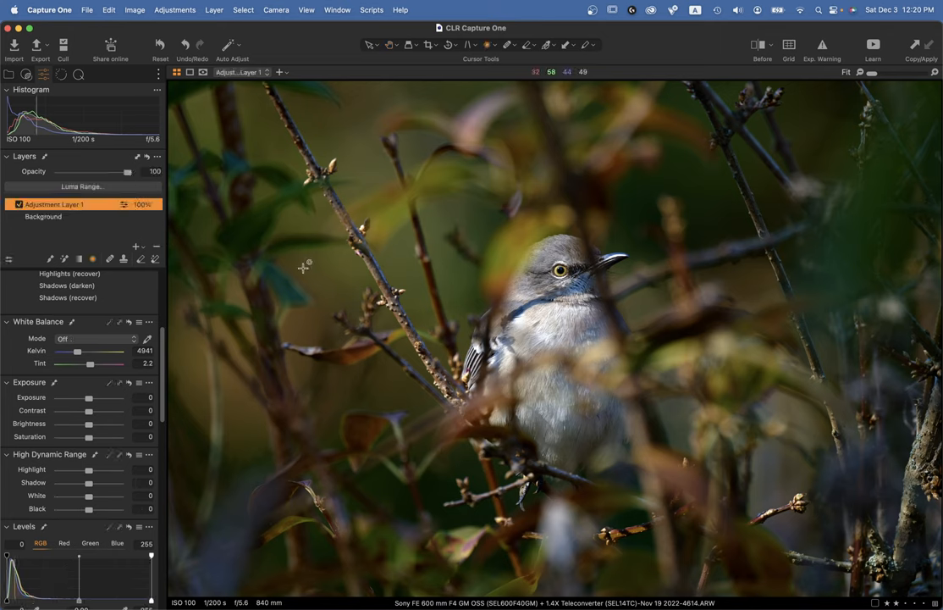
# Step: Draw a radial gradient mask around the mockingbird and set background saturation to -8
pyautogui.click(562, 271)
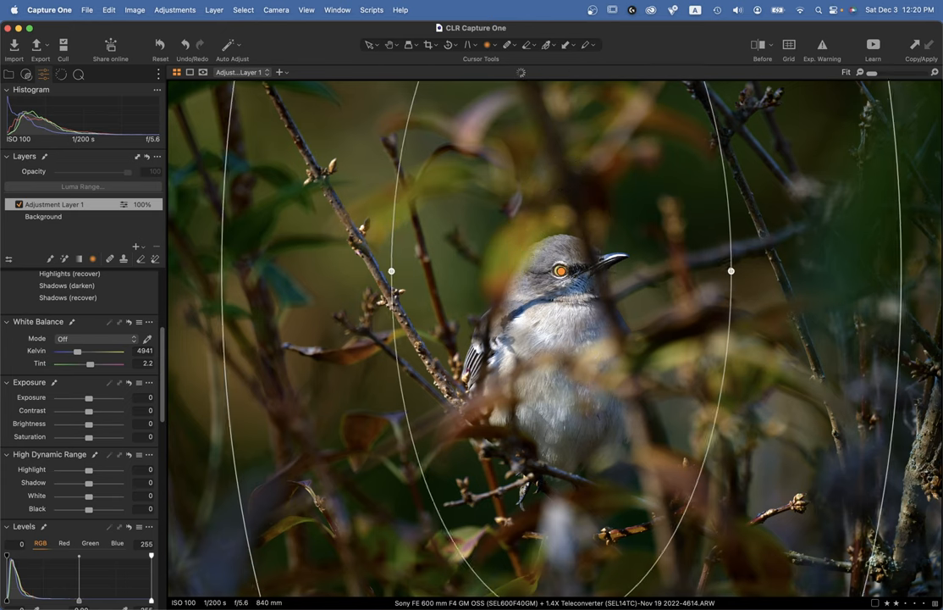
pyautogui.moveTo(391, 271); pyautogui.dragTo(311, 271)
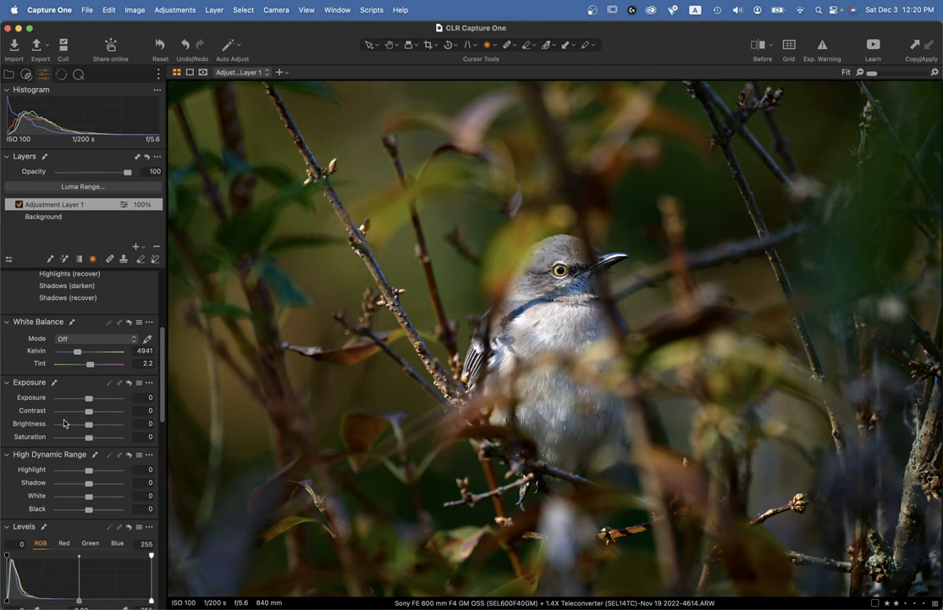
pyautogui.moveTo(87, 423); pyautogui.dragTo(92, 424)
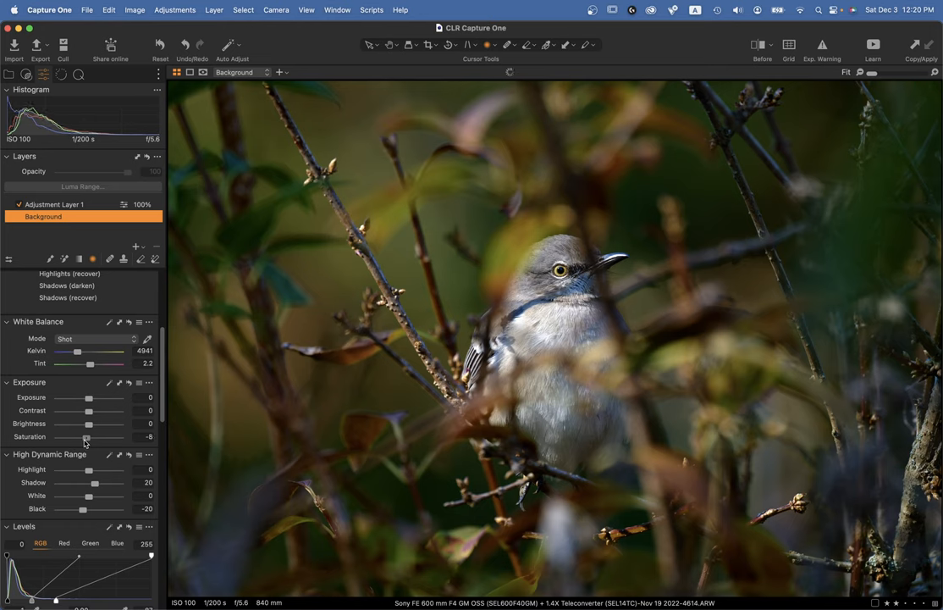
# Step: Lower the background layer's saturation to -10
pyautogui.moveTo(86, 437); pyautogui.dragTo(82, 436)
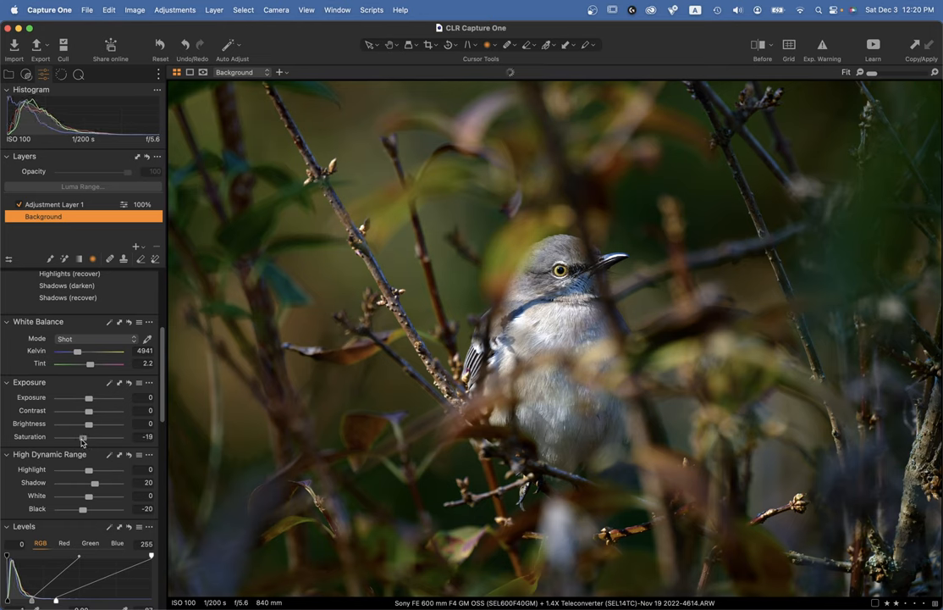
pyautogui.moveTo(83, 436); pyautogui.dragTo(82, 436)
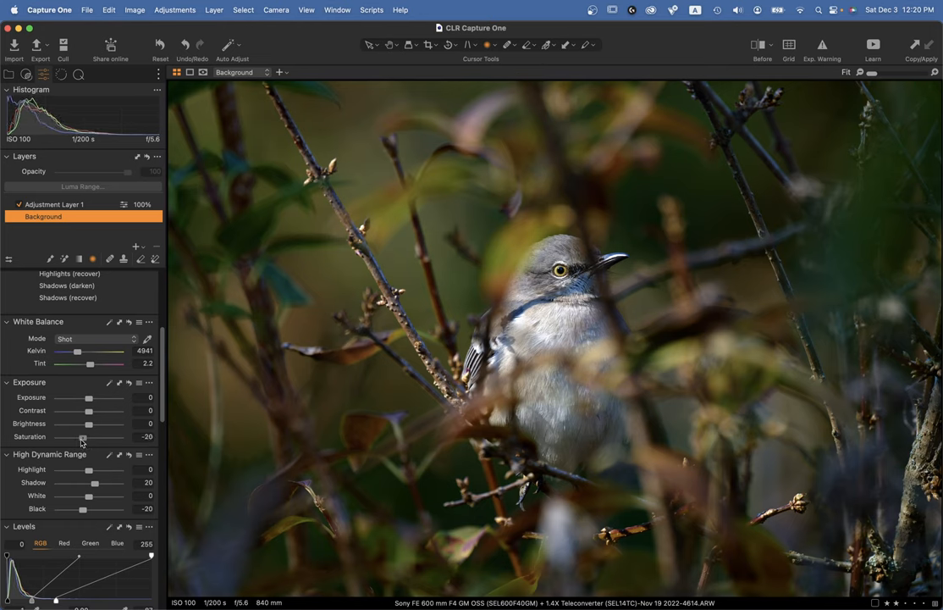
pyautogui.moveTo(83, 436); pyautogui.dragTo(91, 436)
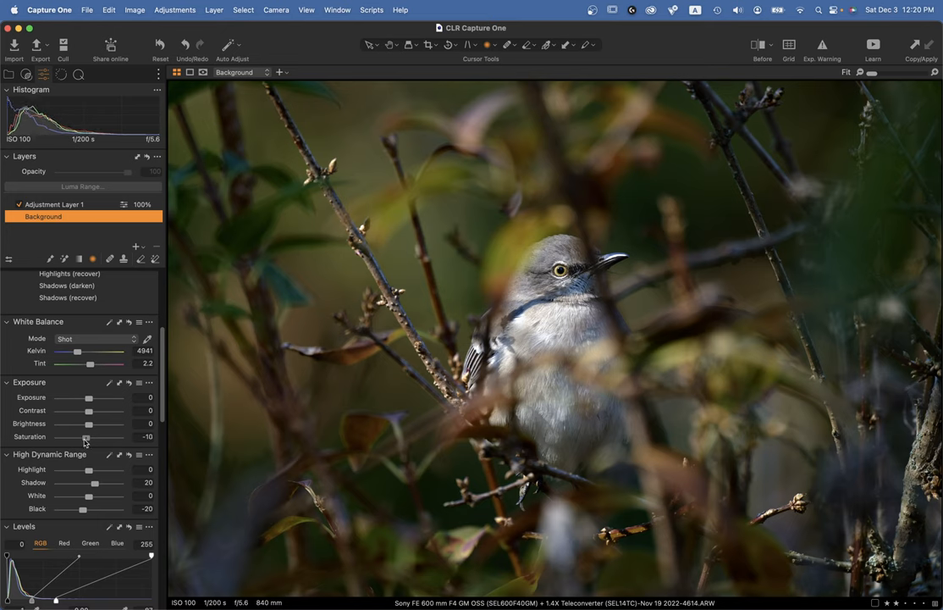
pyautogui.moveTo(61, 522)
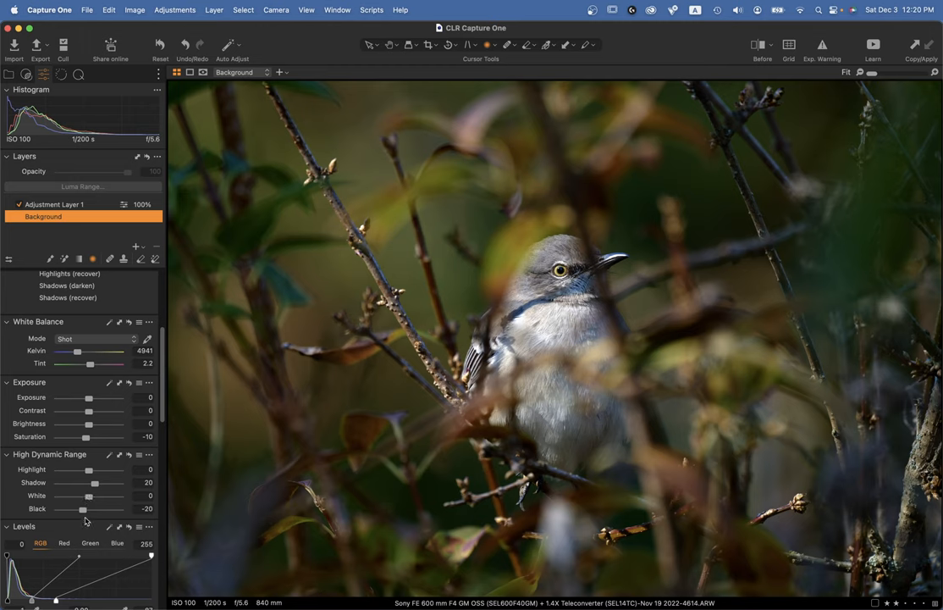
pyautogui.scroll(-3)
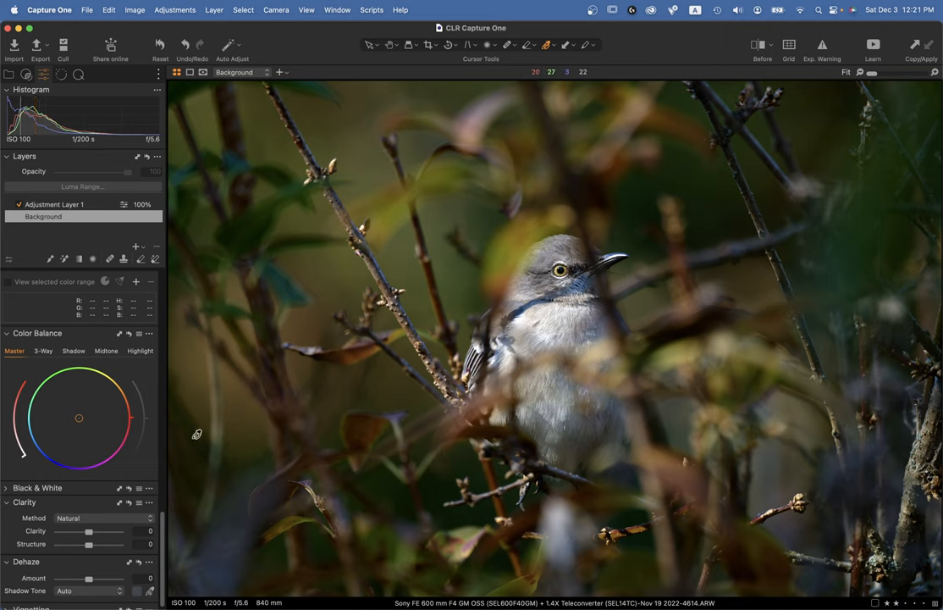
pyautogui.moveTo(372, 381)
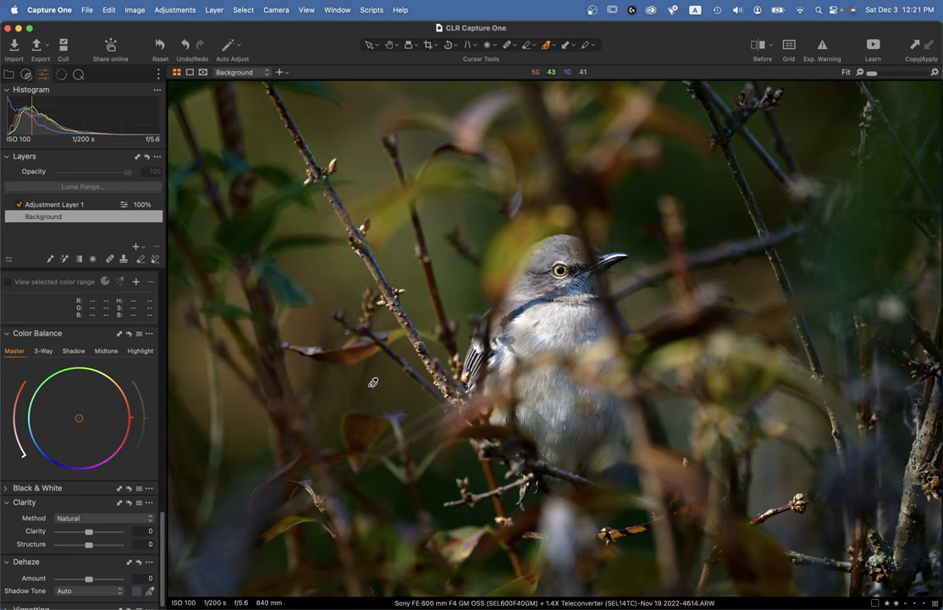
pyautogui.moveTo(365, 385)
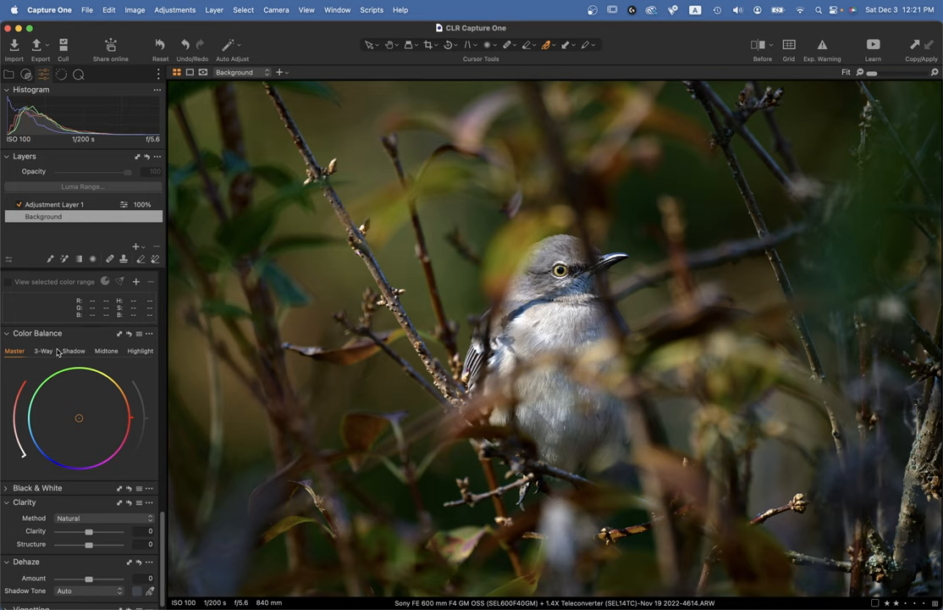
pyautogui.moveTo(77, 418)
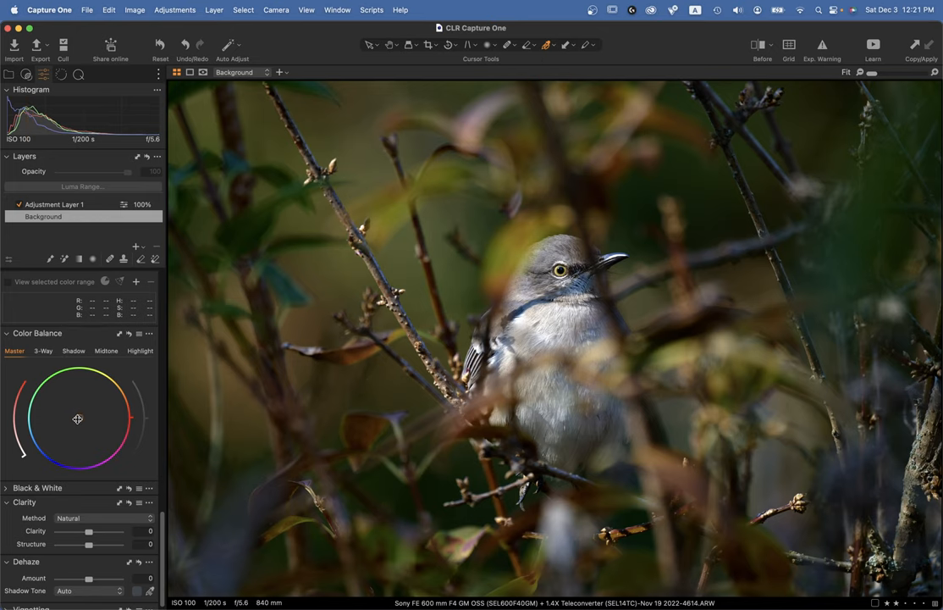
# Step: Try purple and blue casts on the Master Color Balance wheel, then return it to neutral
pyautogui.moveTo(77, 419); pyautogui.dragTo(89, 466)
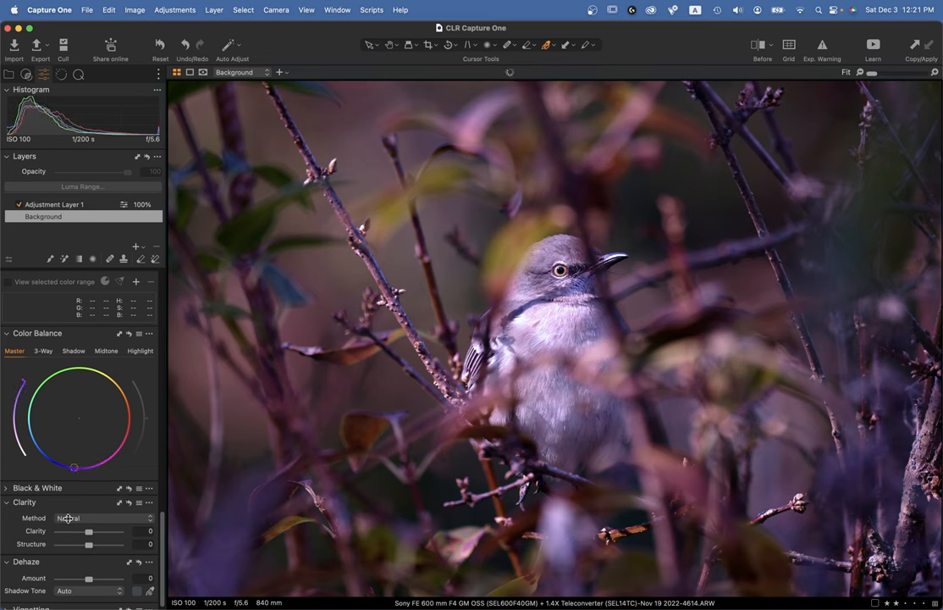
pyautogui.moveTo(74, 468); pyautogui.dragTo(36, 443)
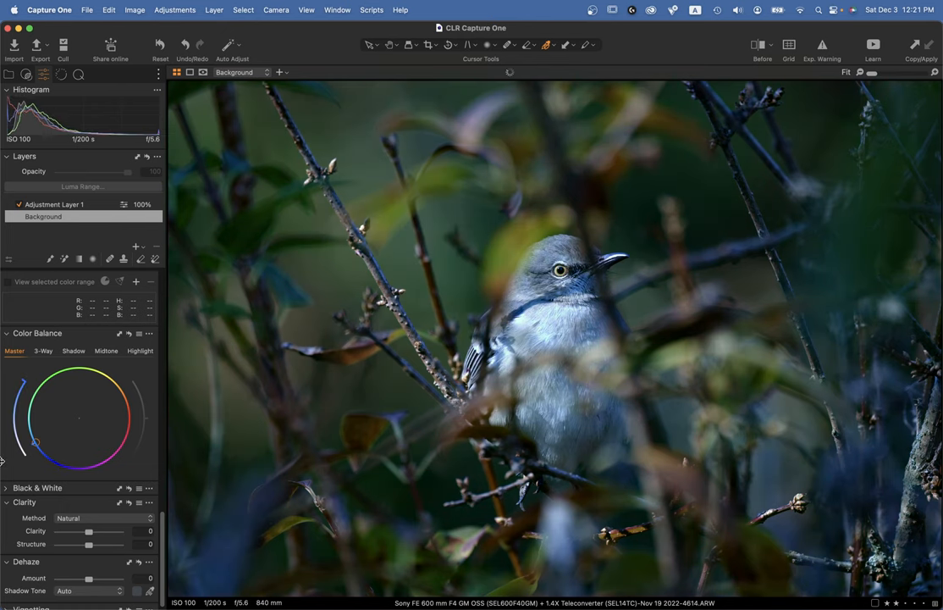
pyautogui.moveTo(22, 405)
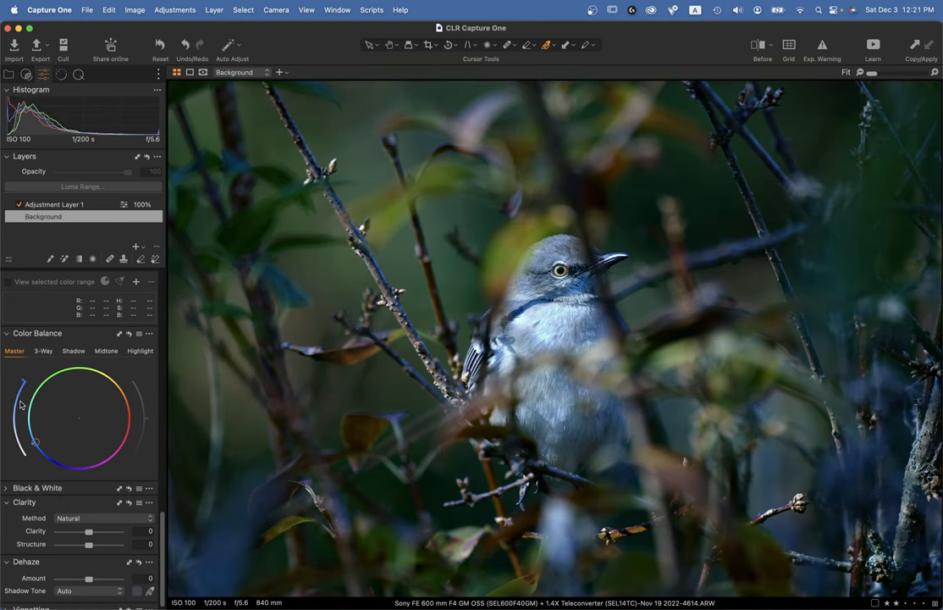
pyautogui.moveTo(35, 442); pyautogui.dragTo(43, 437)
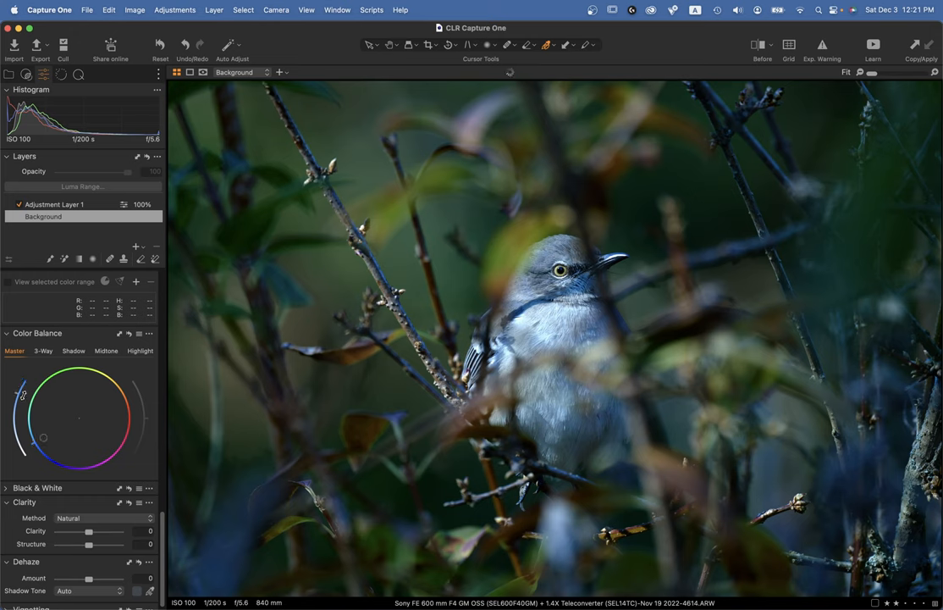
pyautogui.moveTo(44, 437); pyautogui.dragTo(75, 420)
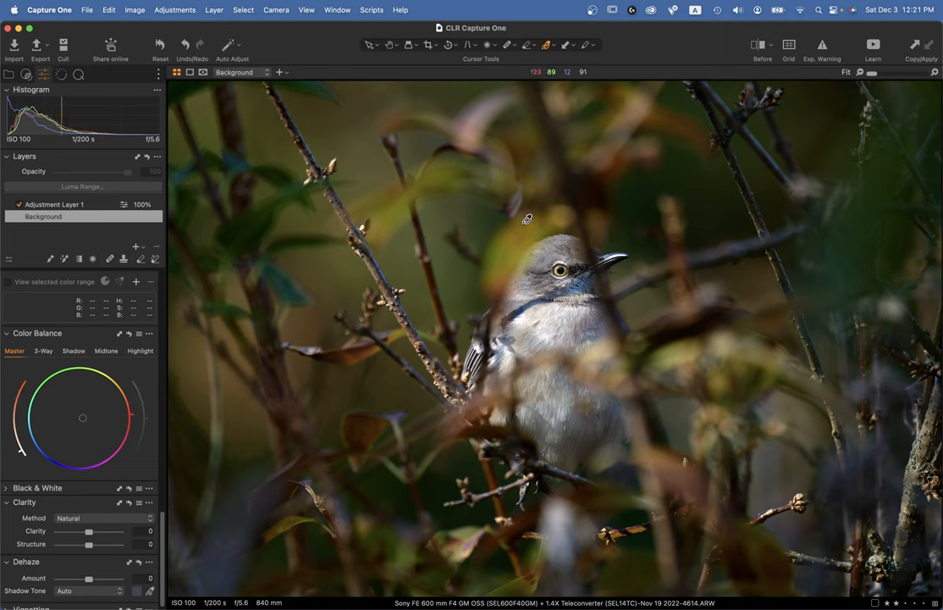
pyautogui.moveTo(362, 351)
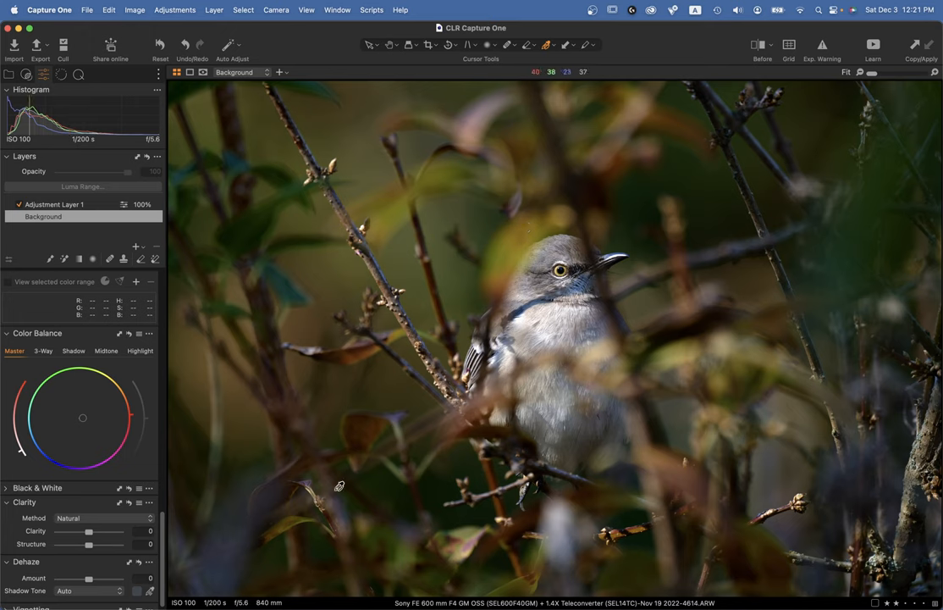
pyautogui.moveTo(624, 352)
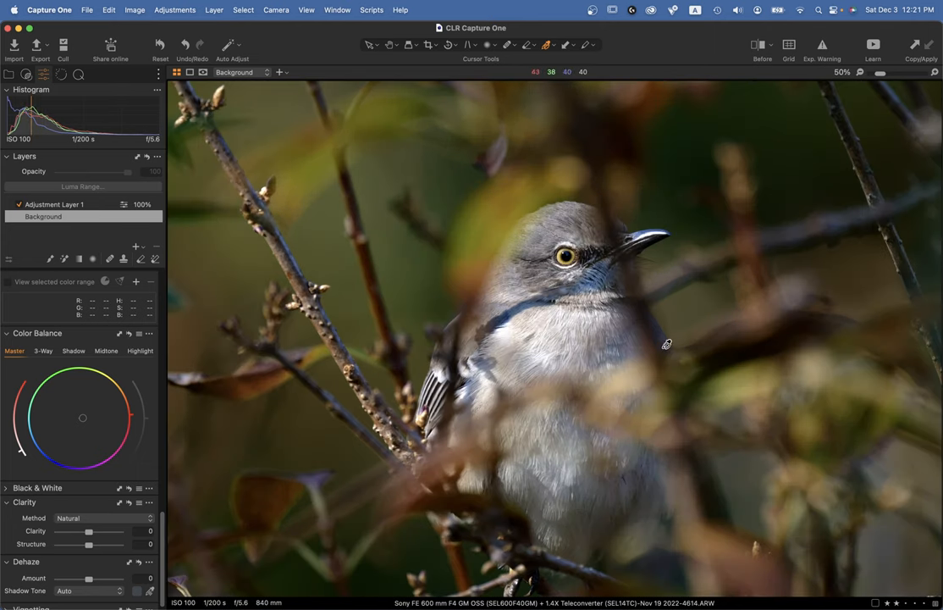
pyautogui.moveTo(591, 364)
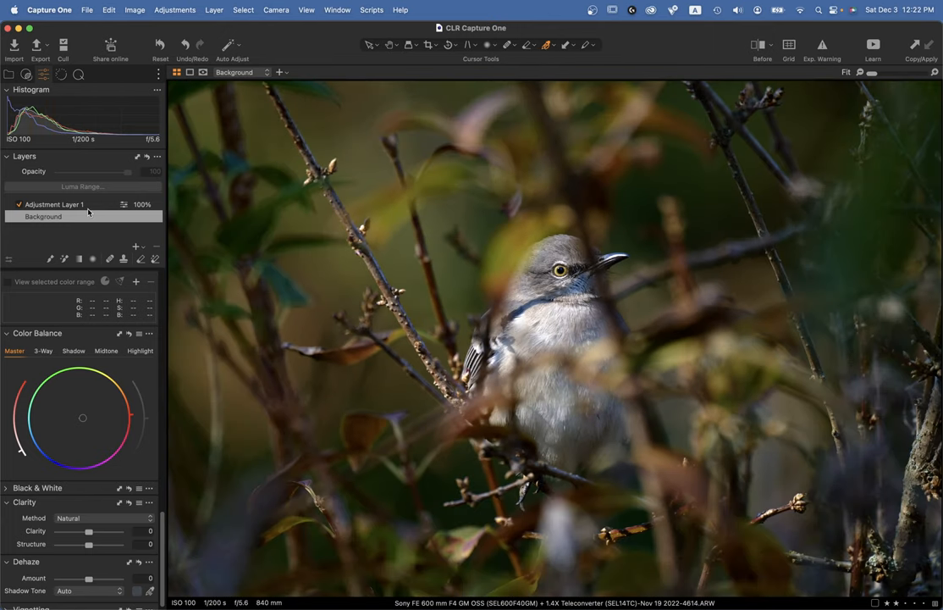
# Step: Set Adjustment Layer 1's Exposure Brightness to -15 to darken the radial-masked area
pyautogui.click(55, 204)
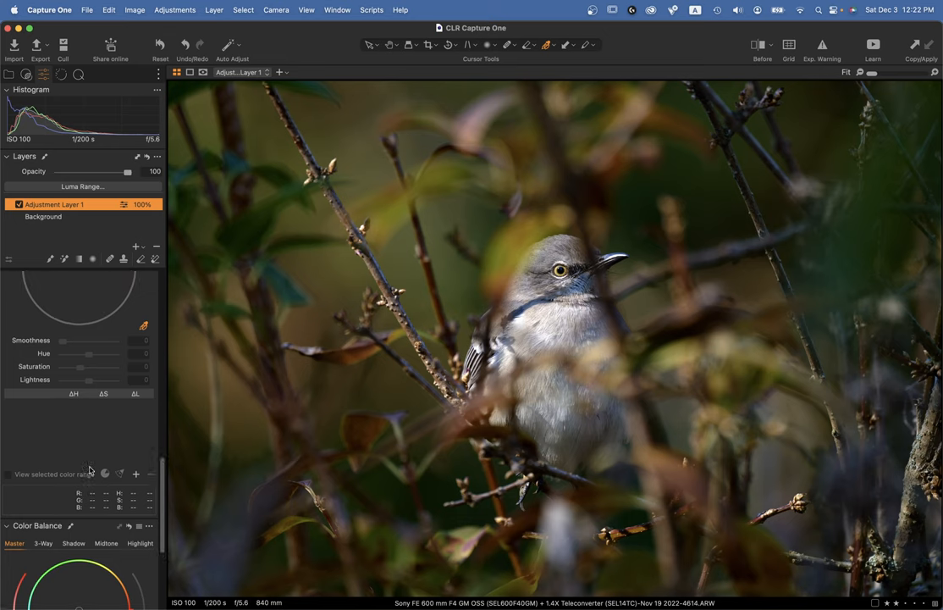
pyautogui.scroll(-3)
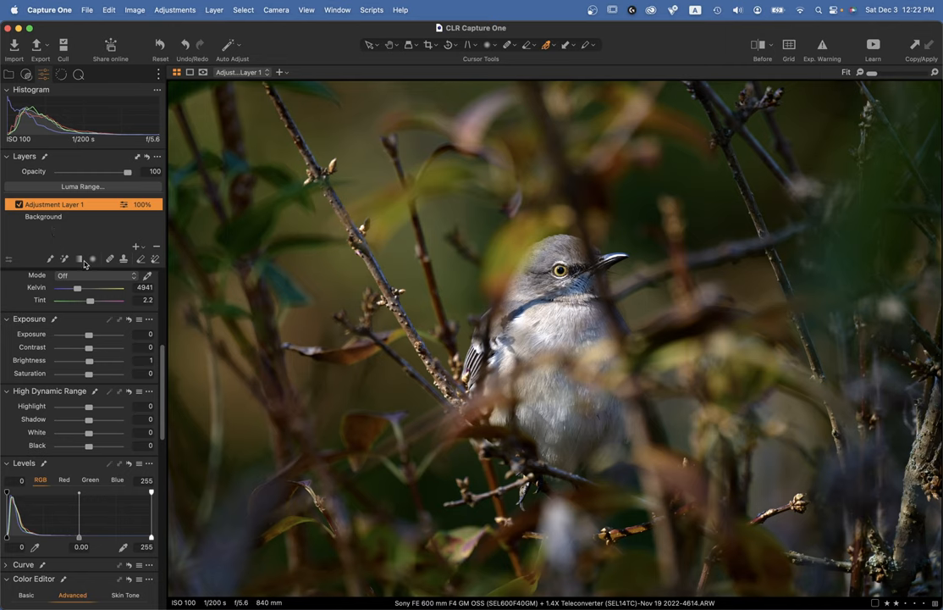
pyautogui.moveTo(89, 360); pyautogui.dragTo(82, 360)
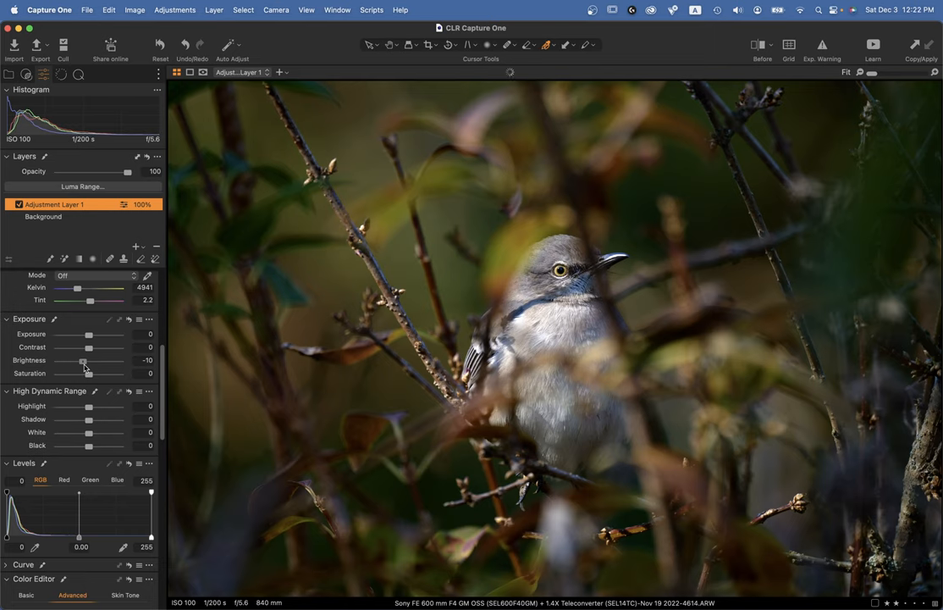
pyautogui.moveTo(83, 360); pyautogui.dragTo(81, 360)
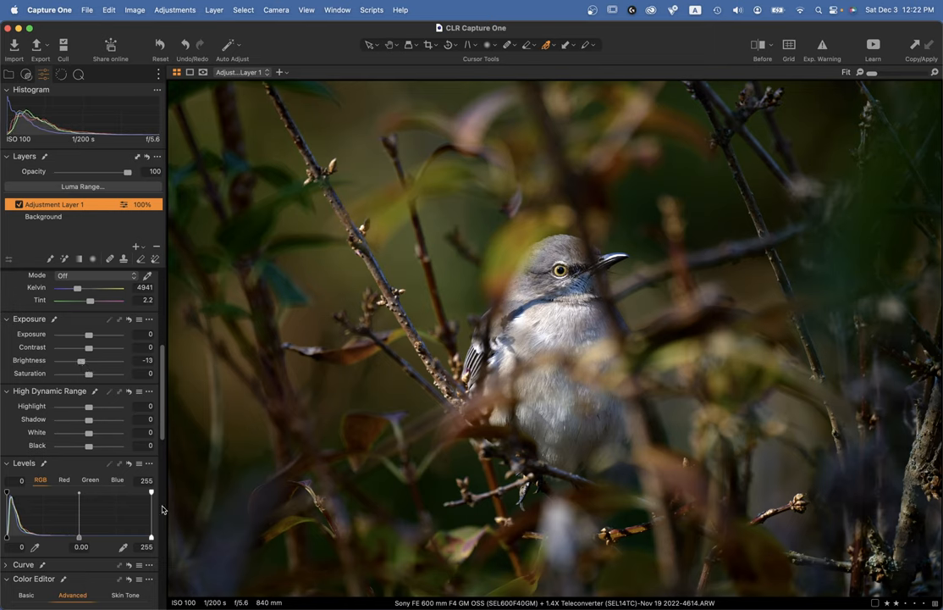
pyautogui.moveTo(81, 360); pyautogui.dragTo(72, 360)
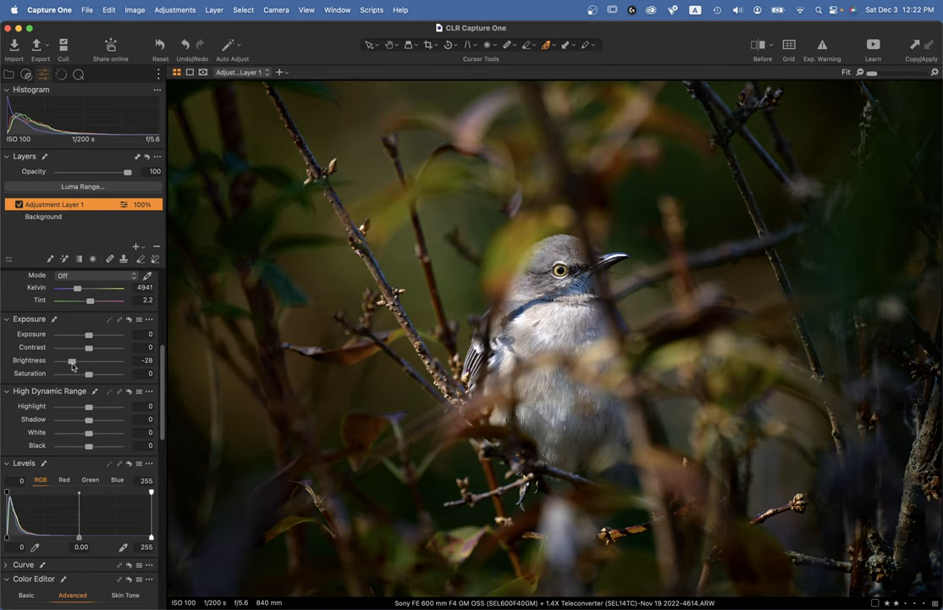
pyautogui.moveTo(72, 359); pyautogui.dragTo(79, 359)
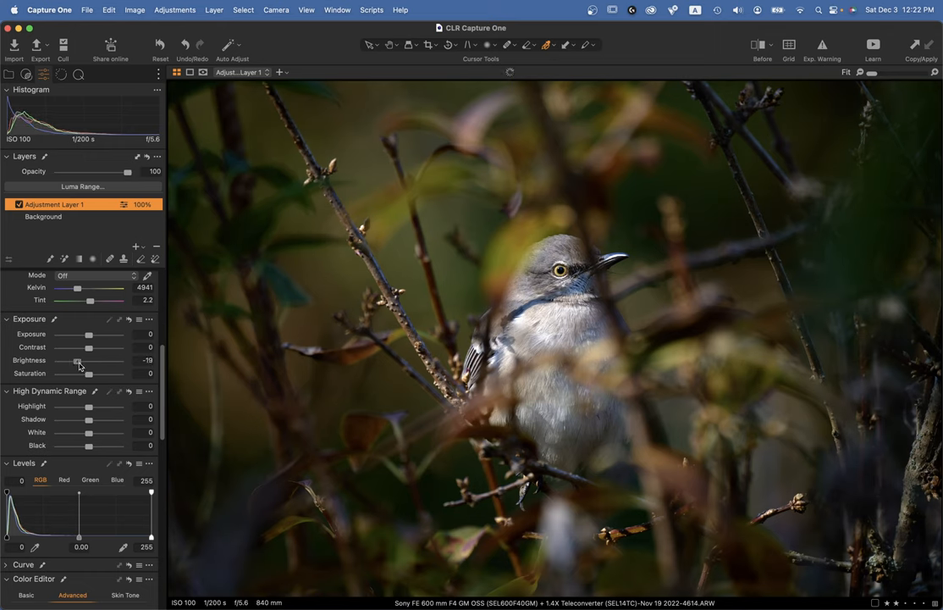
pyautogui.moveTo(78, 360); pyautogui.dragTo(81, 360)
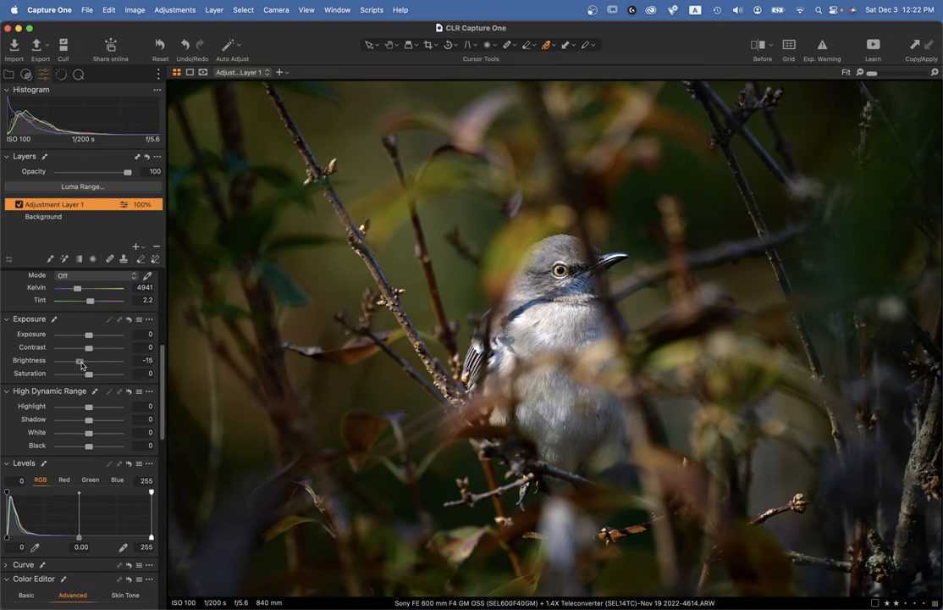
pyautogui.moveTo(314, 337)
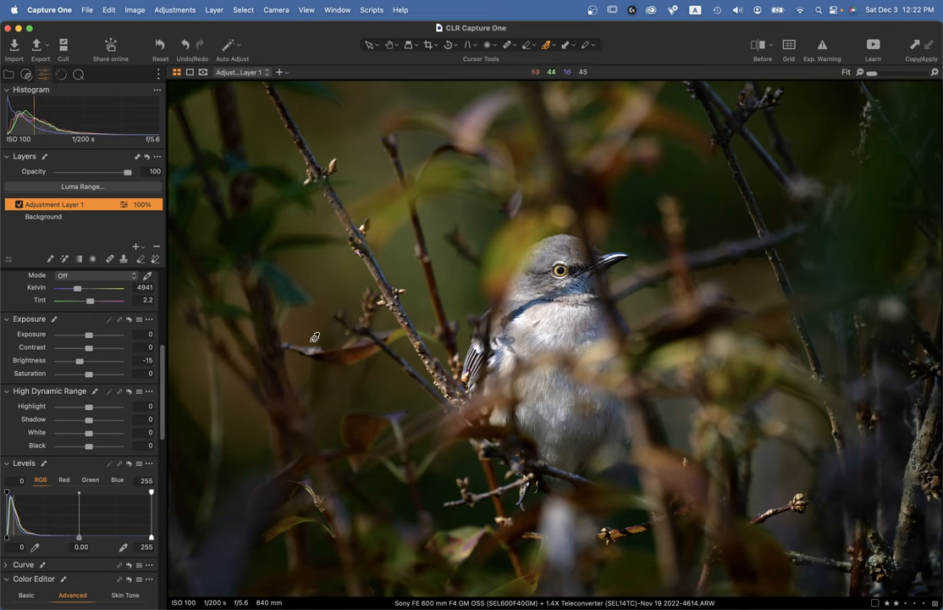
# Step: On the Background layer, preview Shade and Cloudy white balance, then revert to Shot
pyautogui.click(43, 216)
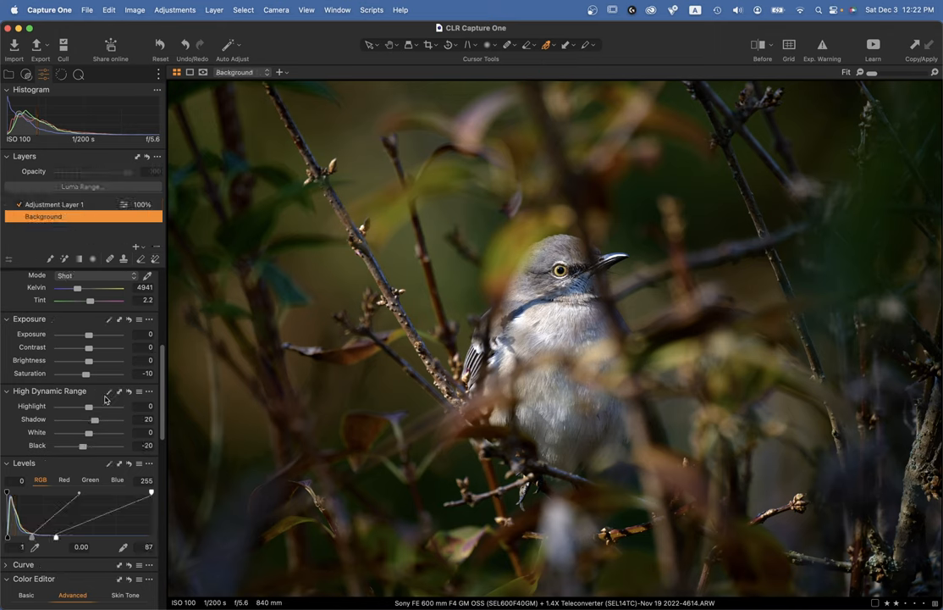
pyautogui.moveTo(520, 378)
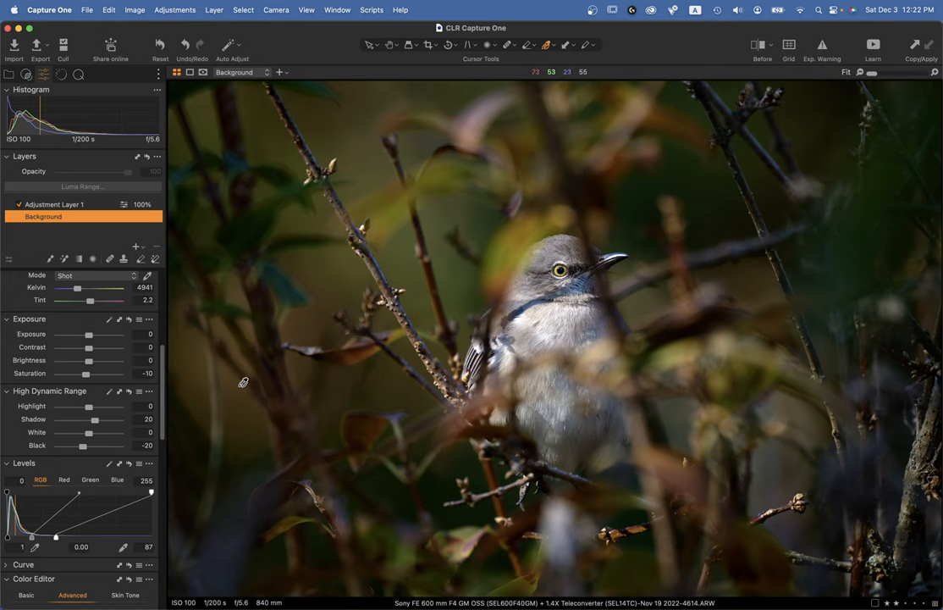
pyautogui.moveTo(108, 310)
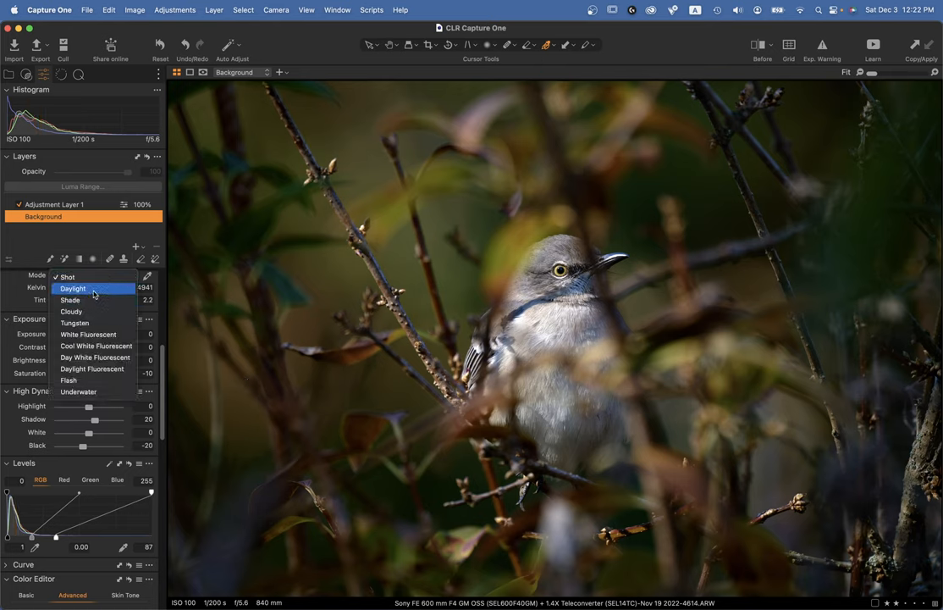
pyautogui.click(72, 288)
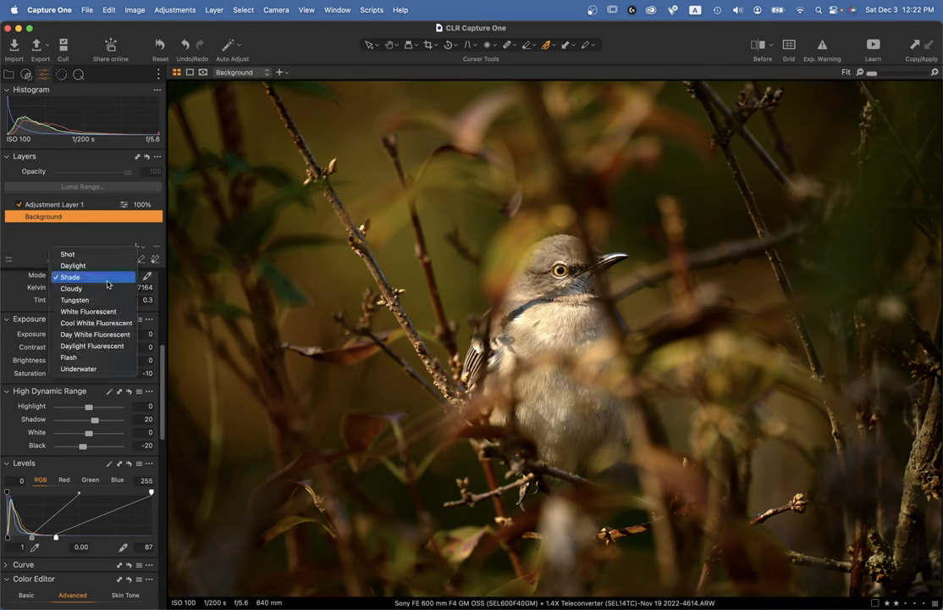
pyautogui.click(71, 288)
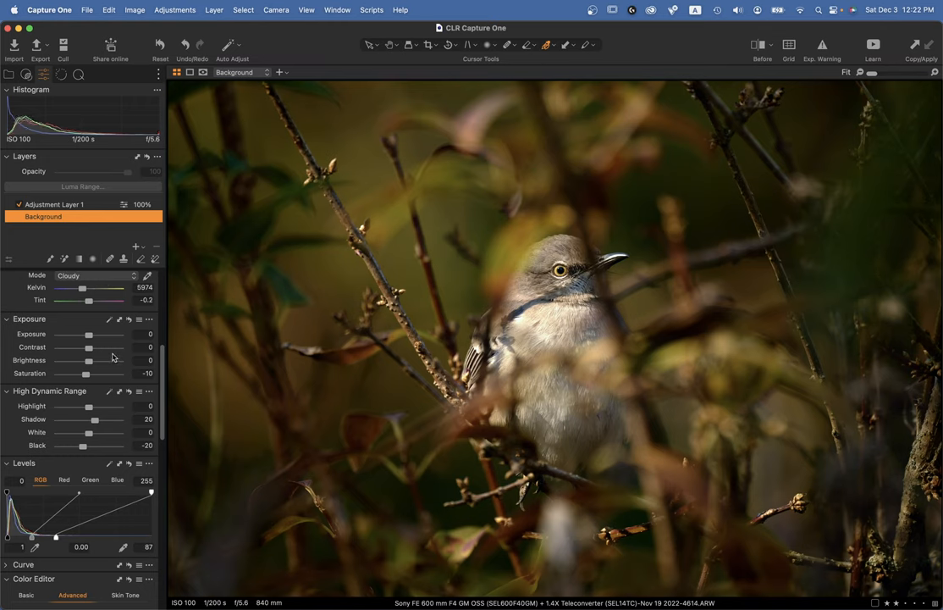
pyautogui.click(95, 275)
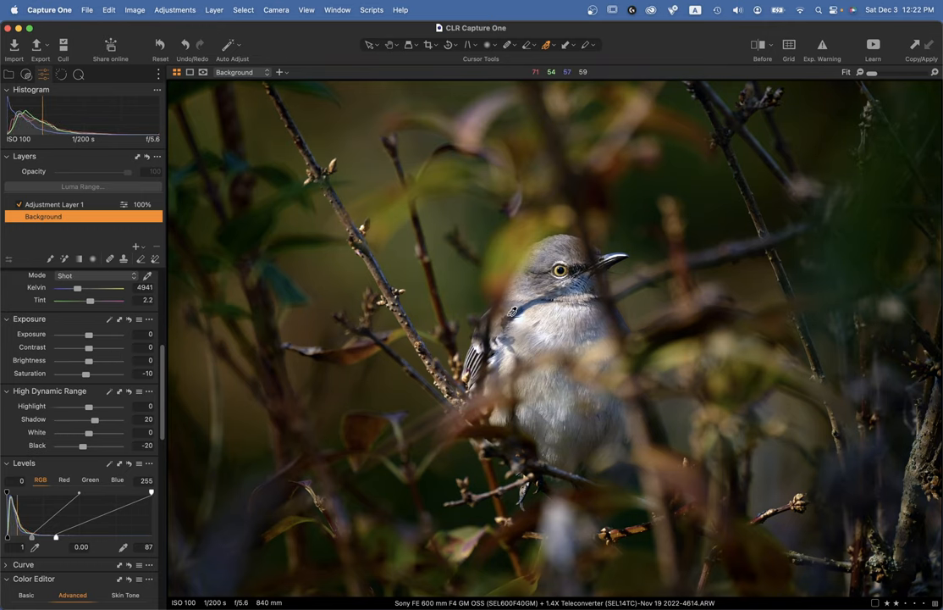
pyautogui.moveTo(537, 433)
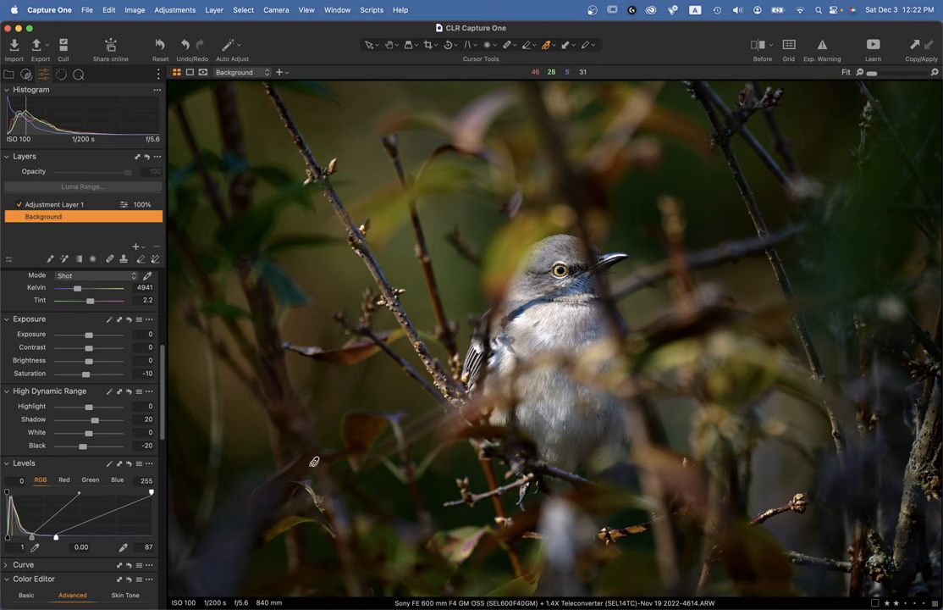
pyautogui.moveTo(488, 568)
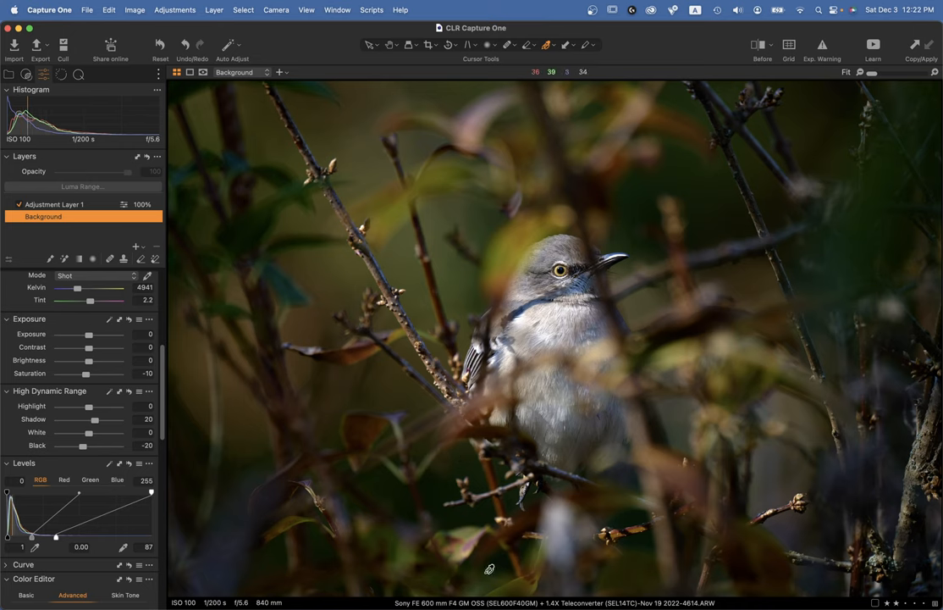
pyautogui.moveTo(791, 310)
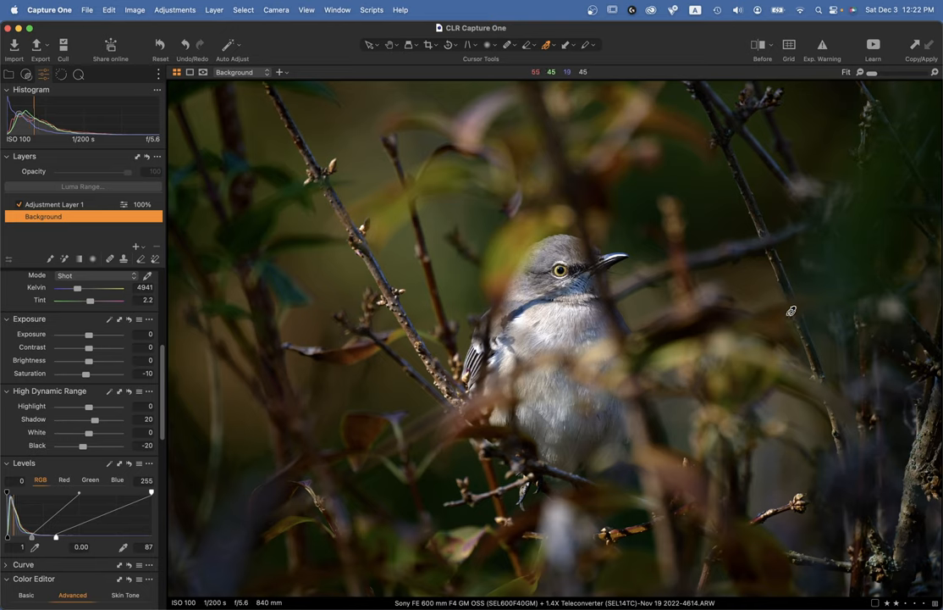
pyautogui.moveTo(185, 311)
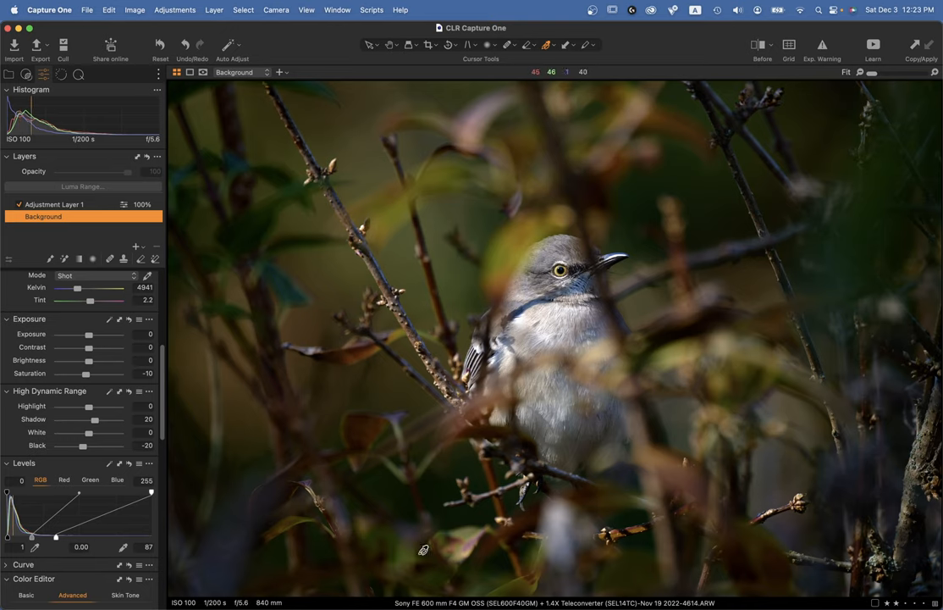
pyautogui.moveTo(260, 329)
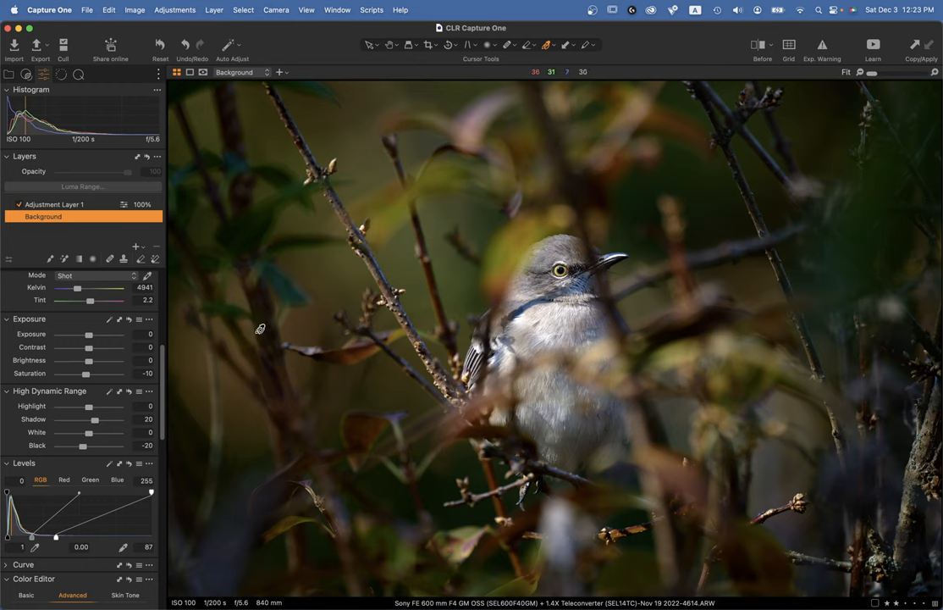
pyautogui.moveTo(612, 484)
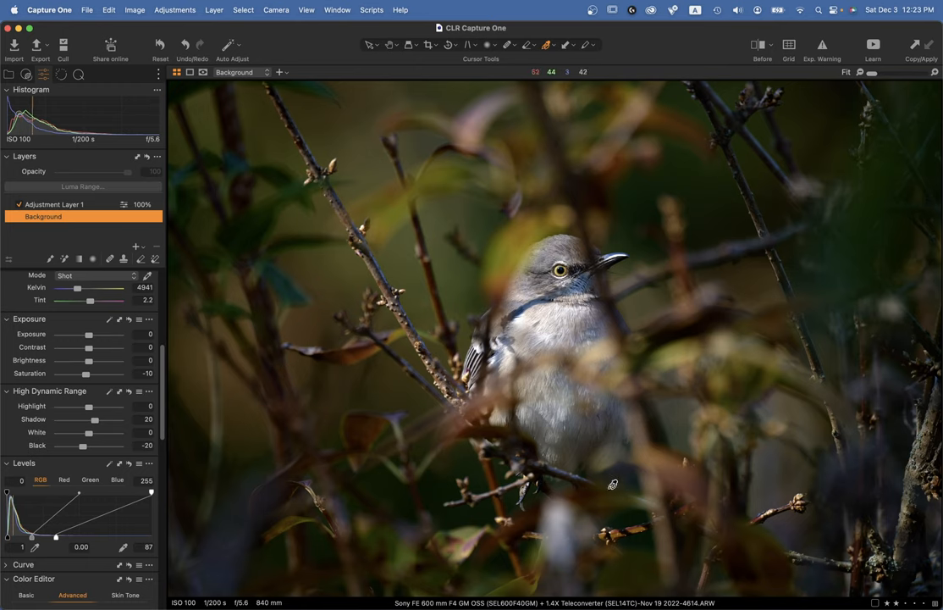
pyautogui.moveTo(675, 274)
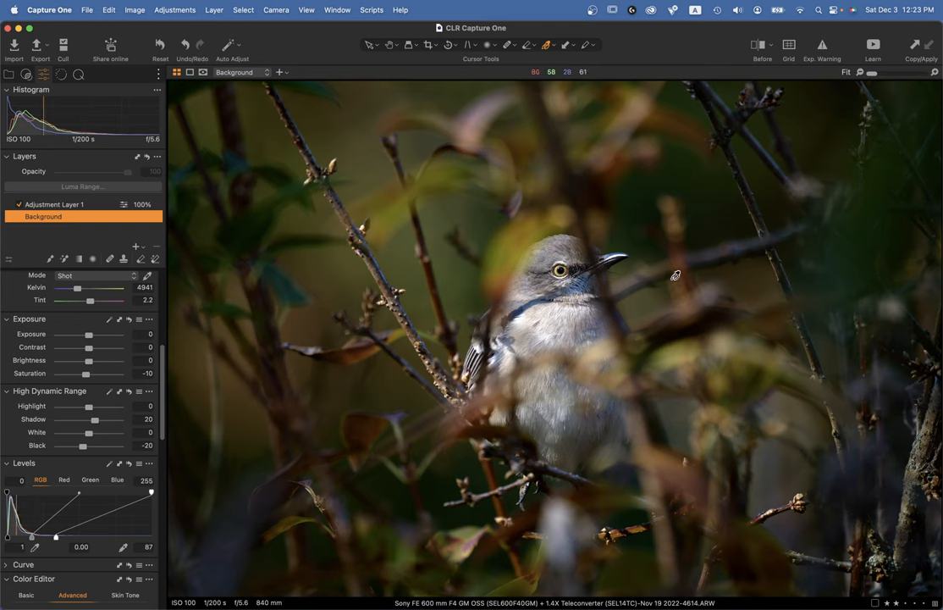
pyautogui.moveTo(644, 276)
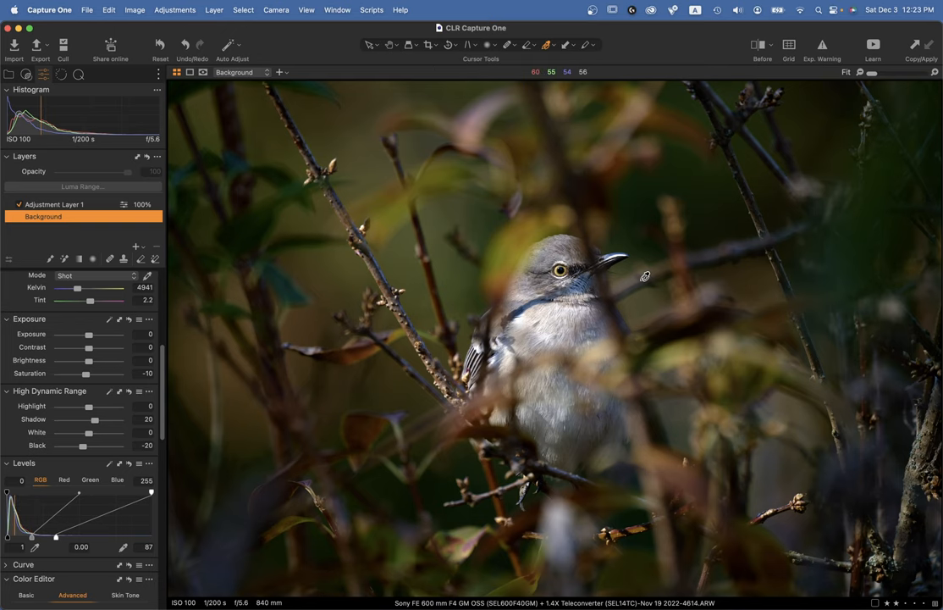
pyautogui.moveTo(653, 340)
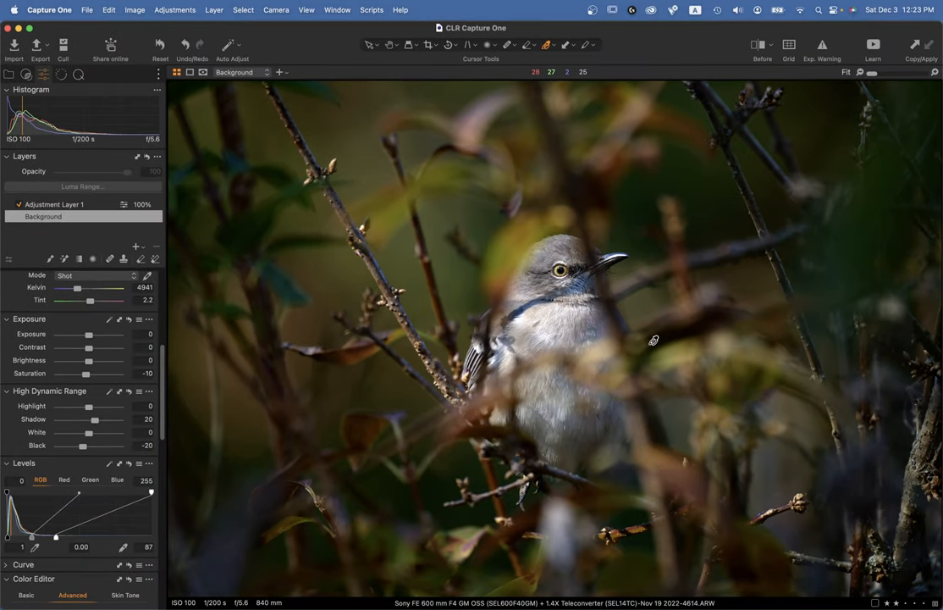
pyautogui.moveTo(641, 344)
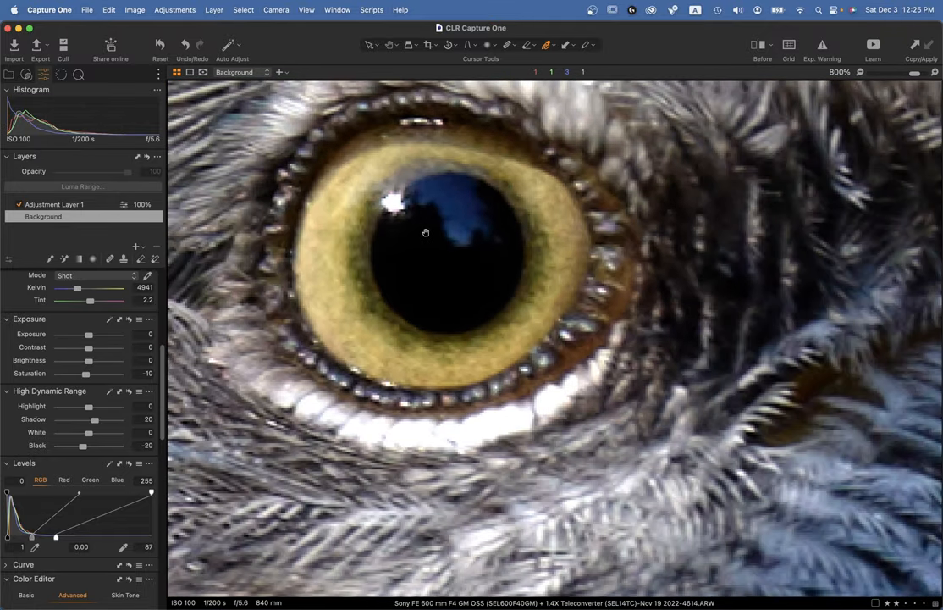
pyautogui.moveTo(432, 228)
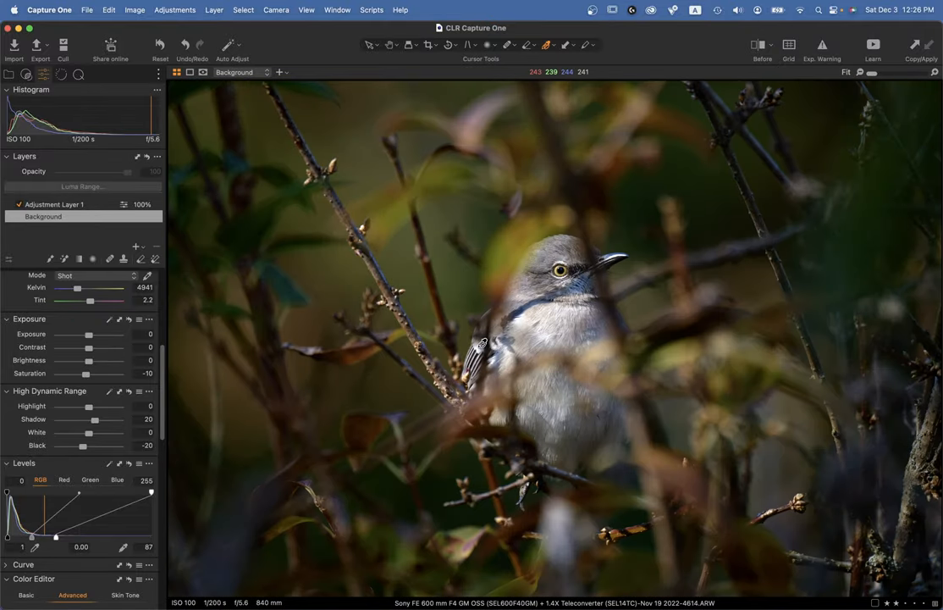
pyautogui.moveTo(478, 341)
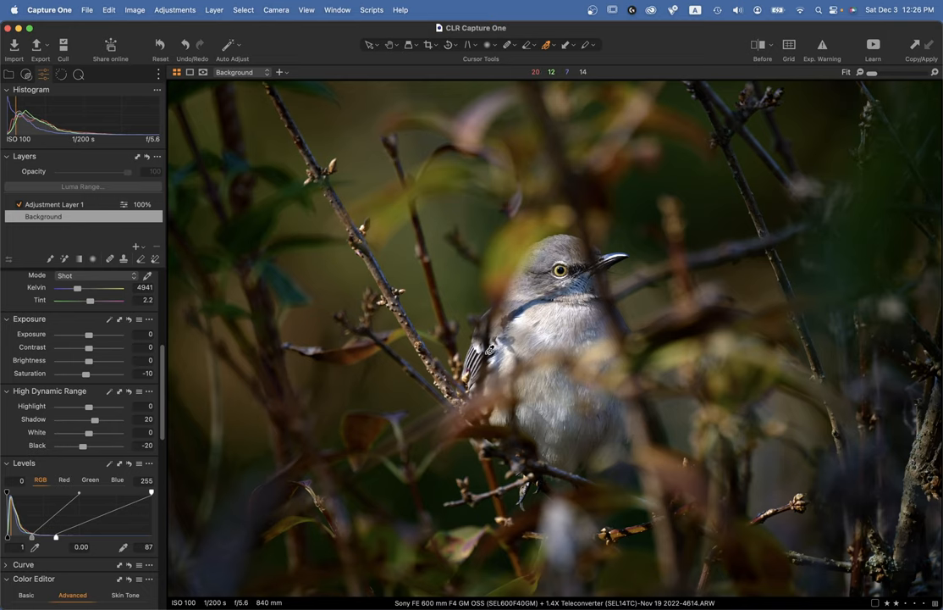
pyautogui.moveTo(500, 370)
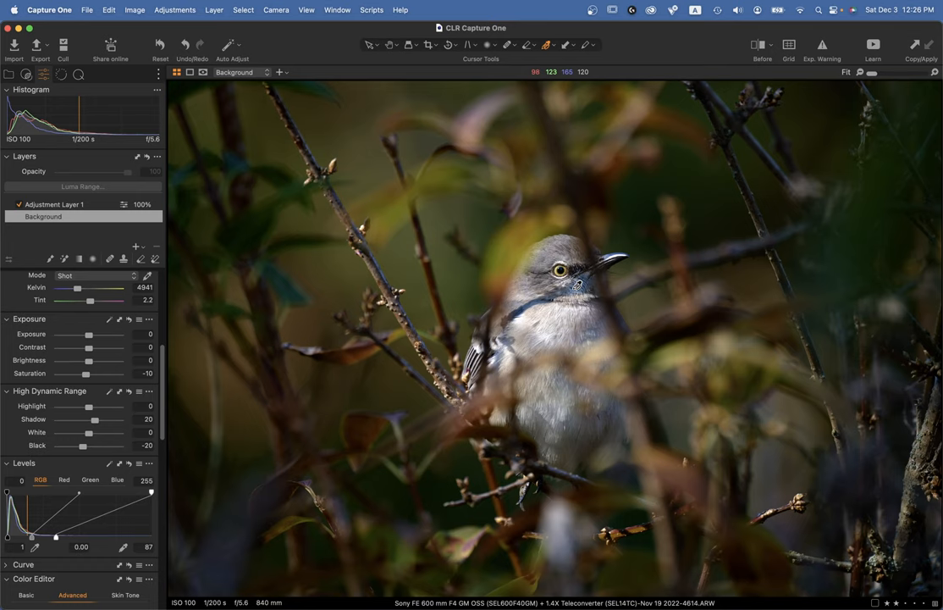
pyautogui.moveTo(560, 234)
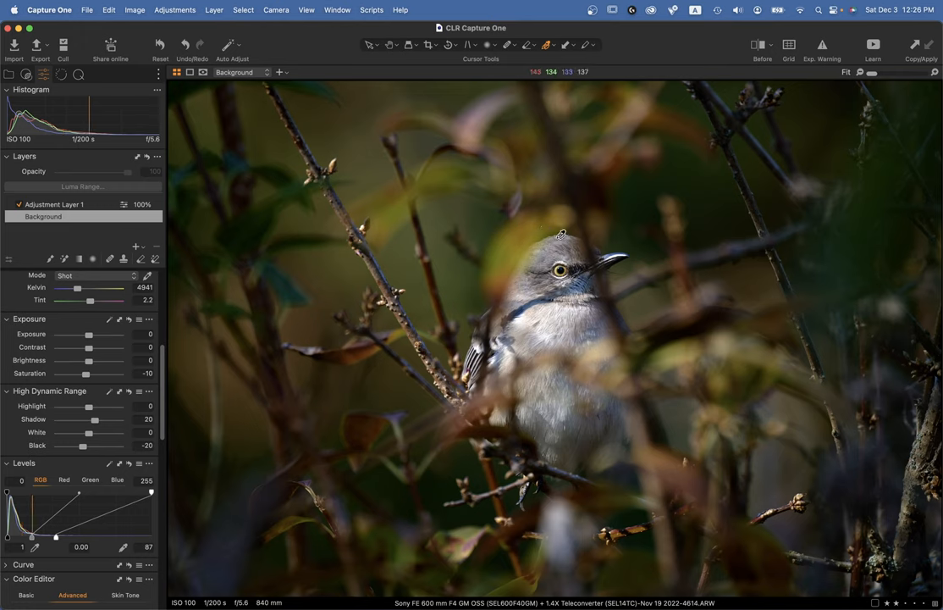
pyautogui.moveTo(575, 297)
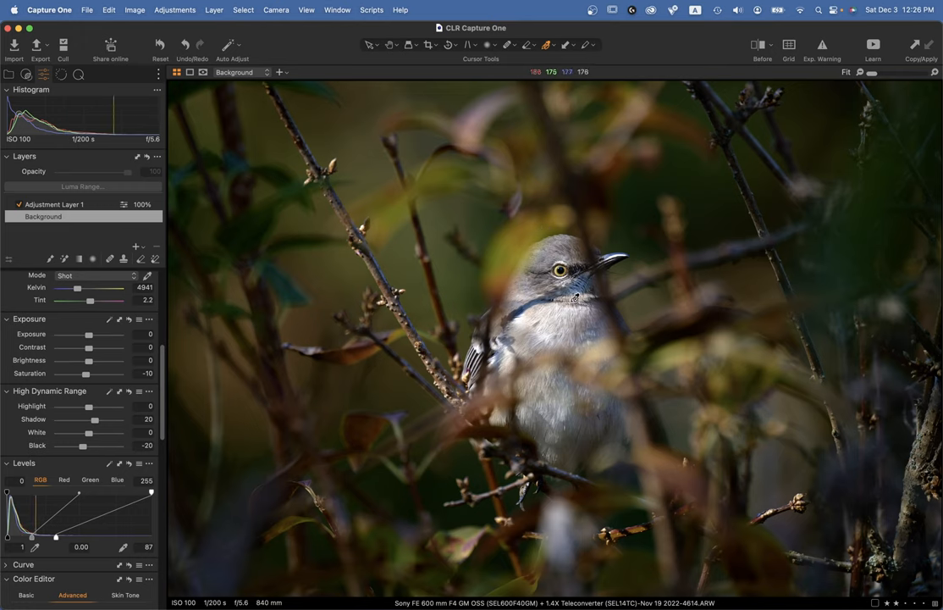
pyautogui.moveTo(571, 258)
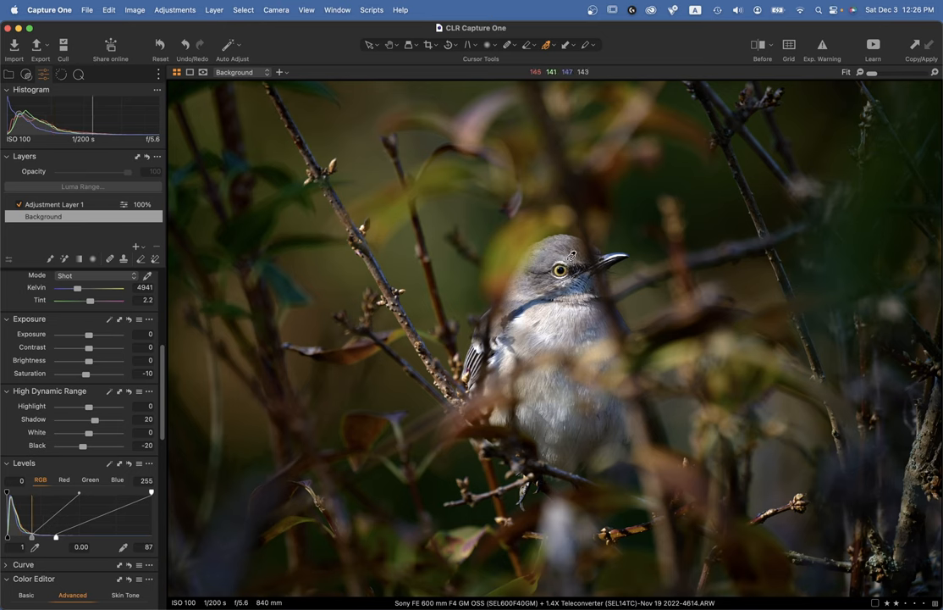